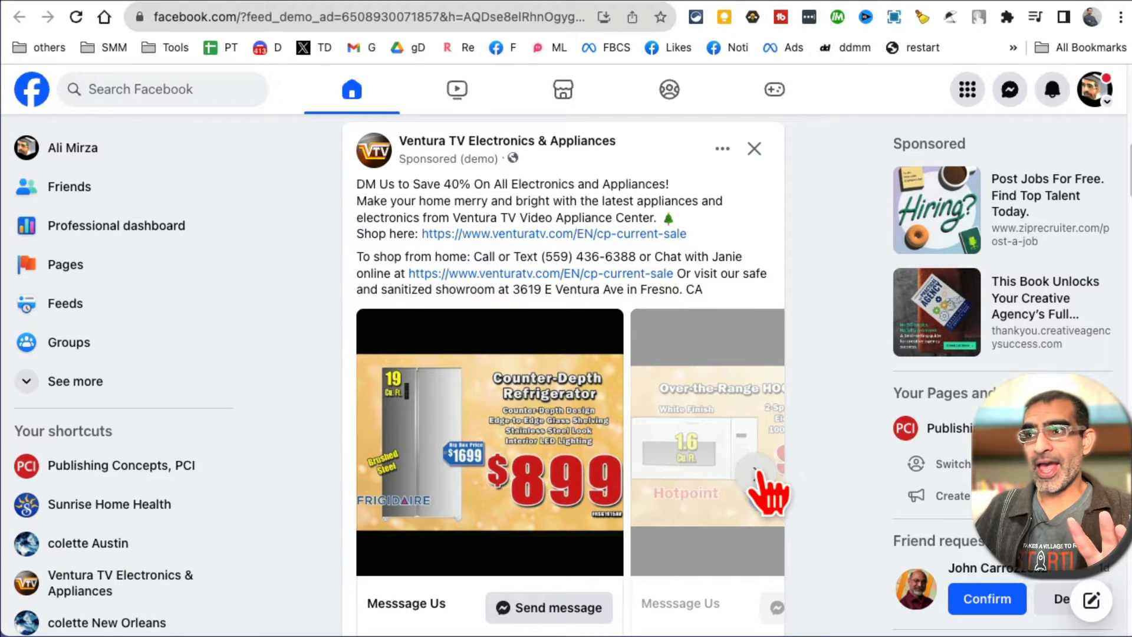
Browse forward and back through the Ventura TV demo carousel's product cards.
left_click(768, 490)
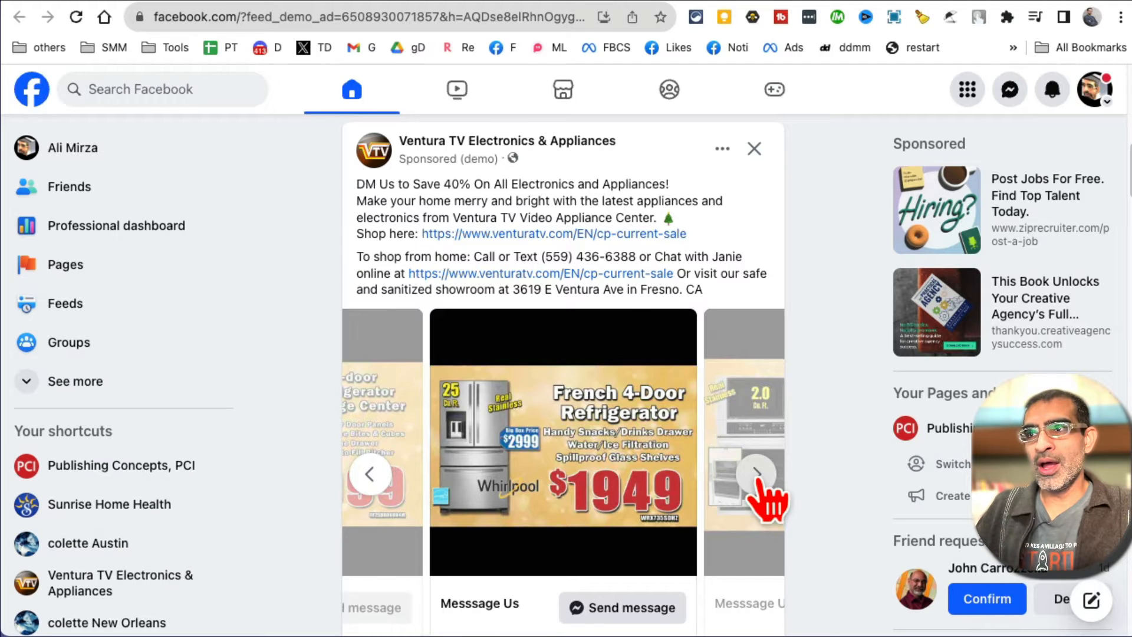
left_click(756, 474)
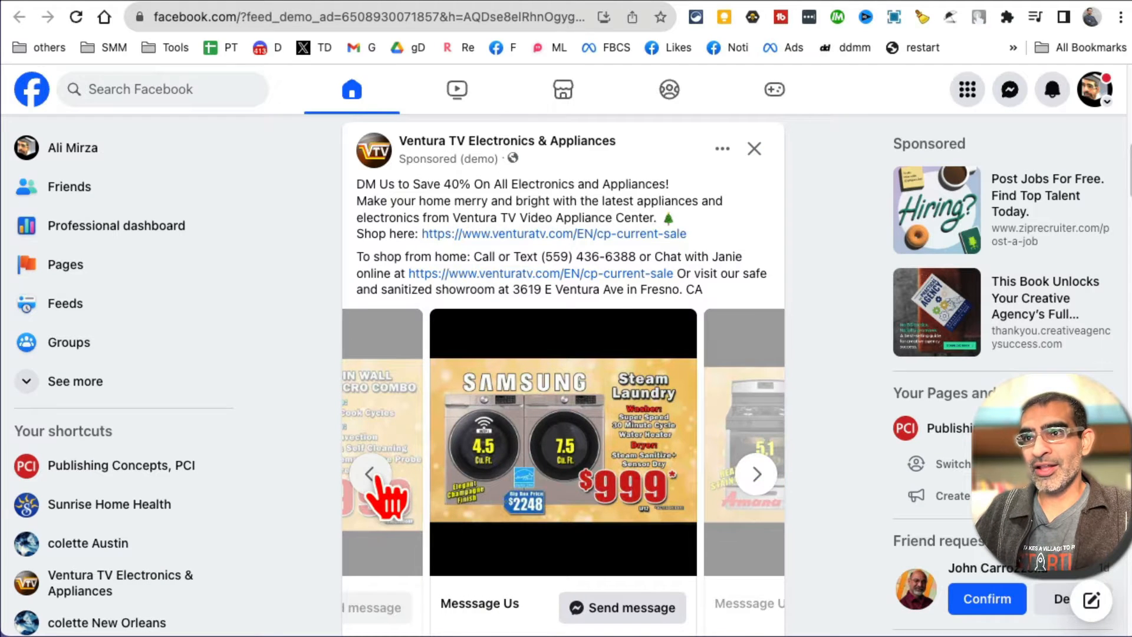
left_click(756, 474)
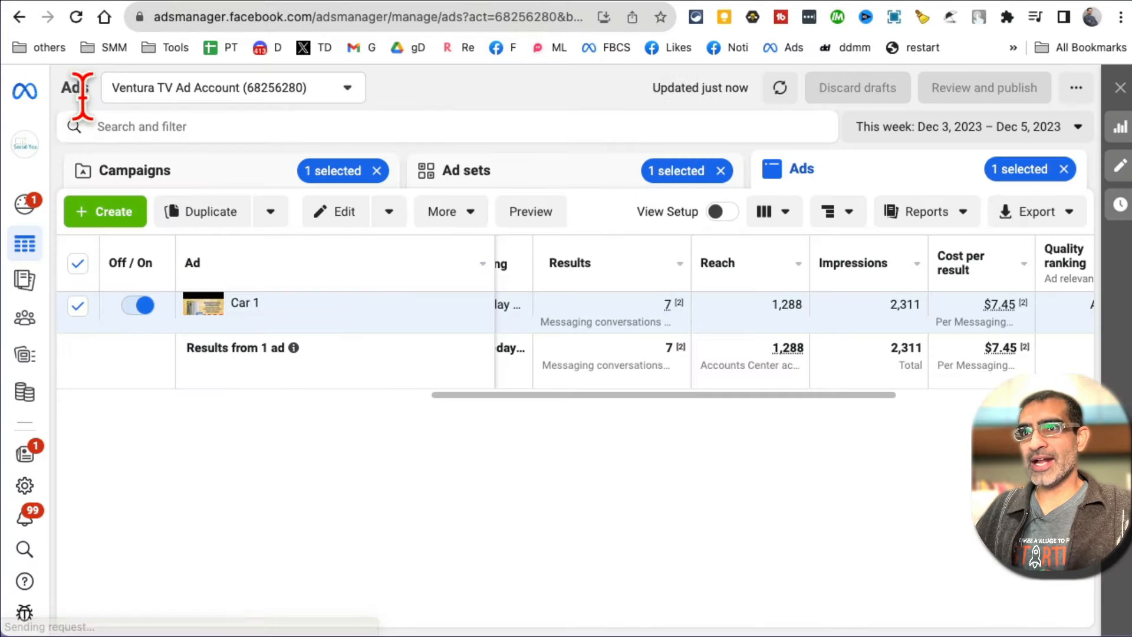
Show all 152 Ventura TV campaigns, then return to the Facebook demo carousel.
left_click(136, 170)
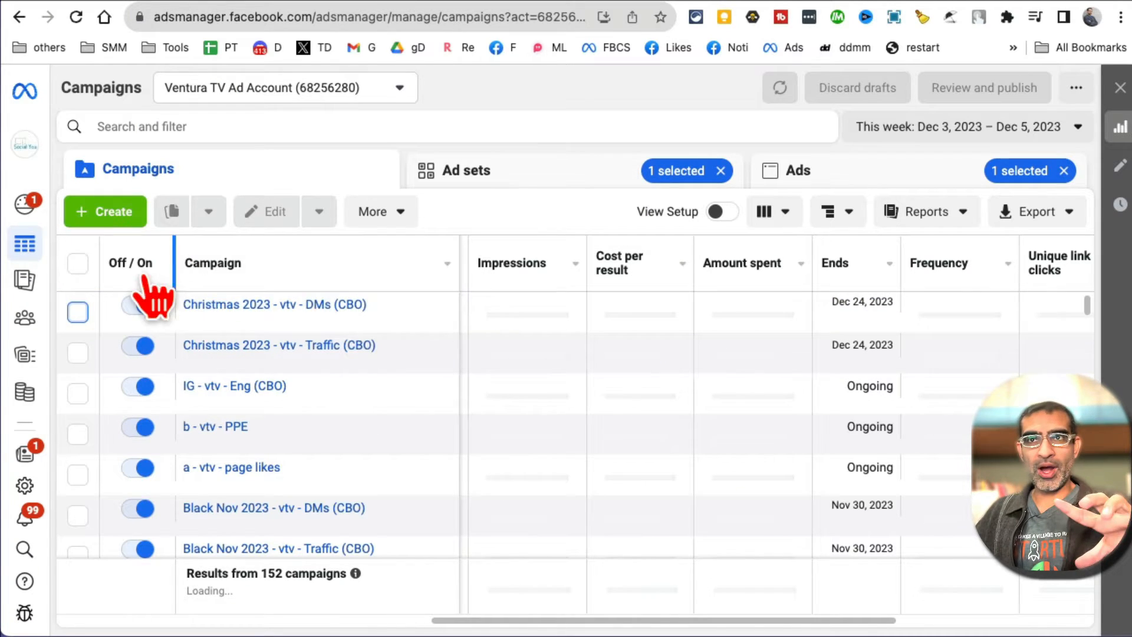
left_click(105, 211)
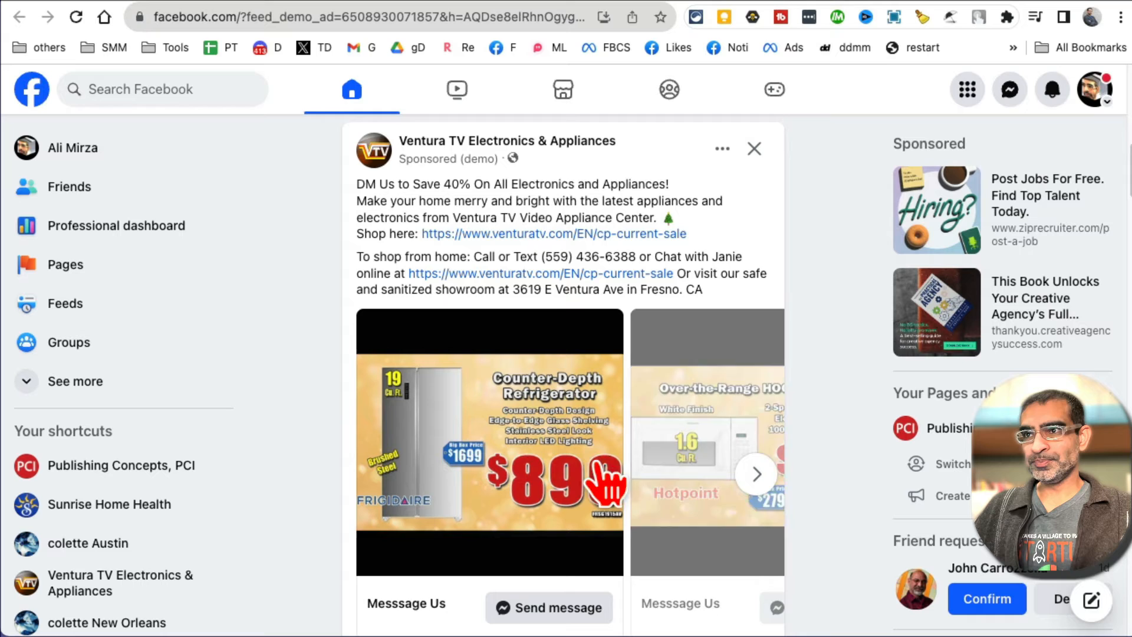
scroll("down", 3)
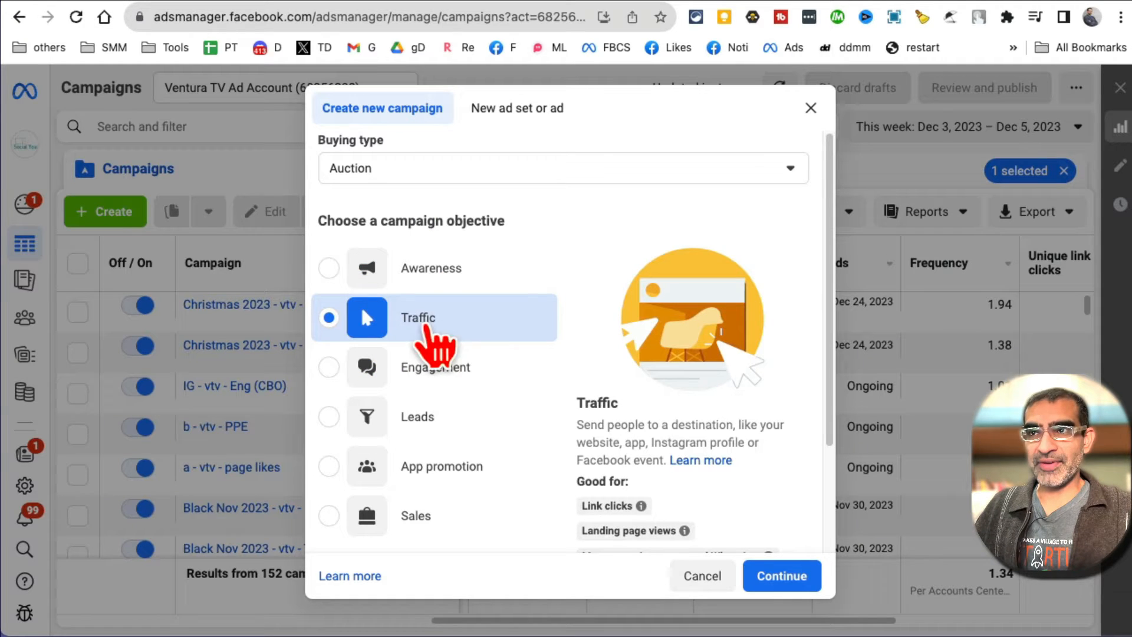
mouse_move(548, 346)
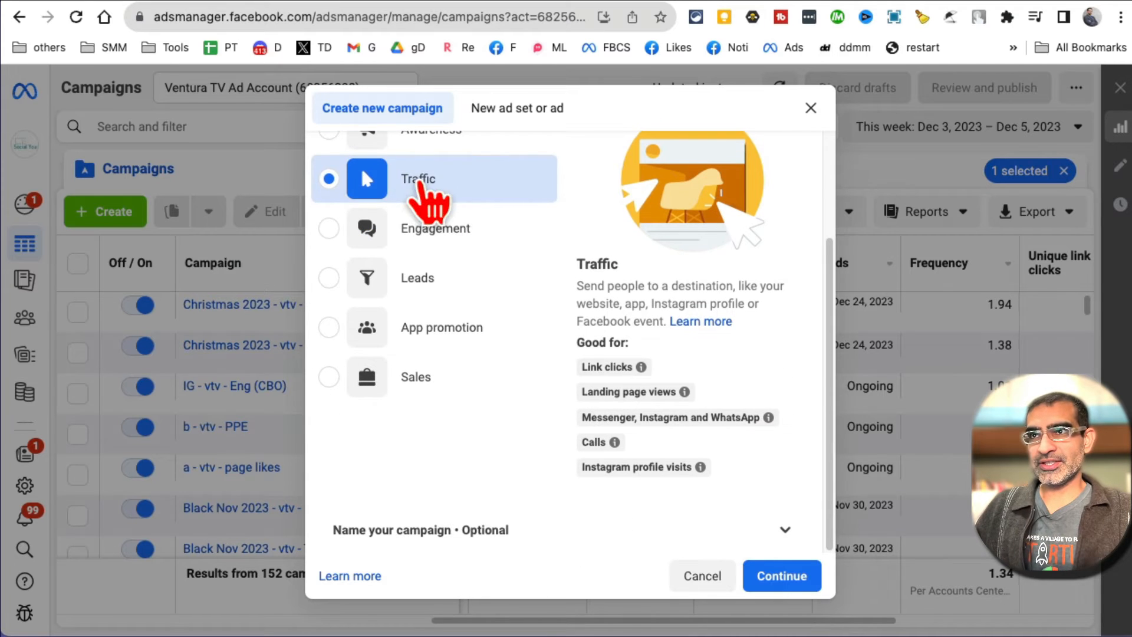
Create a Traffic campaign draft using the manual traffic campaign setup.
left_click(781, 575)
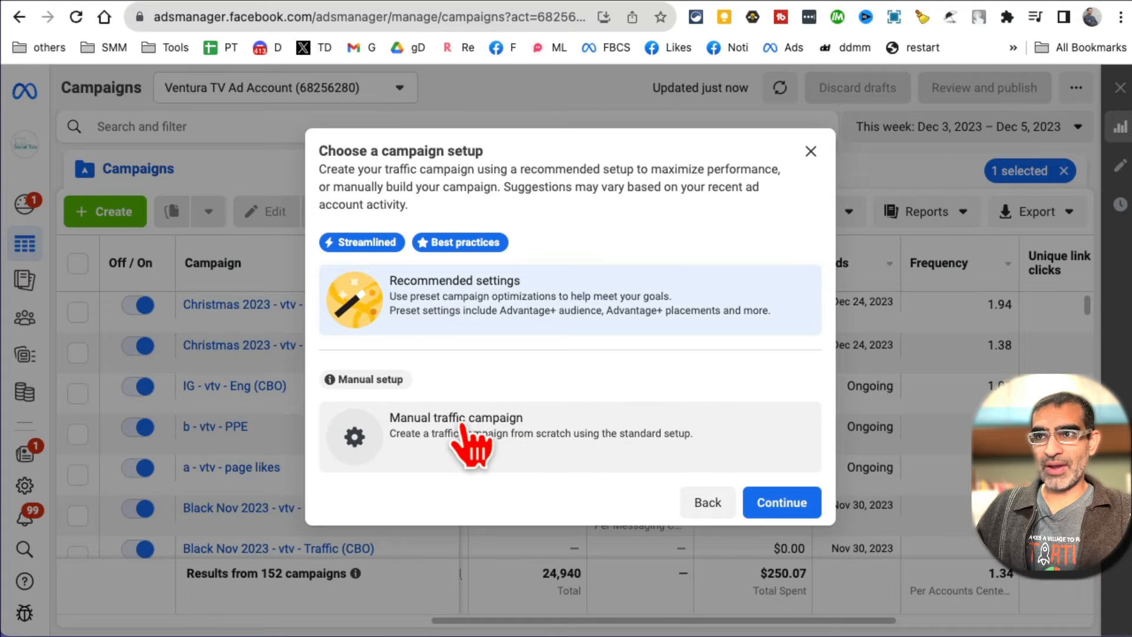
left_click(780, 502)
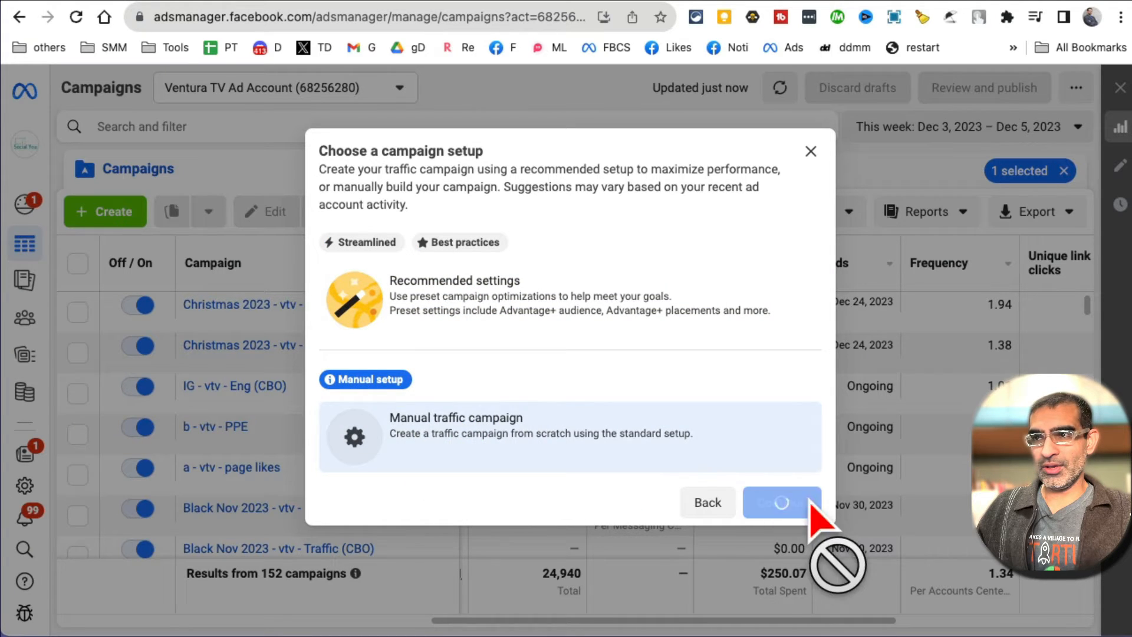
left_click(780, 502)
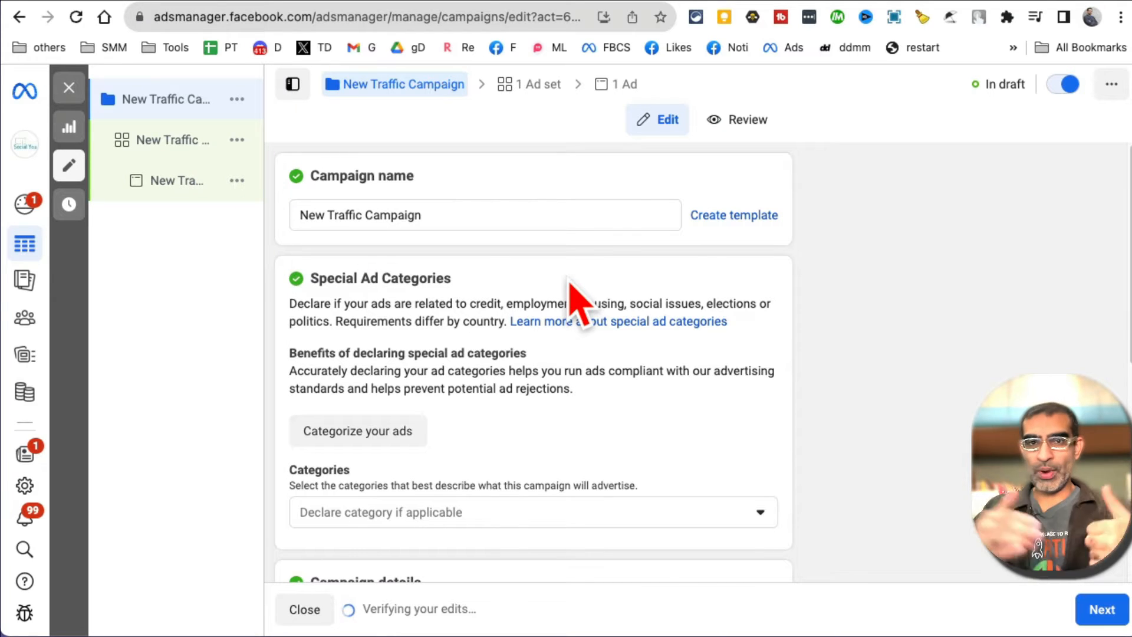
Rename the campaign to 'test' and review the campaign details.
double_click(396, 215)
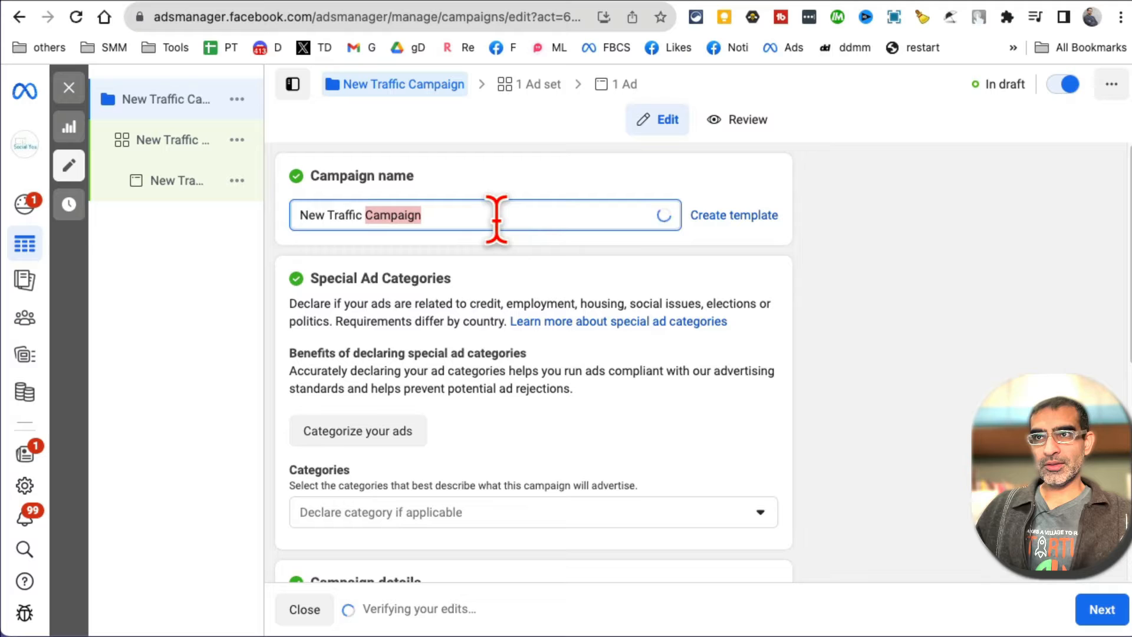
type("test")
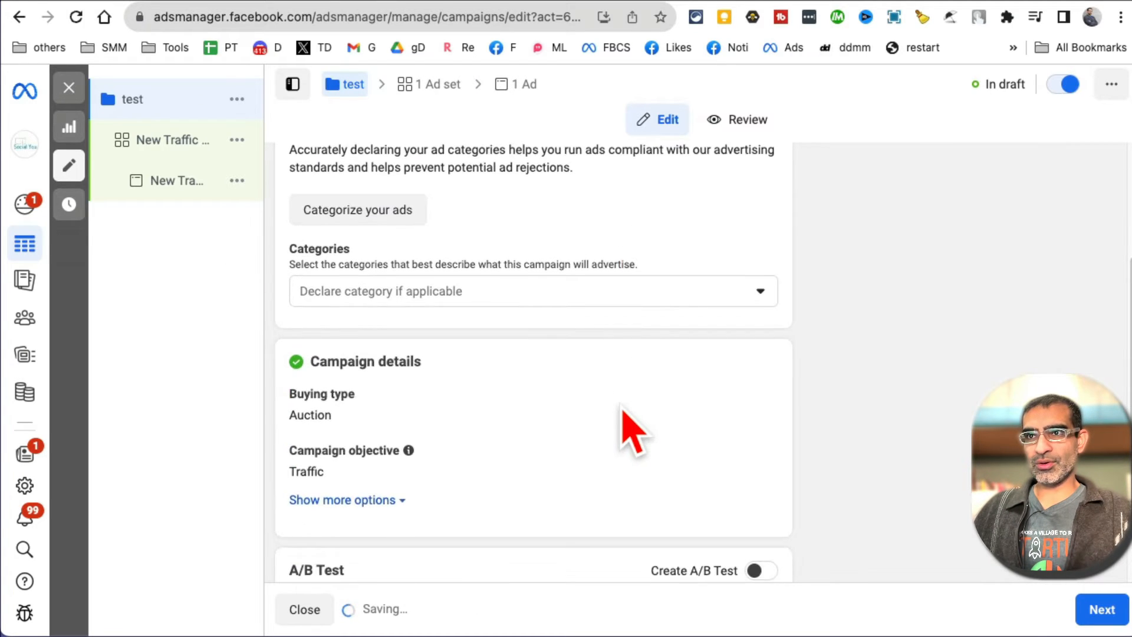
scroll("down", 3)
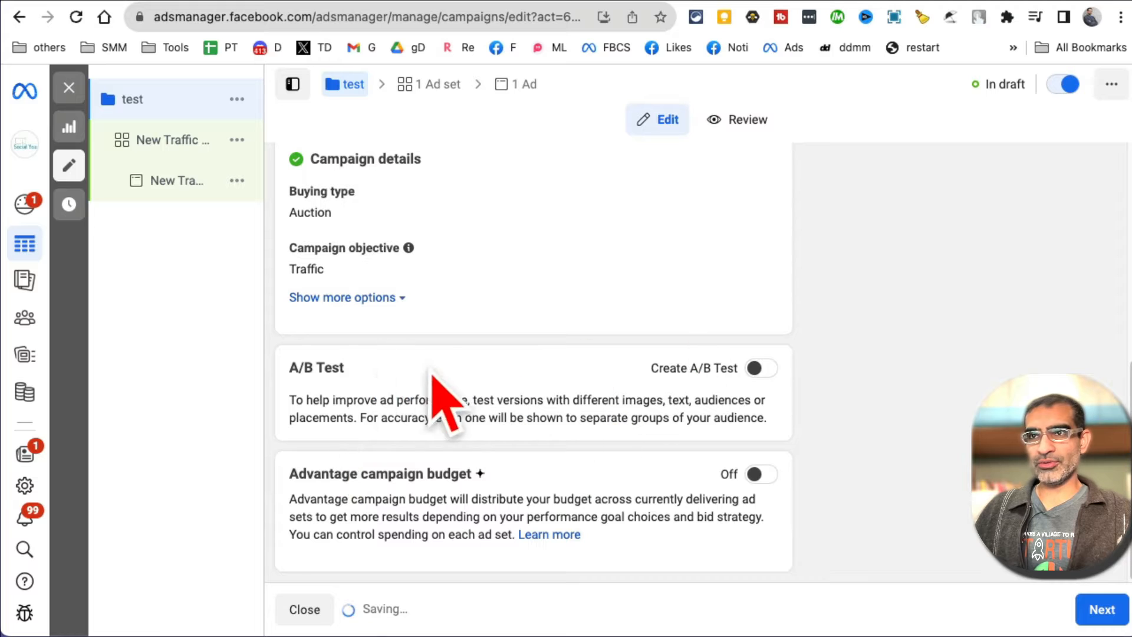
mouse_move(401, 513)
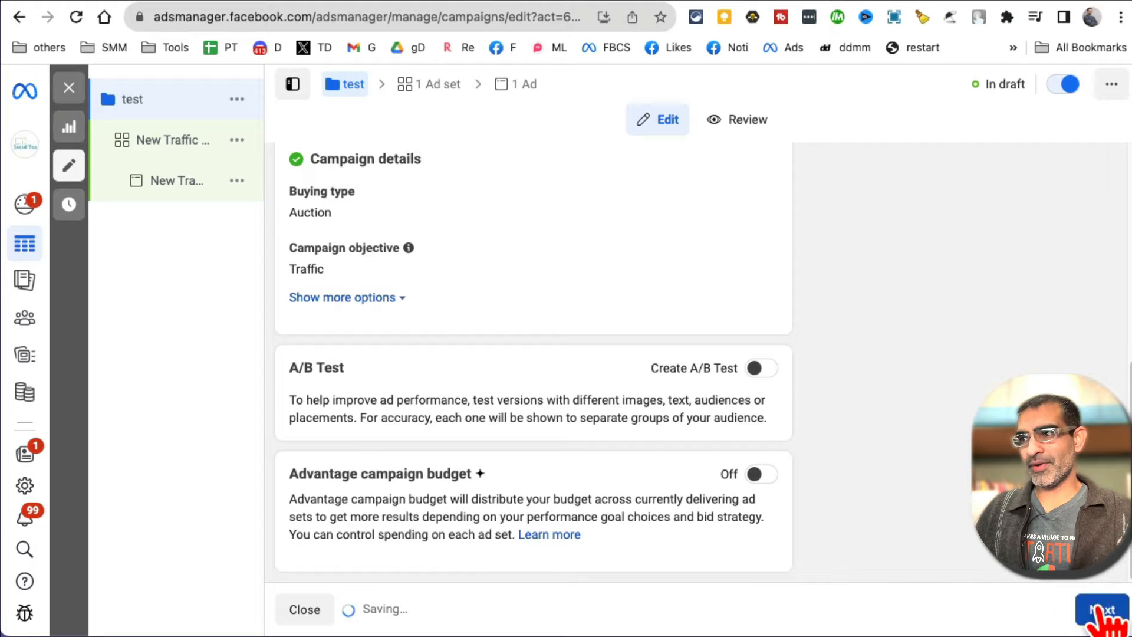
Name the ad set 'test' and set its conversion location to Website.
left_click(1101, 608)
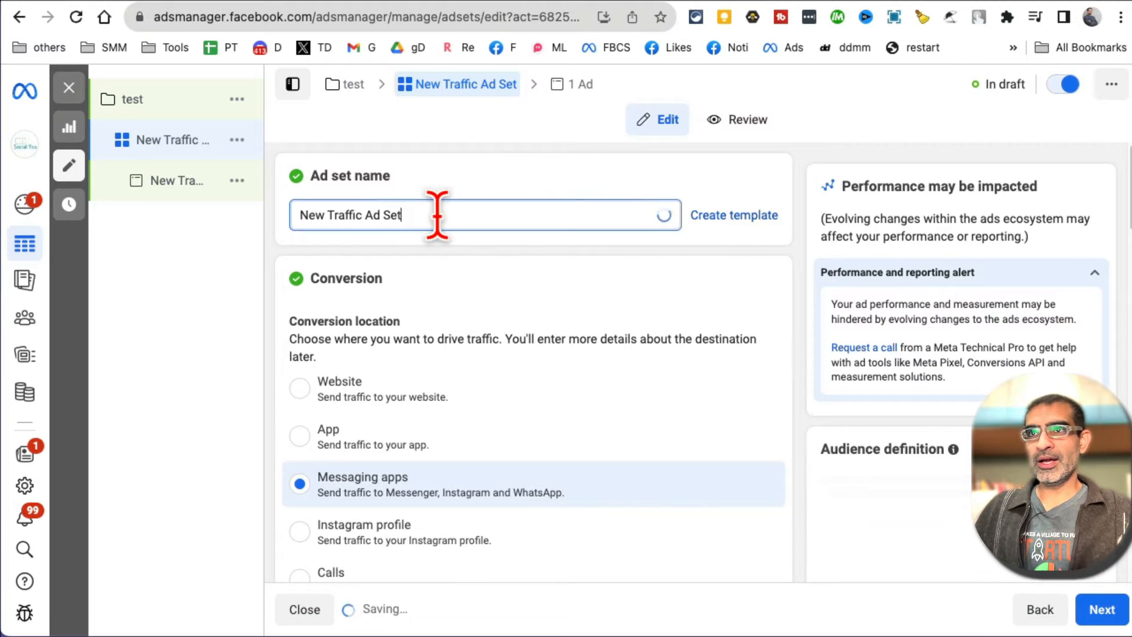
triple_click(368, 215)
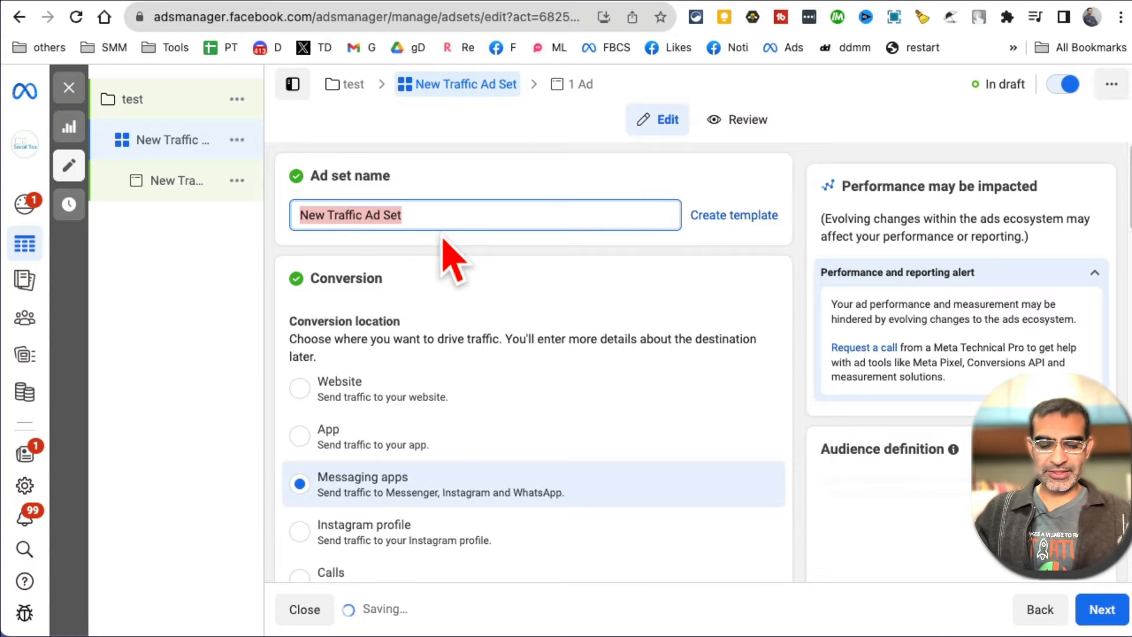
type("test")
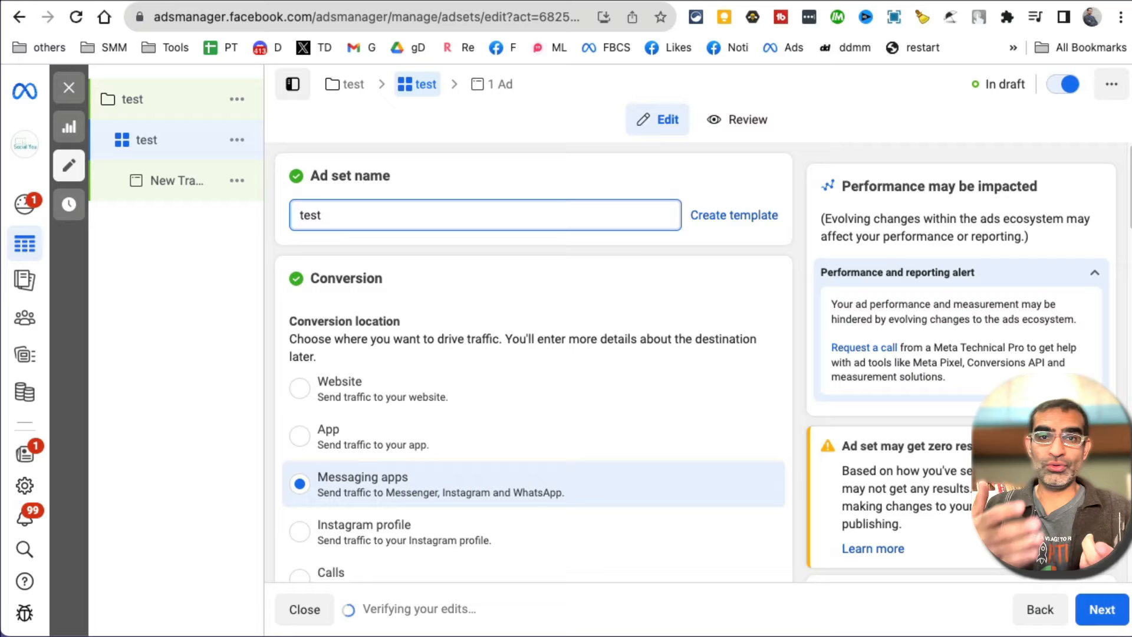
mouse_move(563, 317)
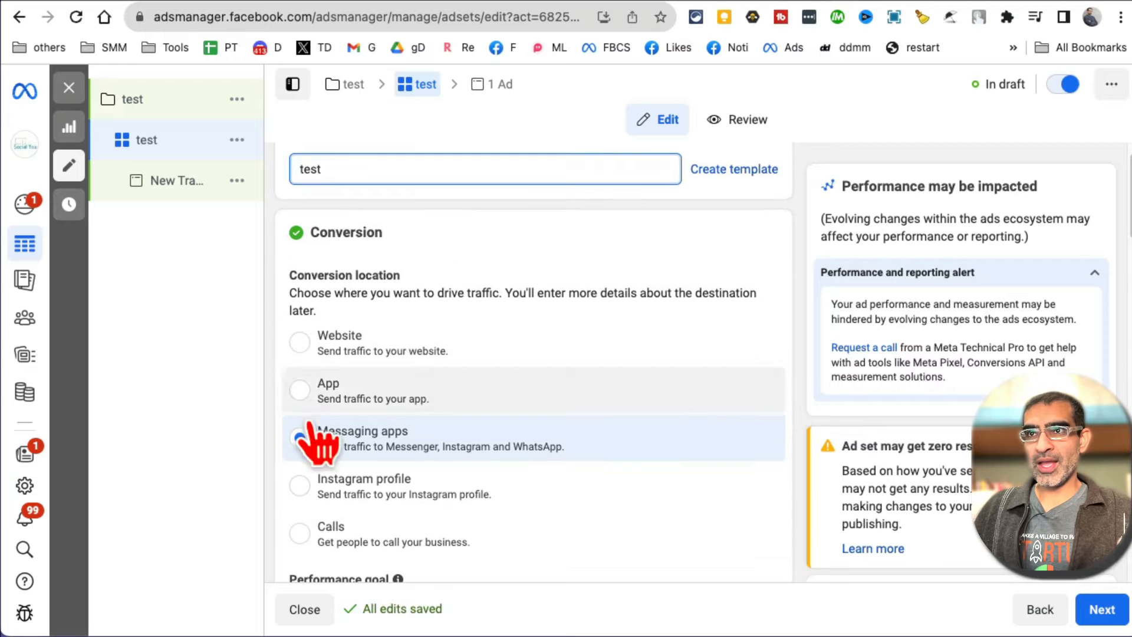
left_click(298, 436)
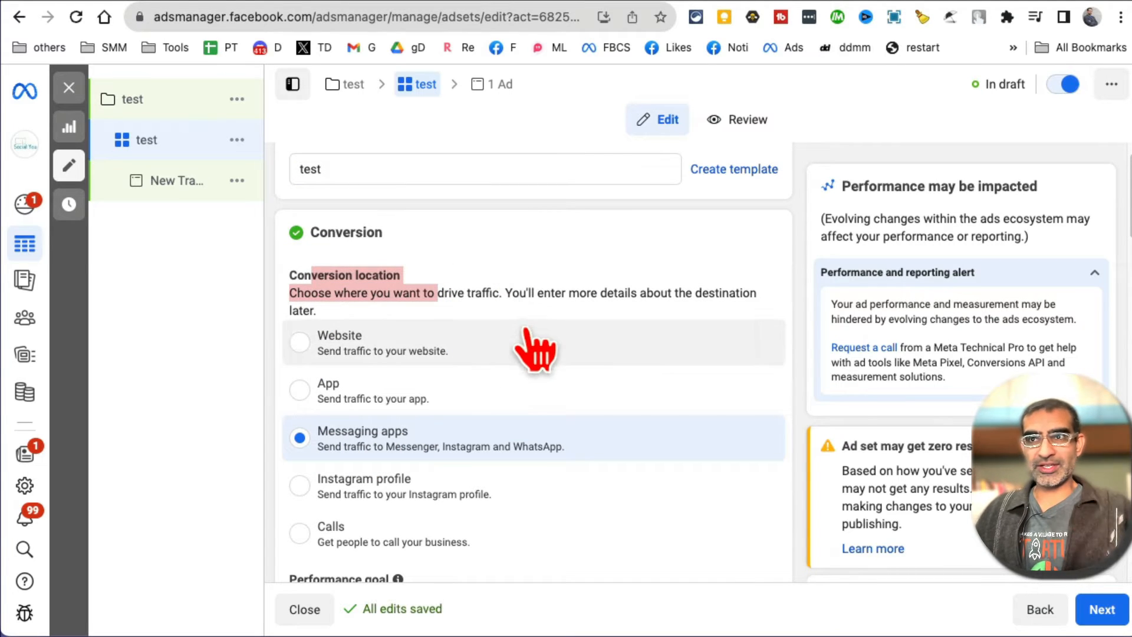
mouse_move(426, 371)
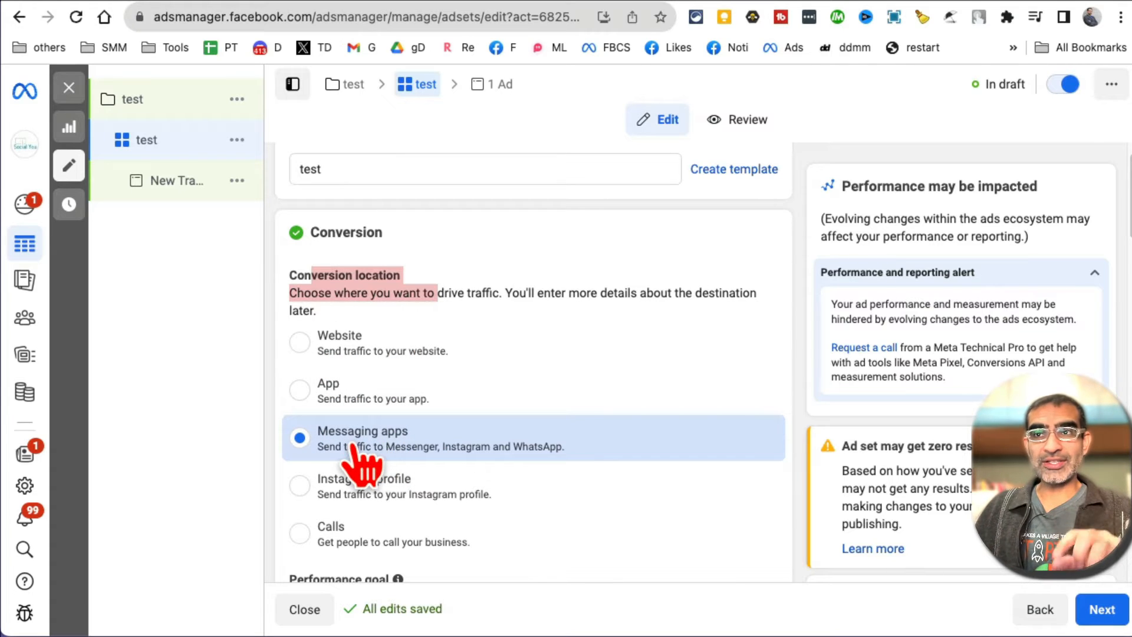
mouse_move(463, 408)
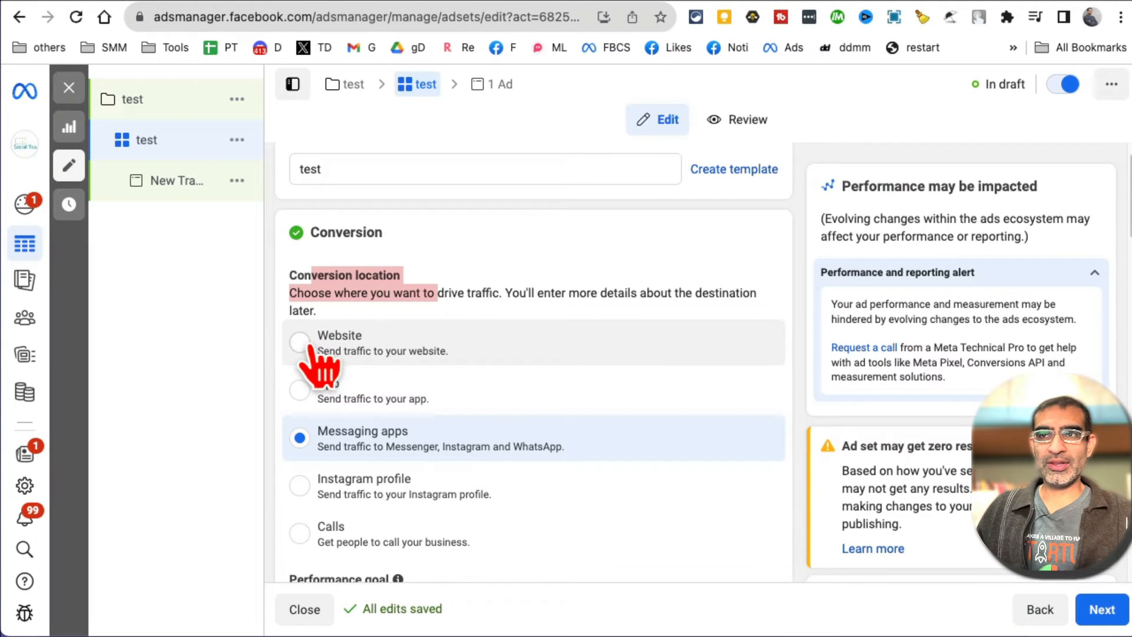
left_click(299, 342)
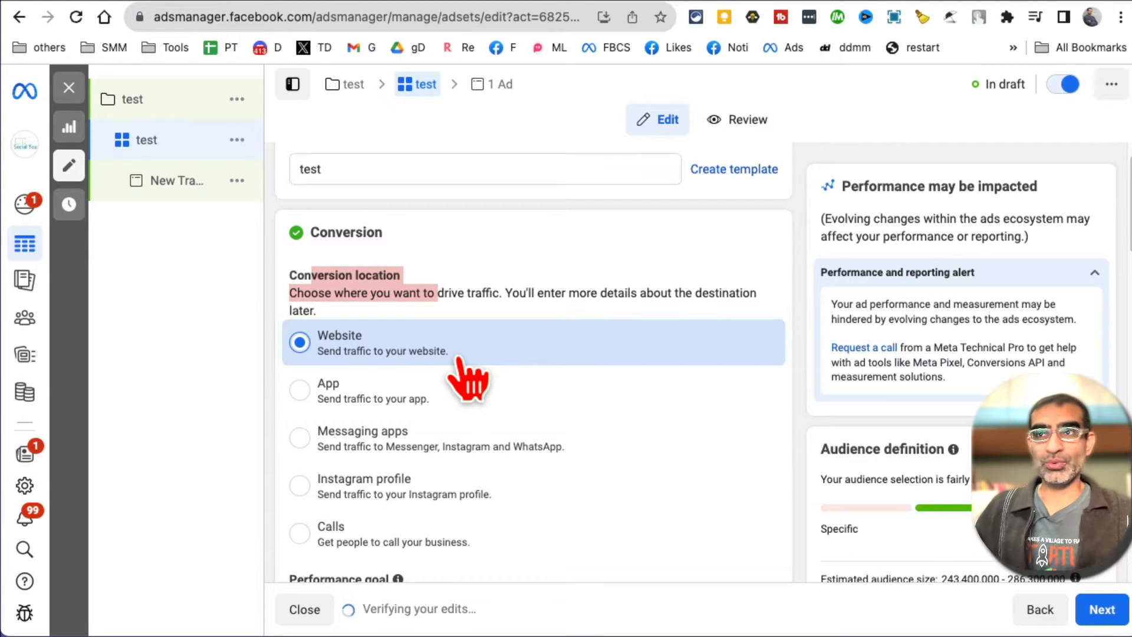
scroll("down", 3)
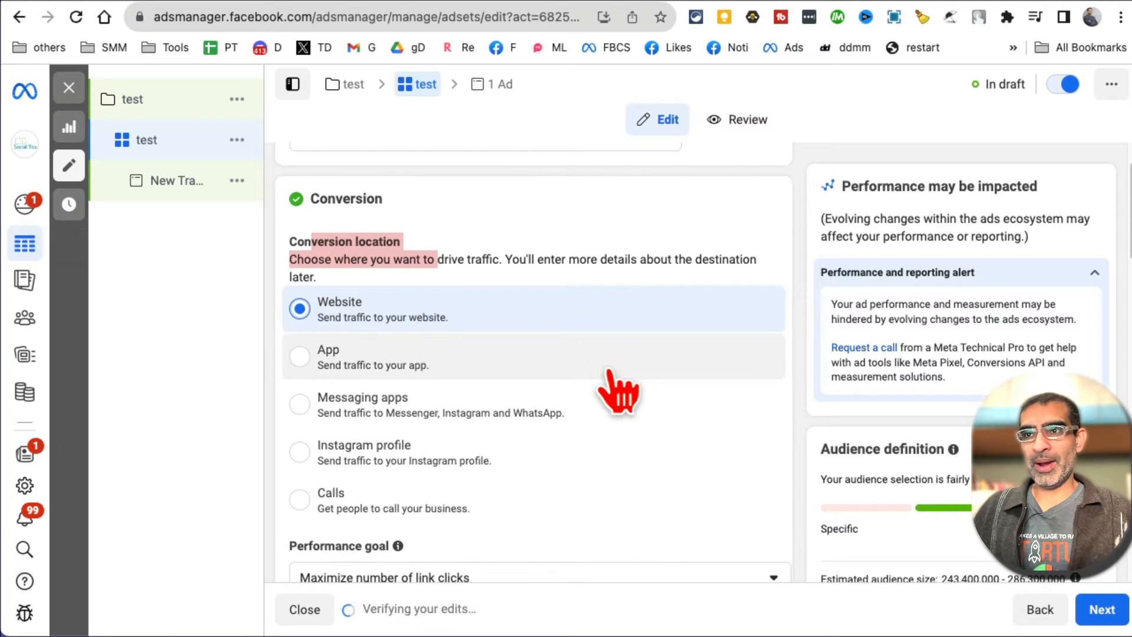
scroll("down", 3)
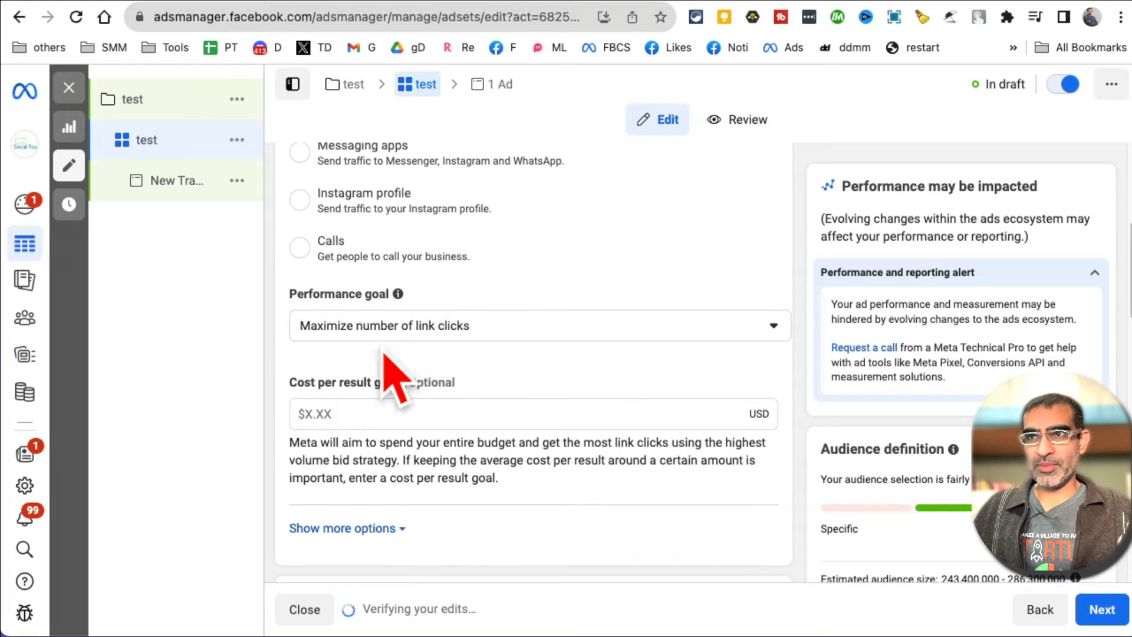
scroll("down", 3)
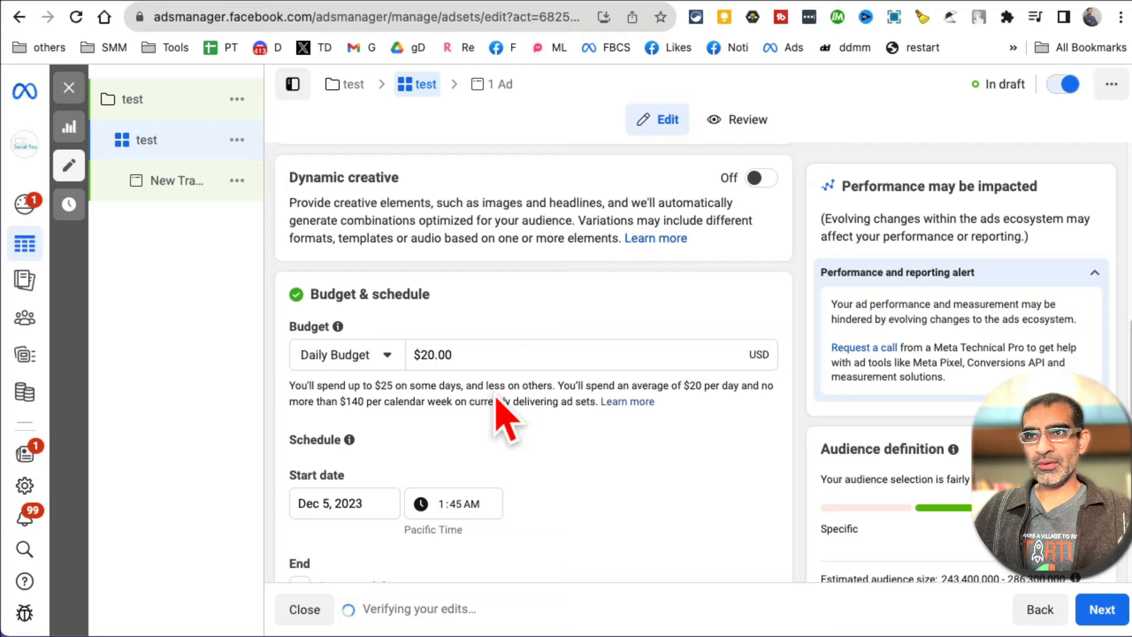
type("10")
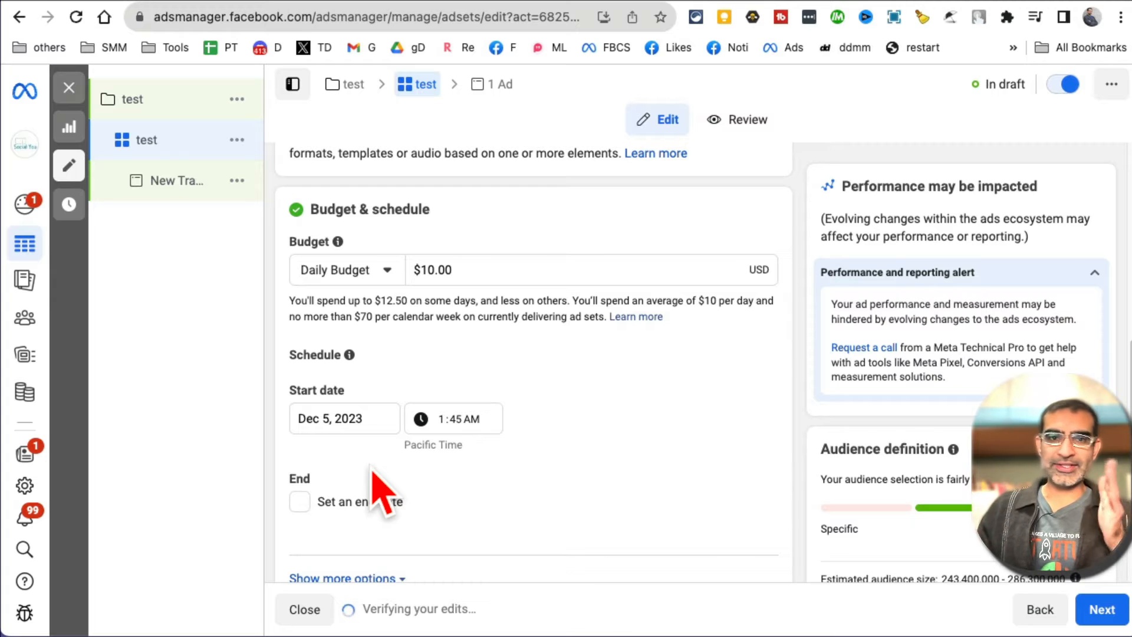
mouse_move(574, 477)
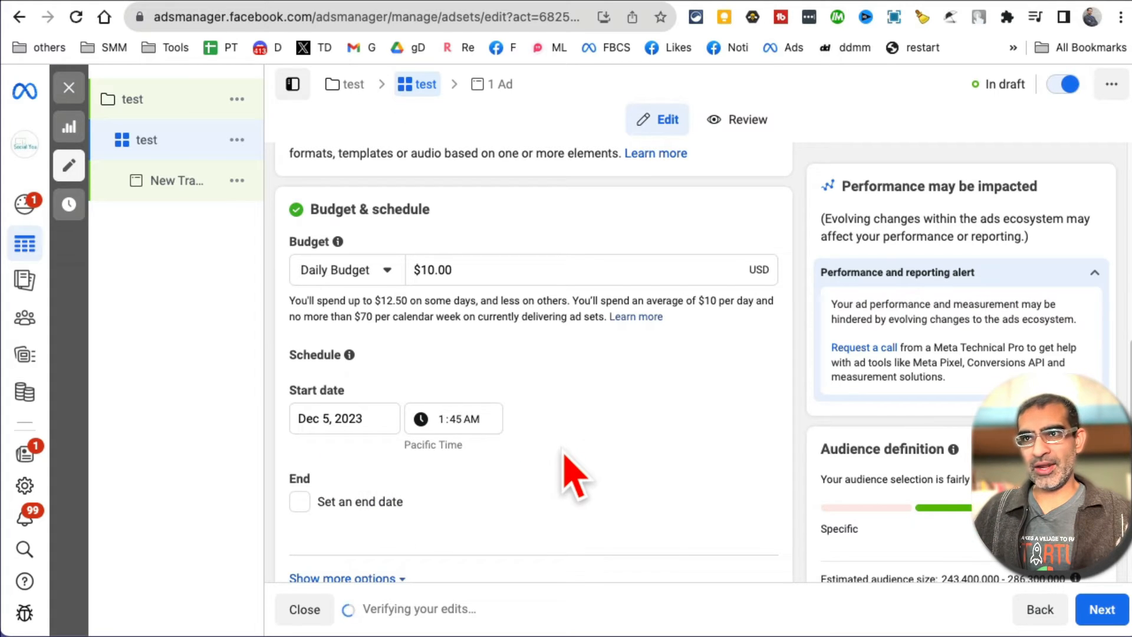
scroll("down", 3)
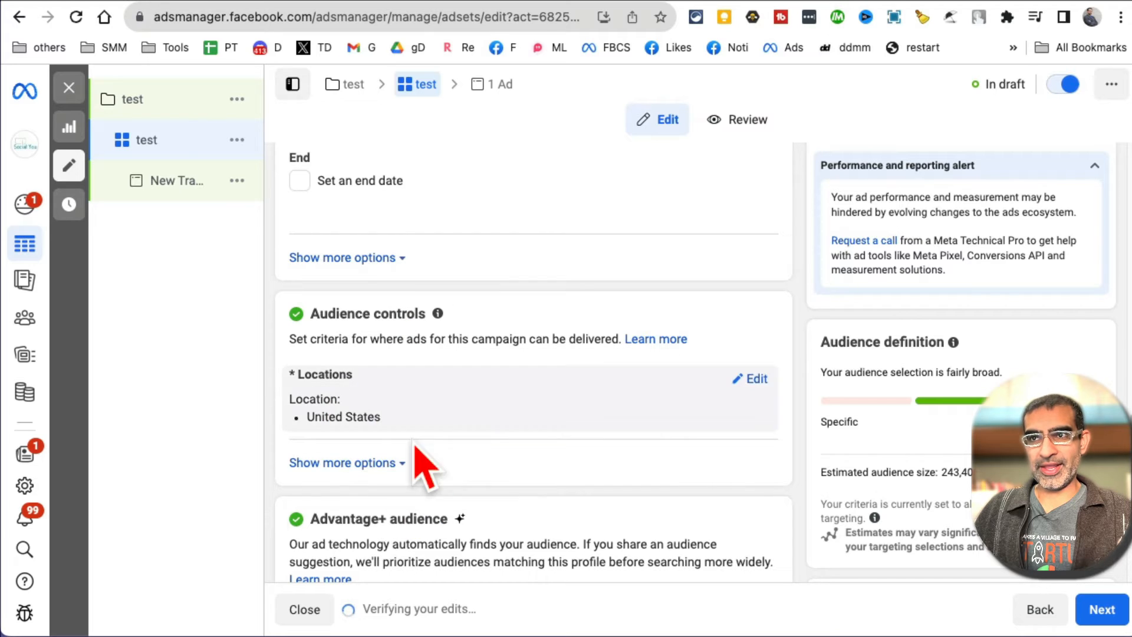
Set the audience location to Fresno, California with a +10 mi radius.
left_click(754, 378)
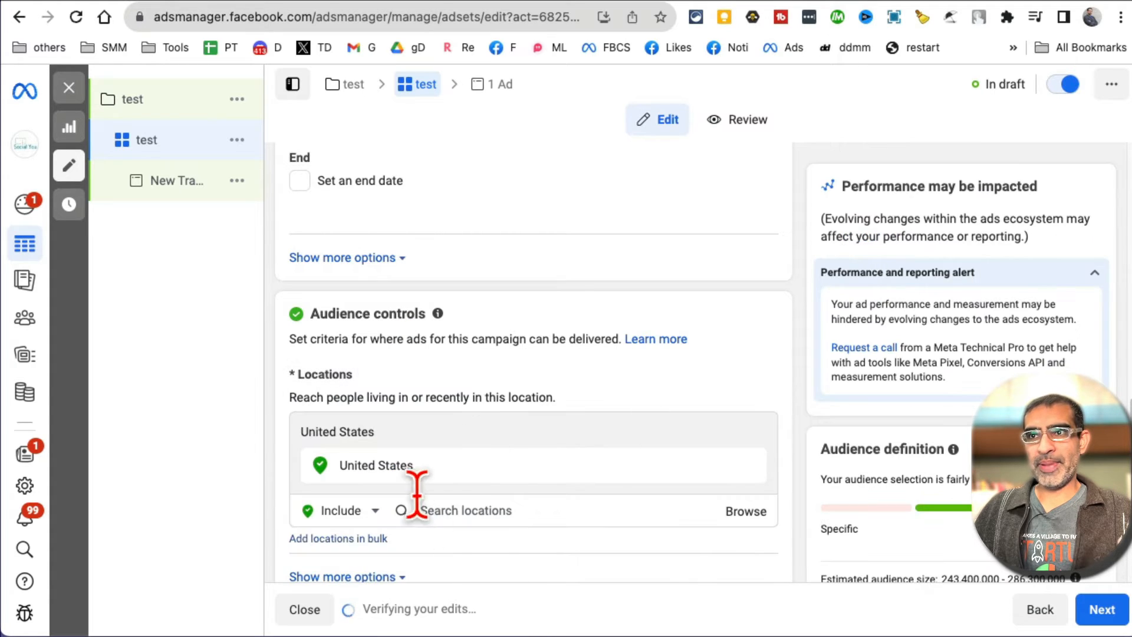
type("fresno")
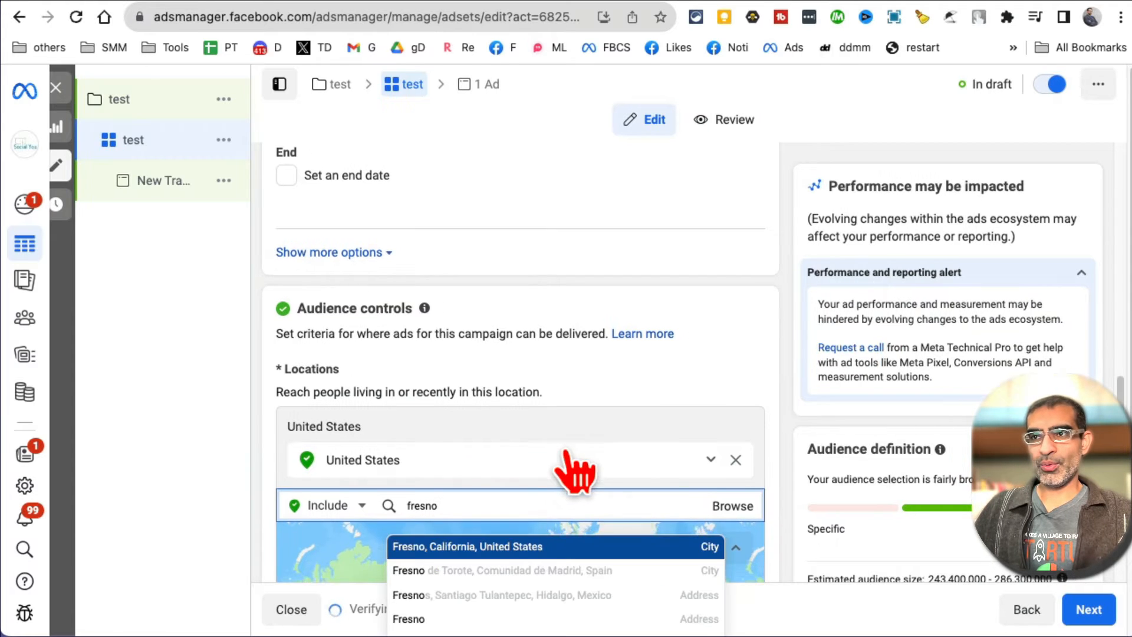
left_click(466, 546)
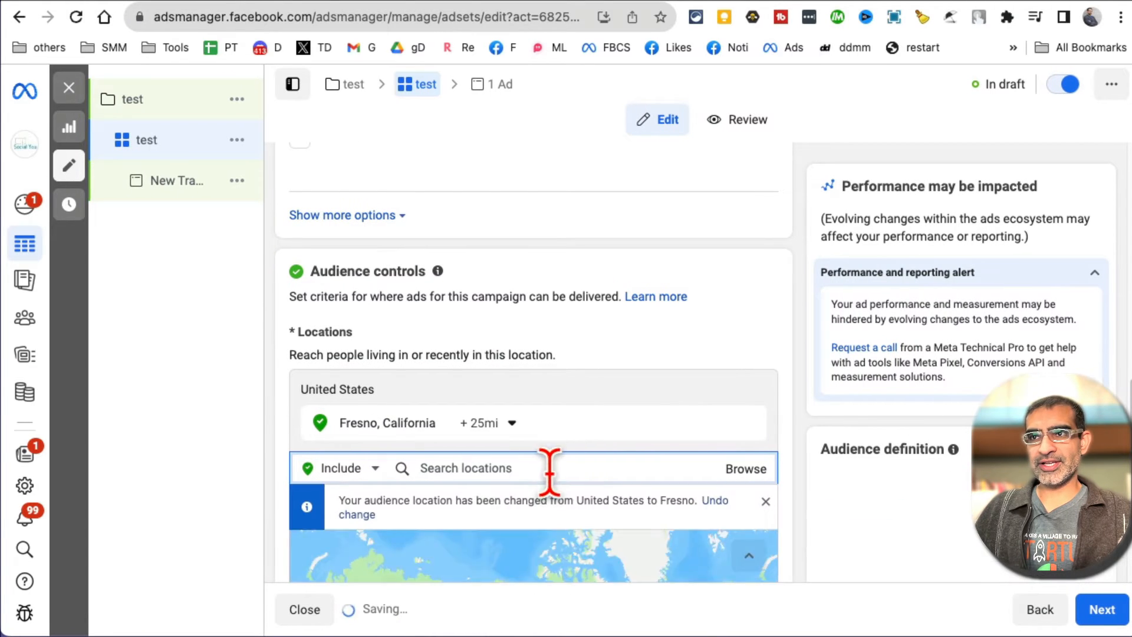
left_click(487, 422)
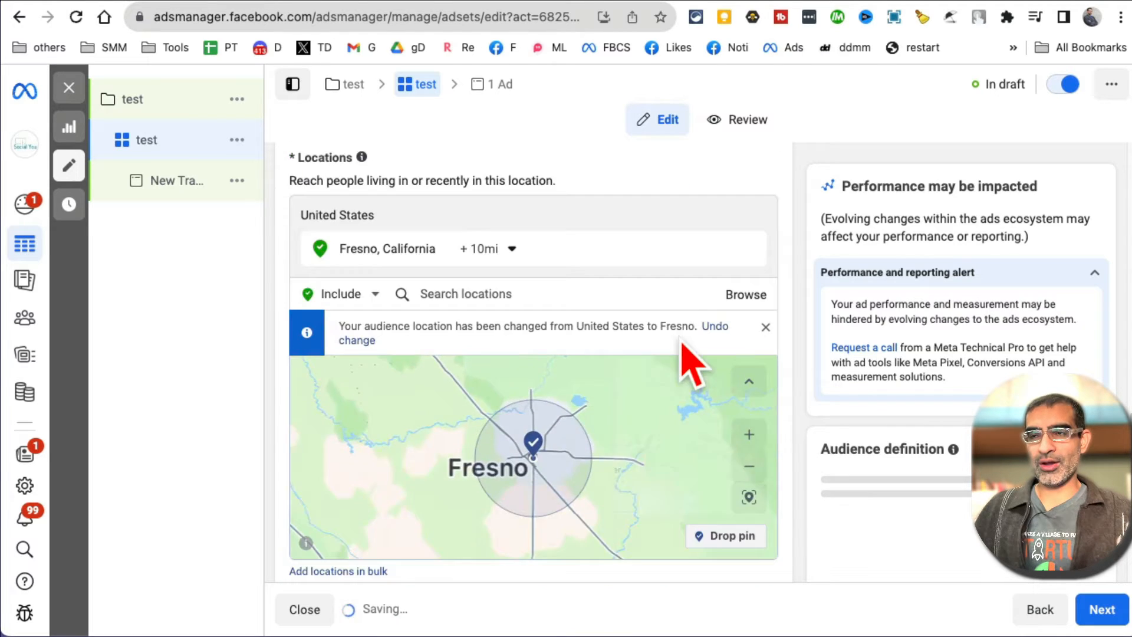
scroll("down", 3)
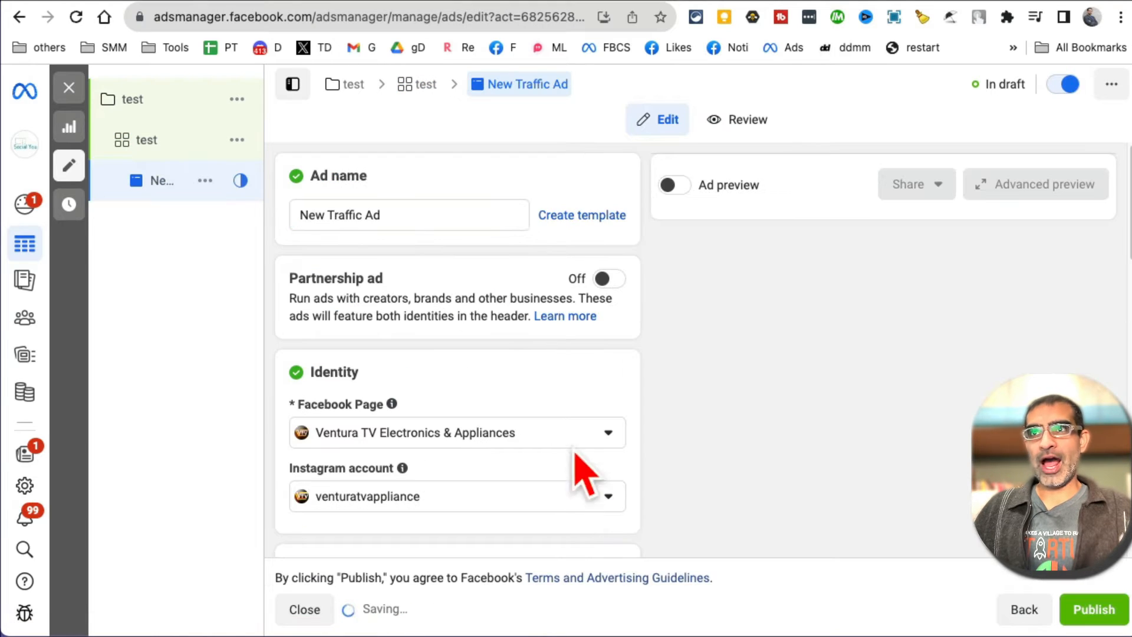
Name the ad 'carsouel test ad'.
type("carsouel")
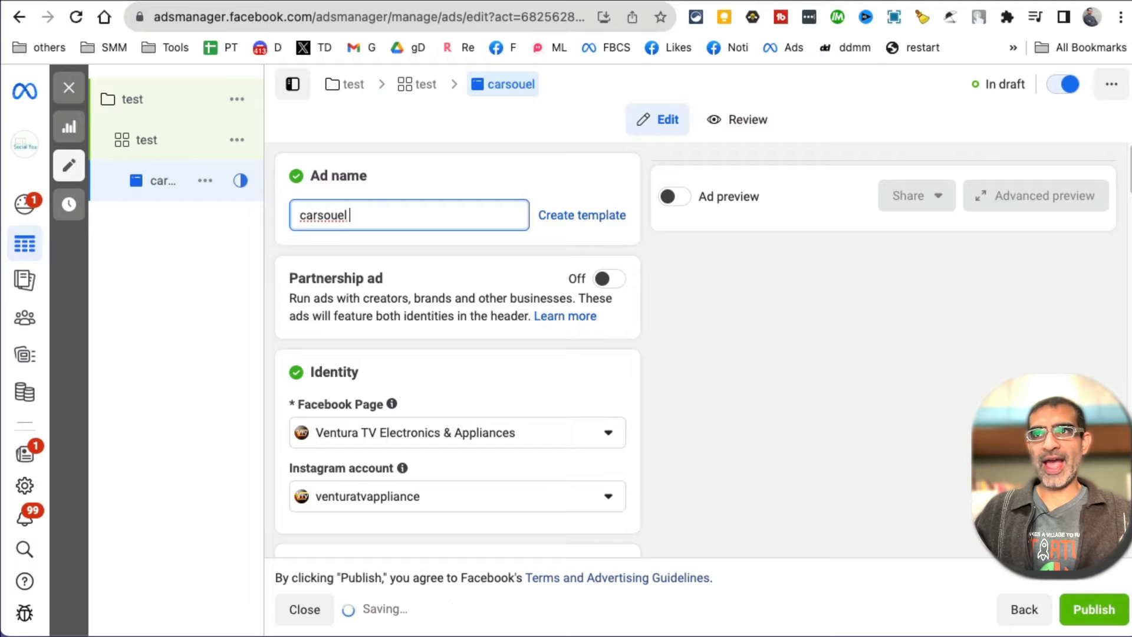
type("test")
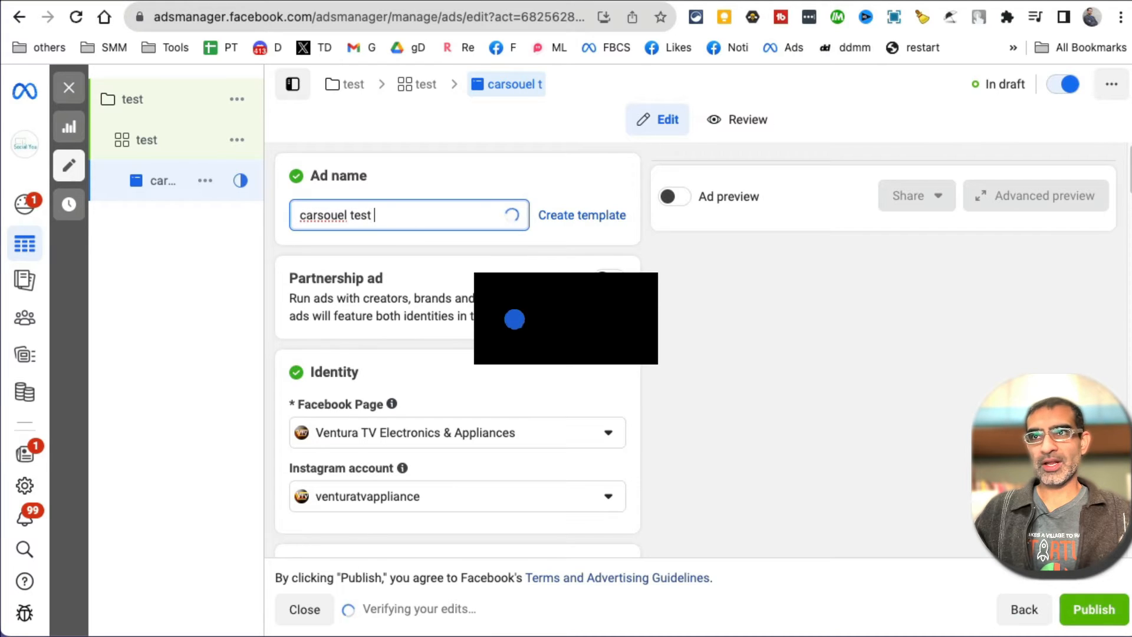
type("ad")
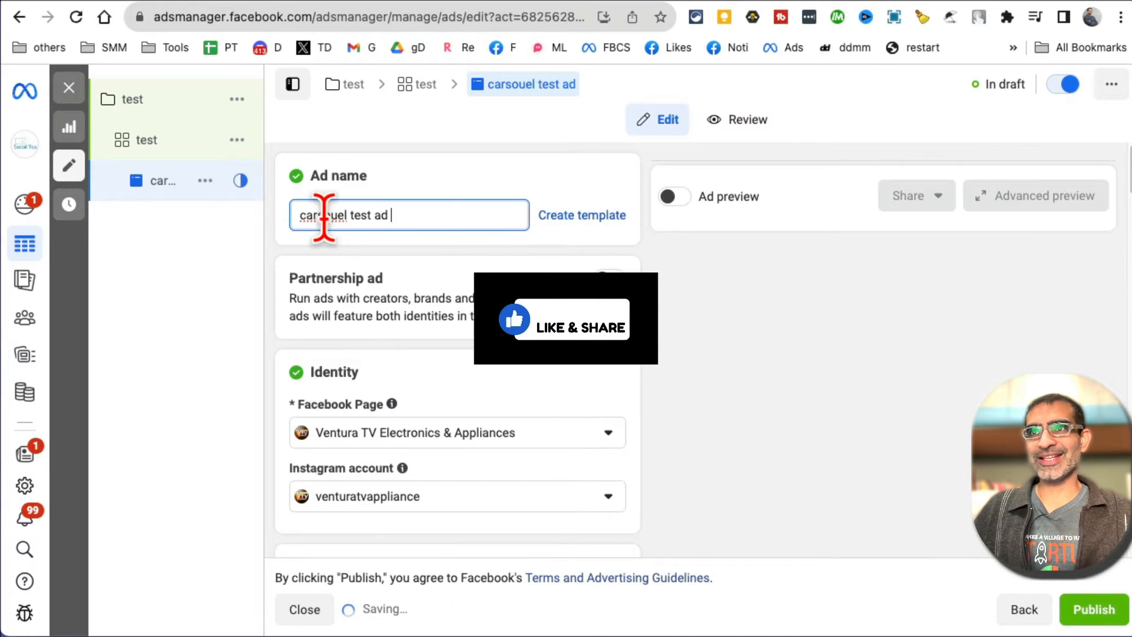
double_click(323, 215)
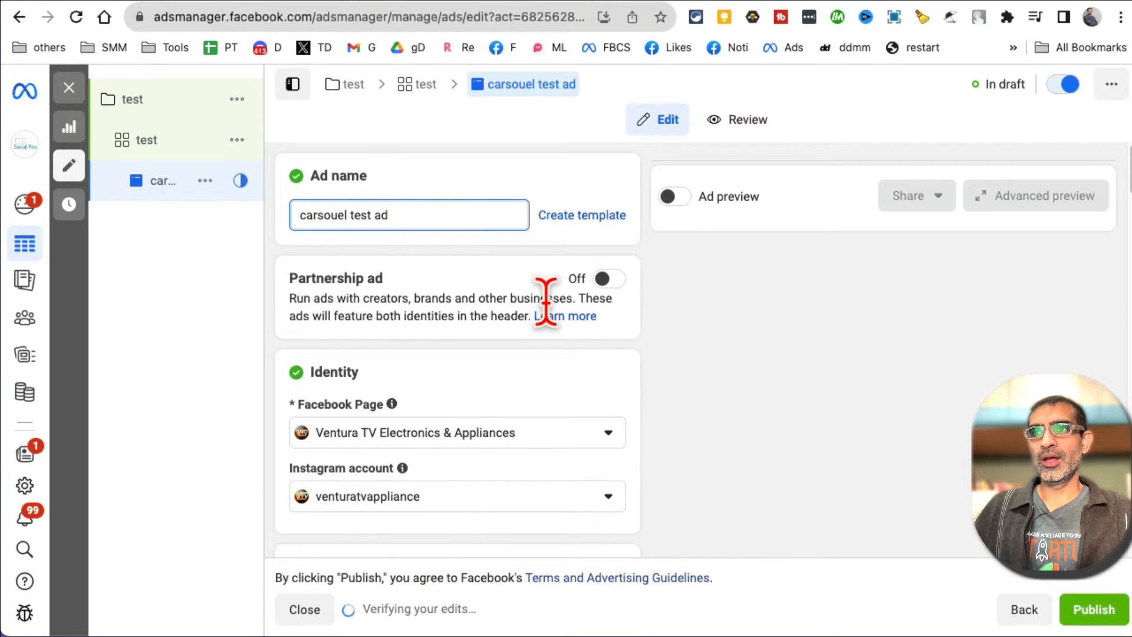
scroll("down", 3)
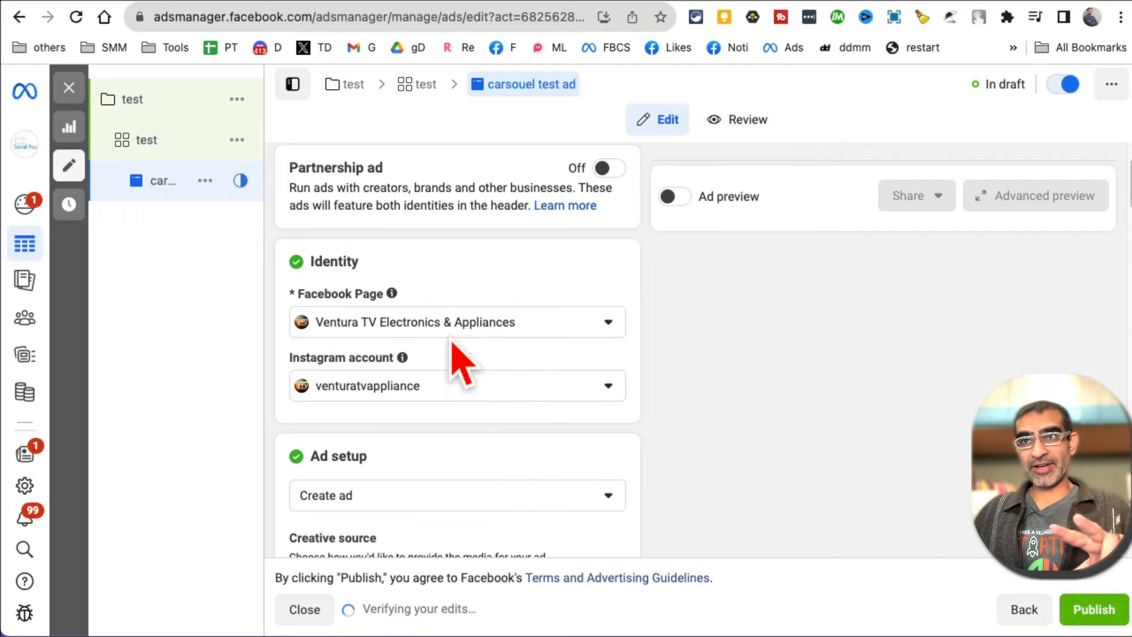
scroll("down", 3)
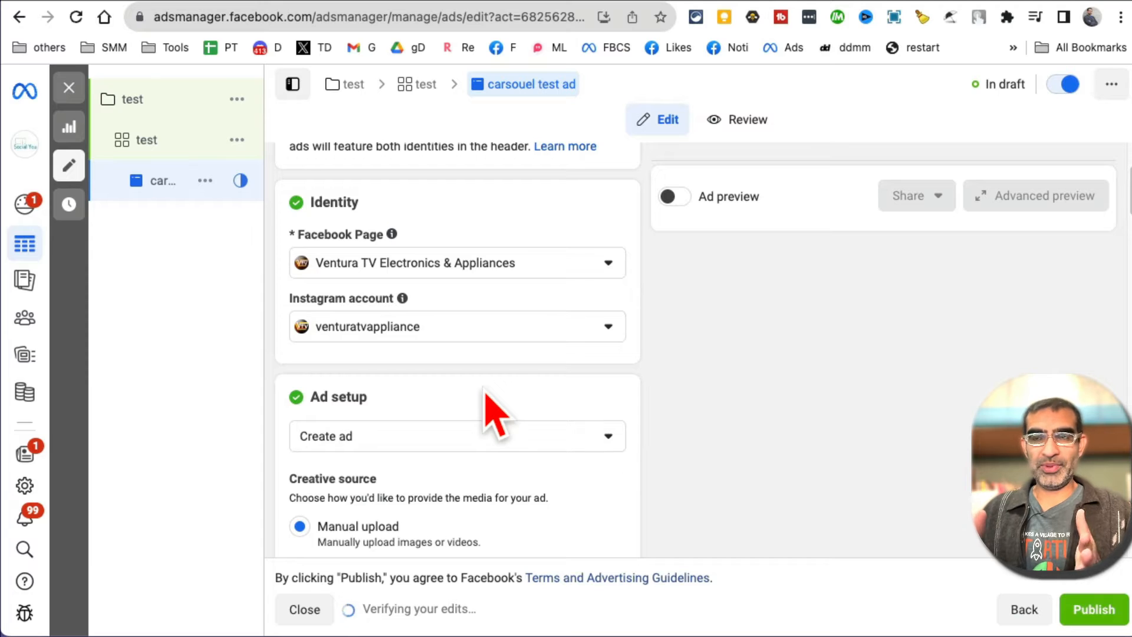
left_click(455, 262)
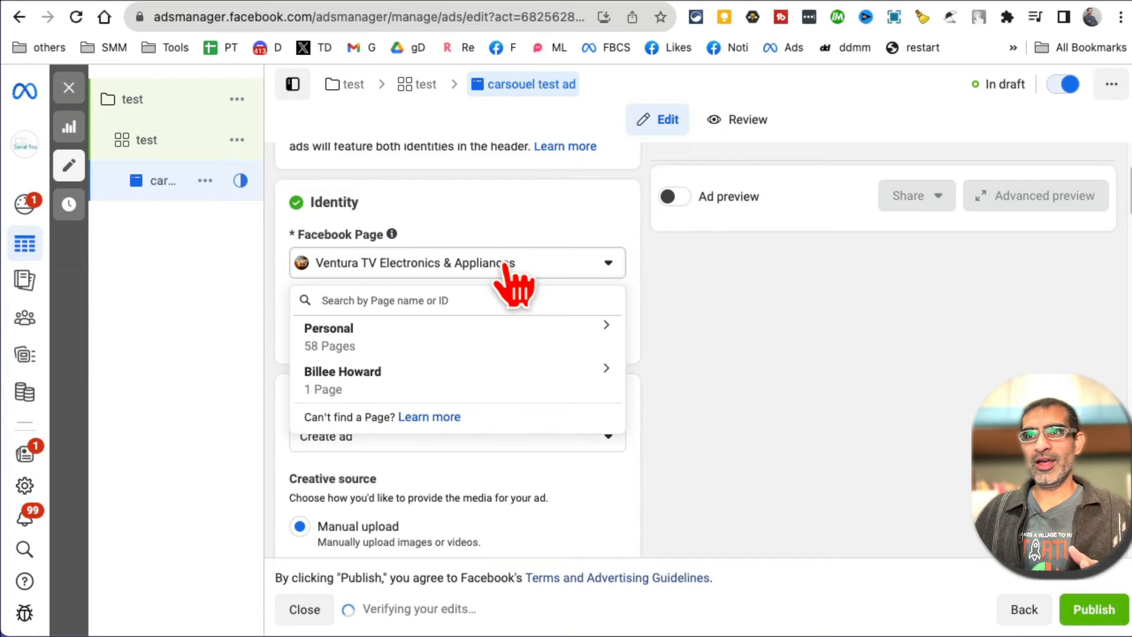
left_click(457, 262)
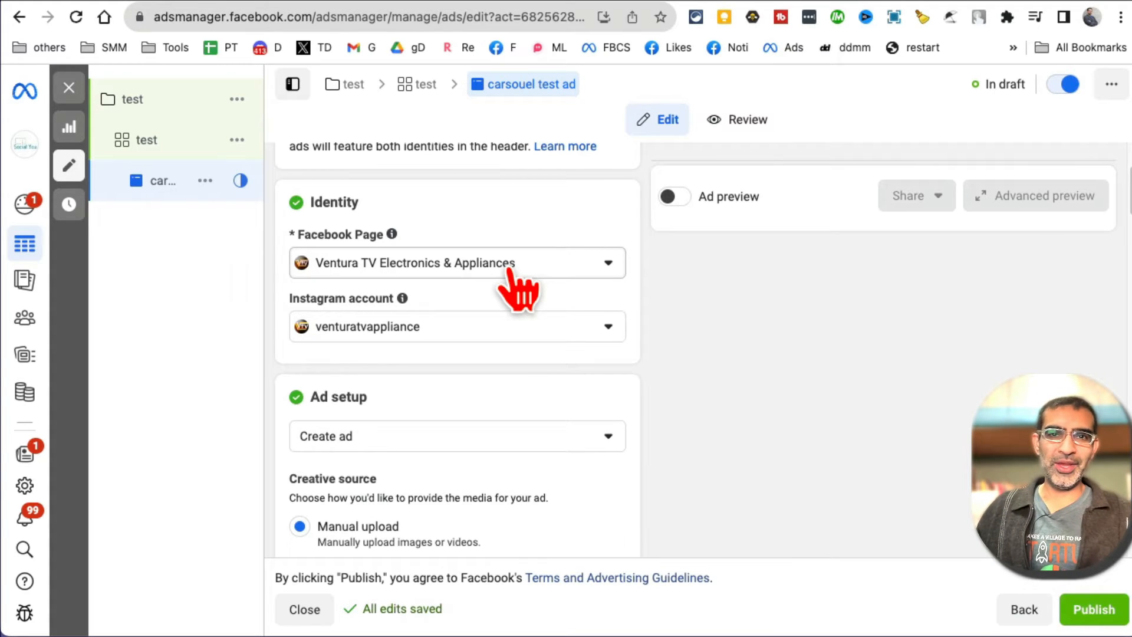
mouse_move(479, 400)
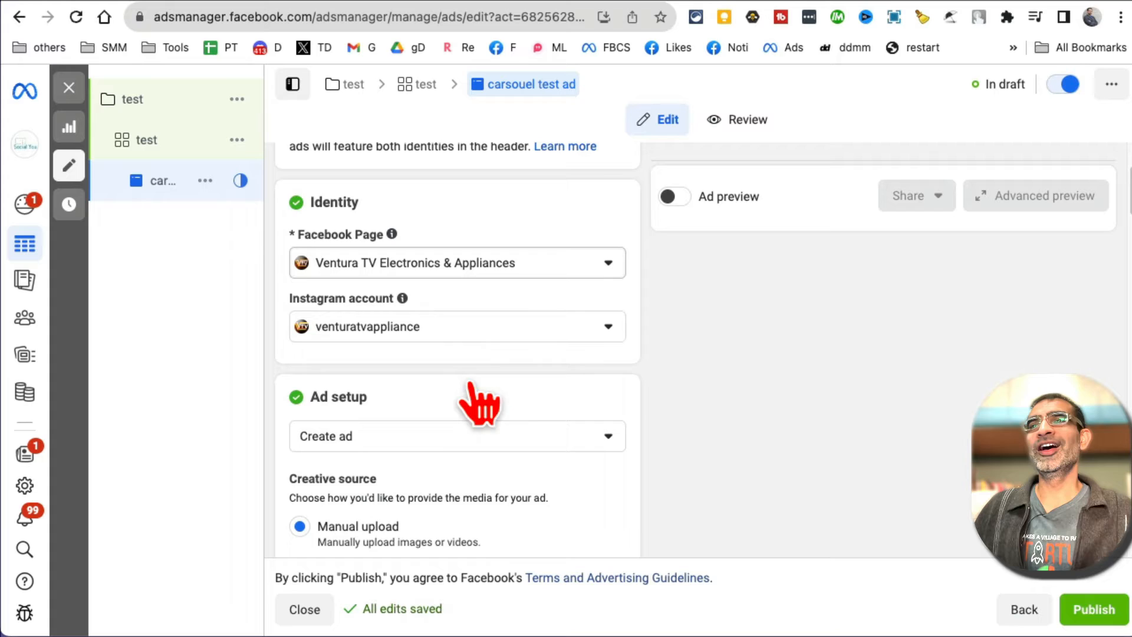
scroll("down", 3)
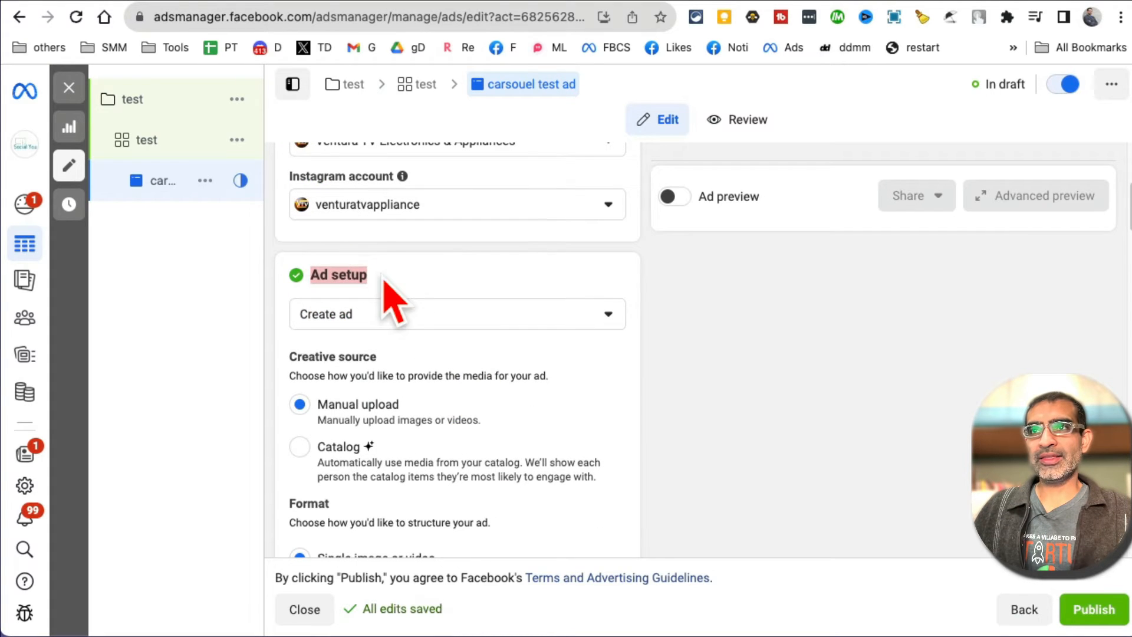
Keep Create ad as the setup and choose Carousel as the ad format.
left_click(456, 314)
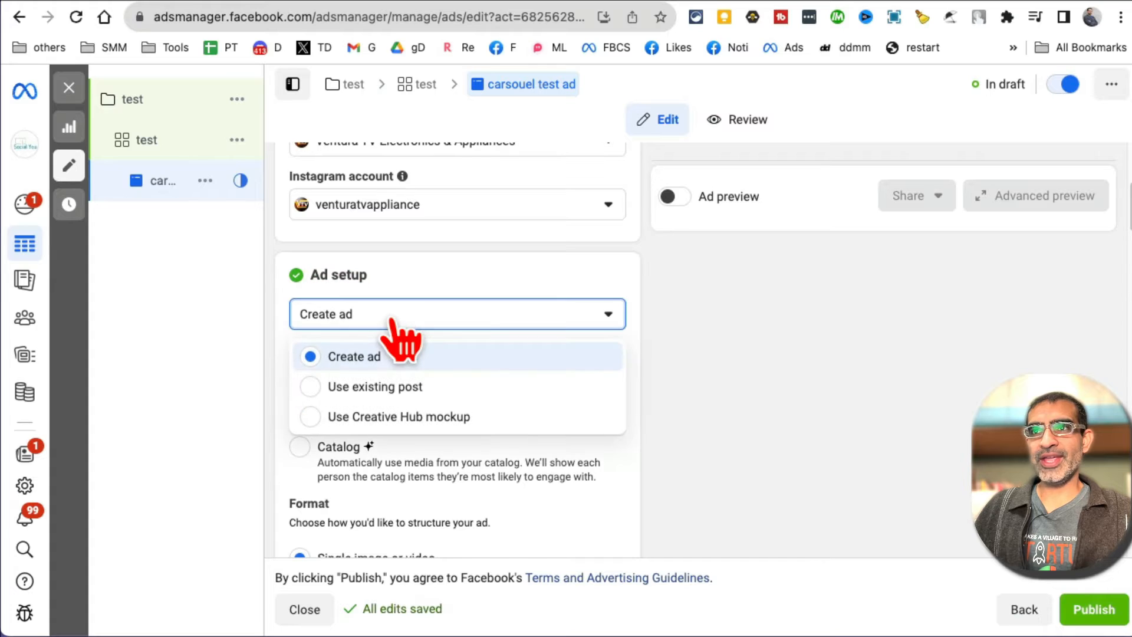
left_click(354, 356)
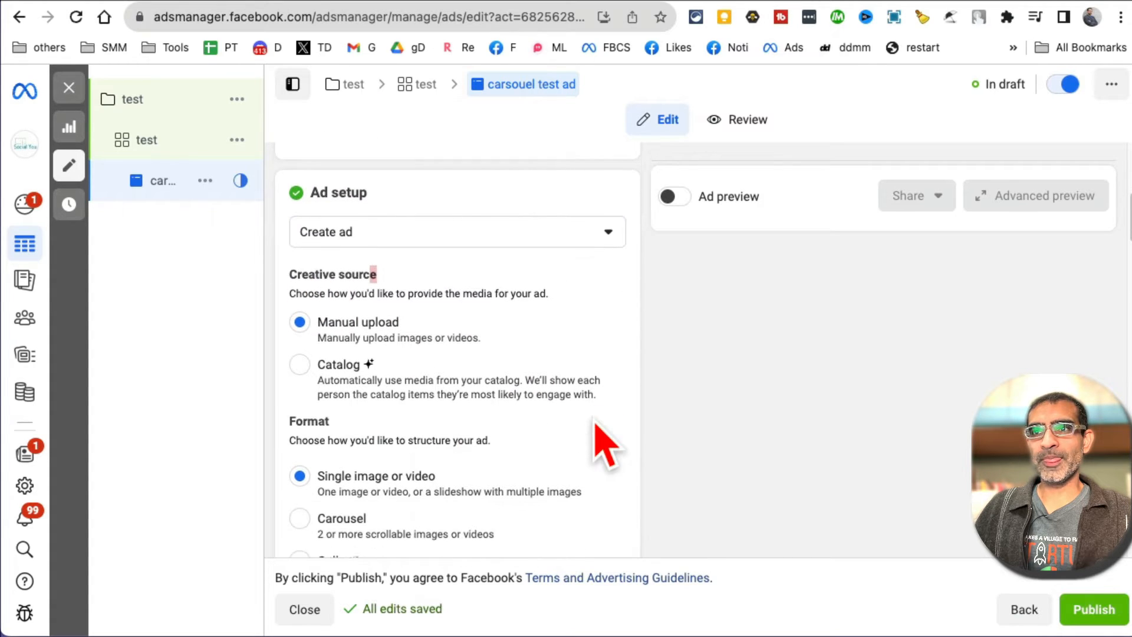
scroll("down", 3)
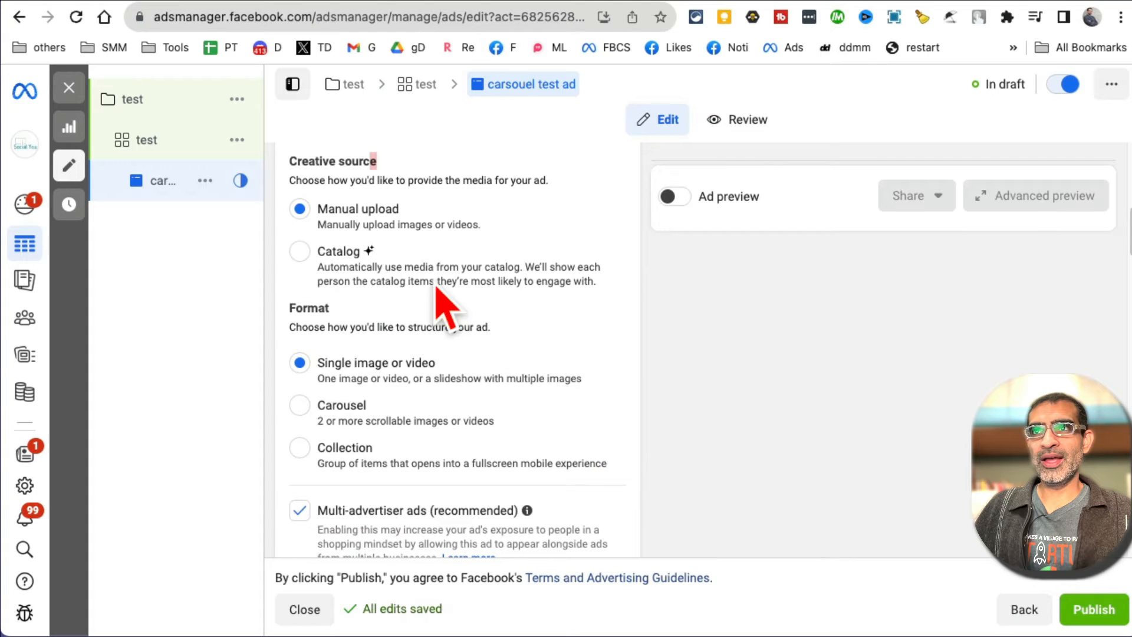
mouse_move(292, 317)
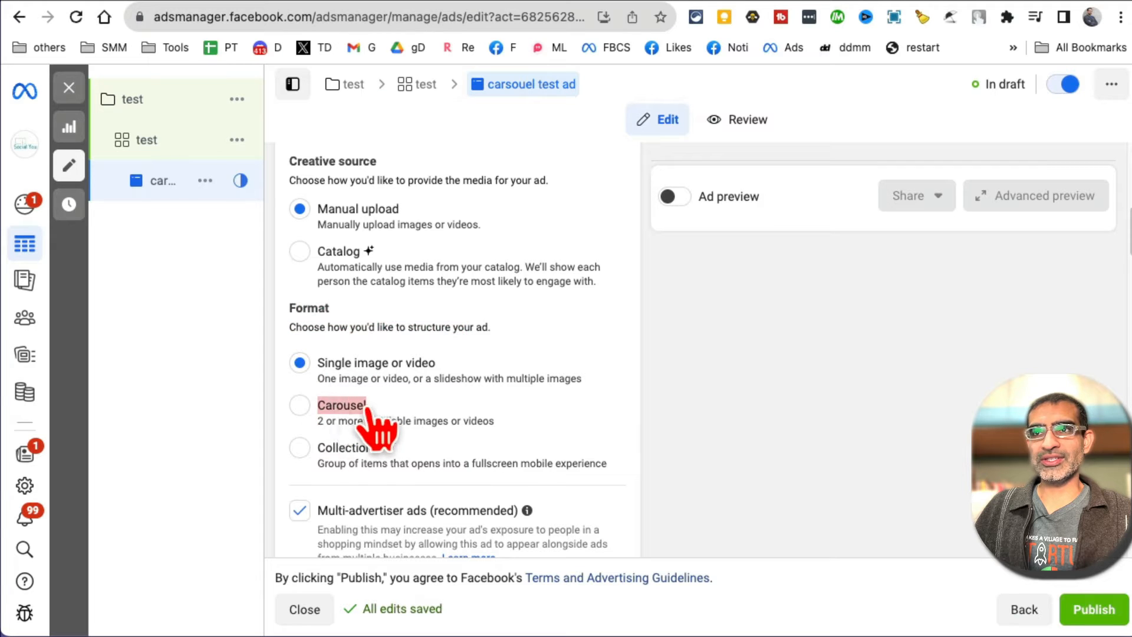
left_click(299, 404)
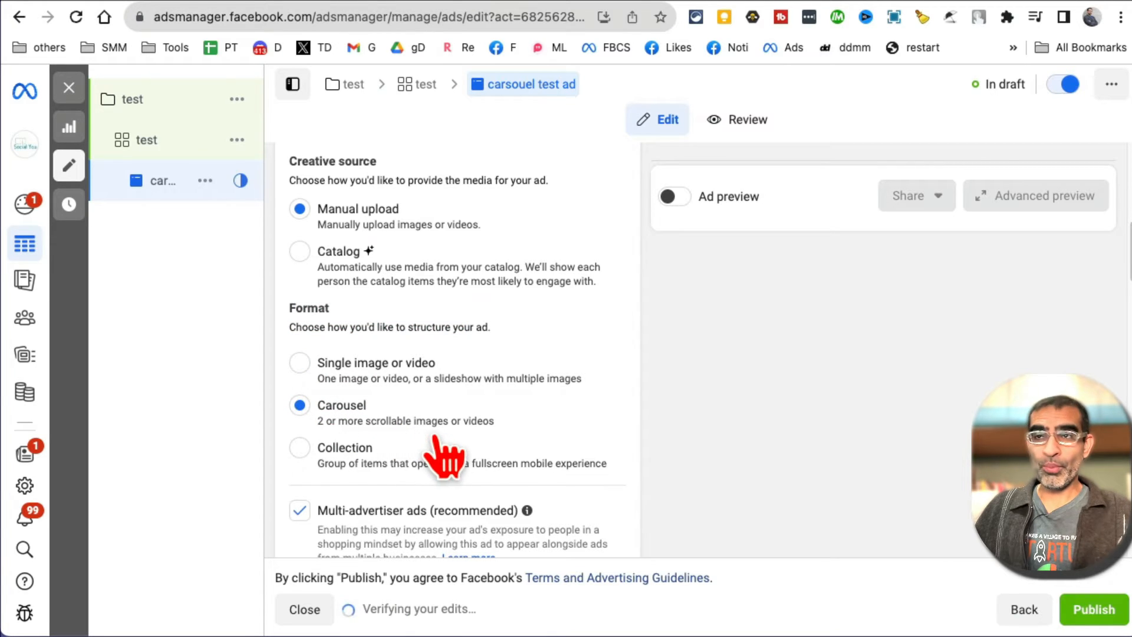
mouse_move(867, 58)
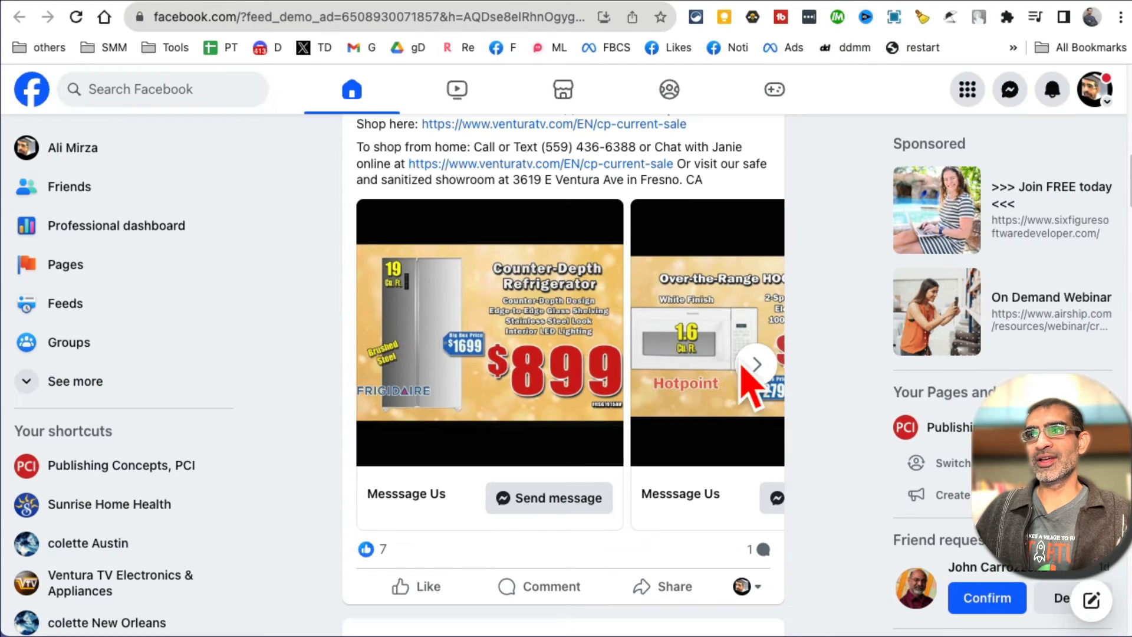
left_click(755, 364)
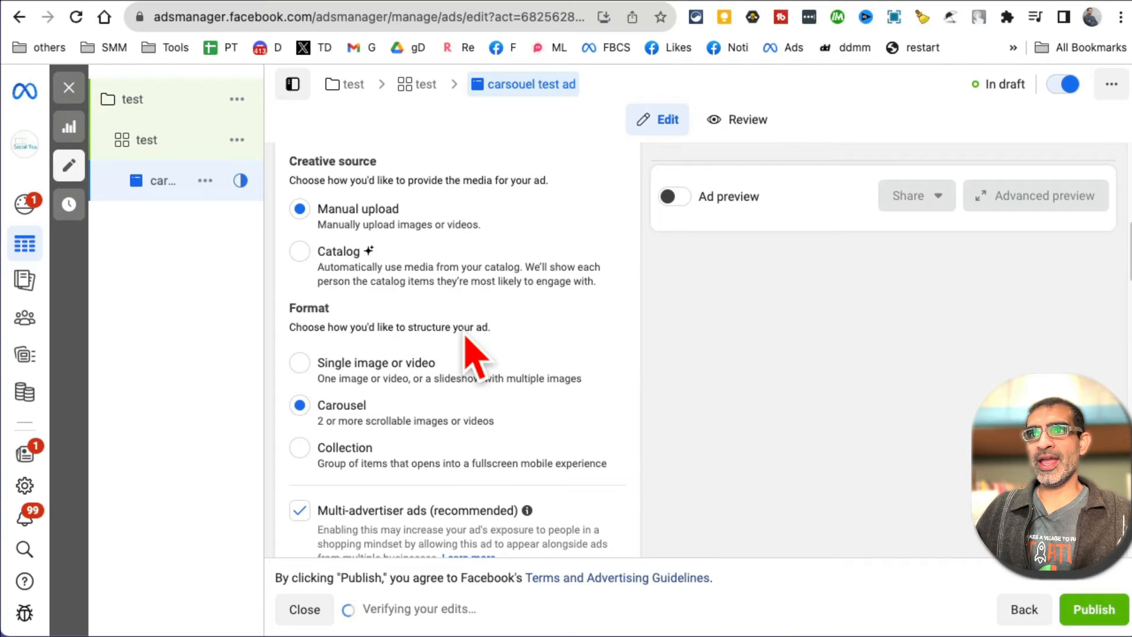
Confirm Create ad with manual upload in Carousel format and reach the Carousel cards section.
scroll("down", 3)
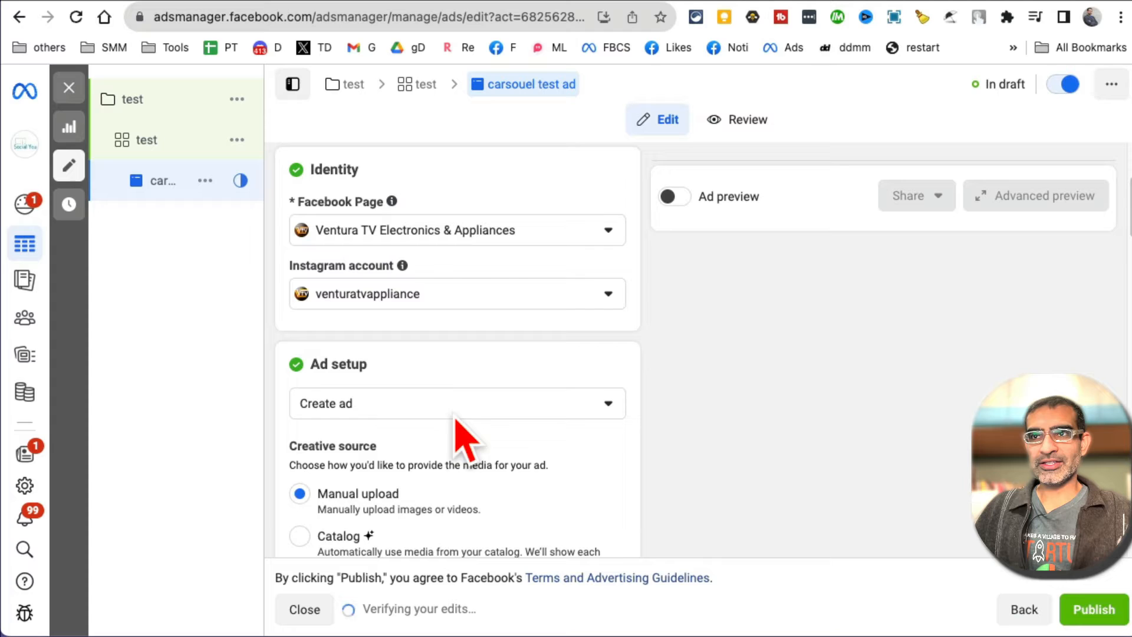
left_click(455, 403)
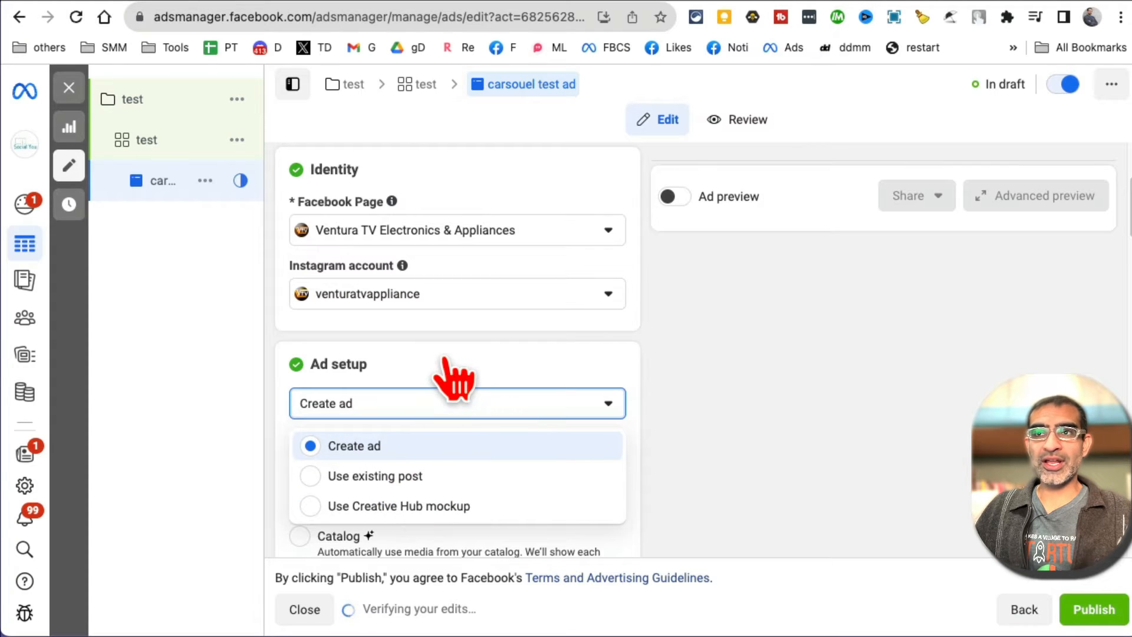
left_click(354, 446)
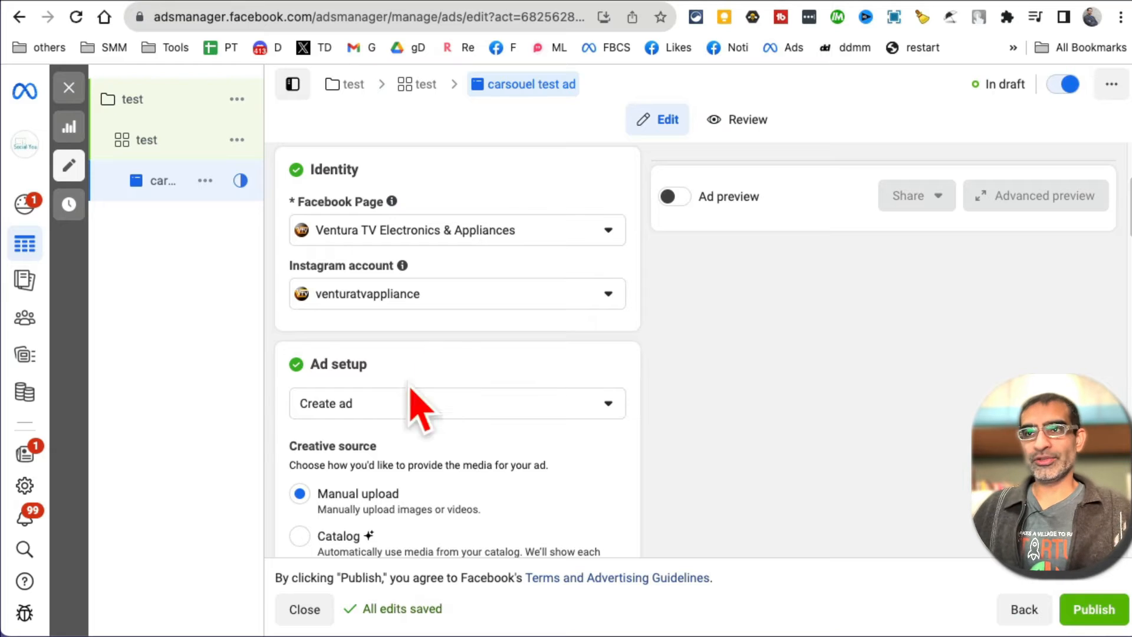
scroll("down", 3)
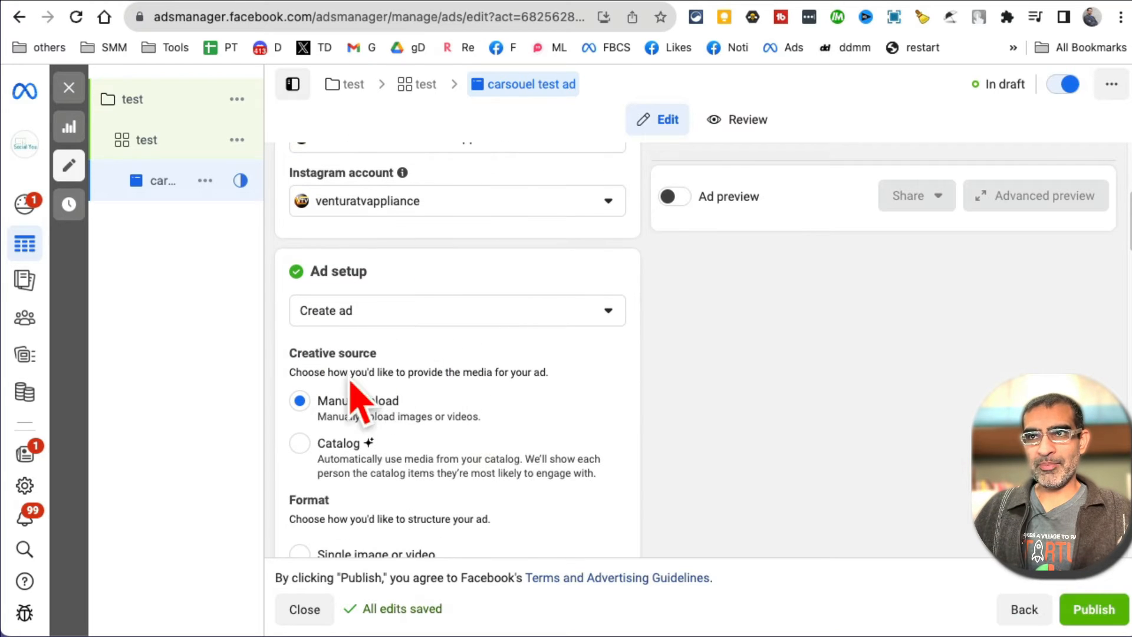
scroll("down", 3)
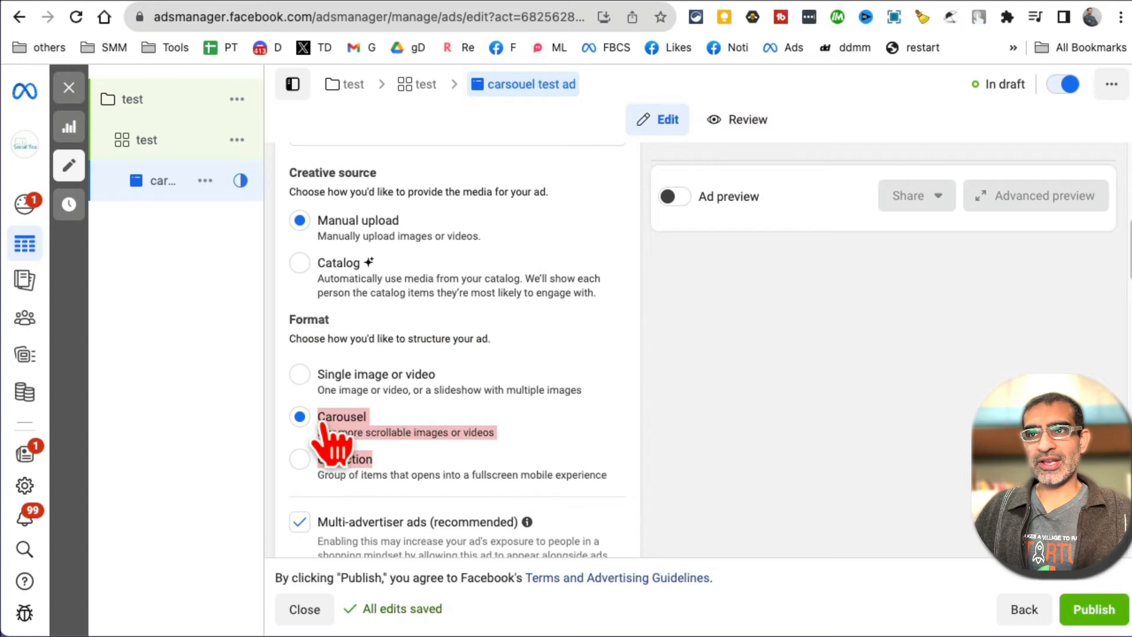
mouse_move(455, 462)
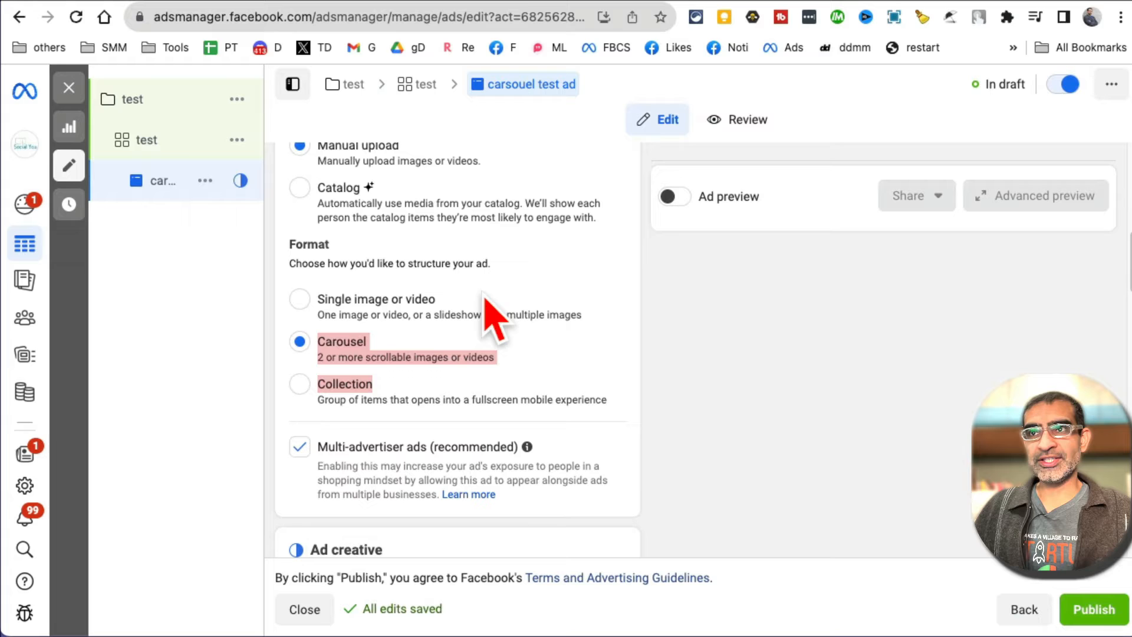
mouse_move(401, 394)
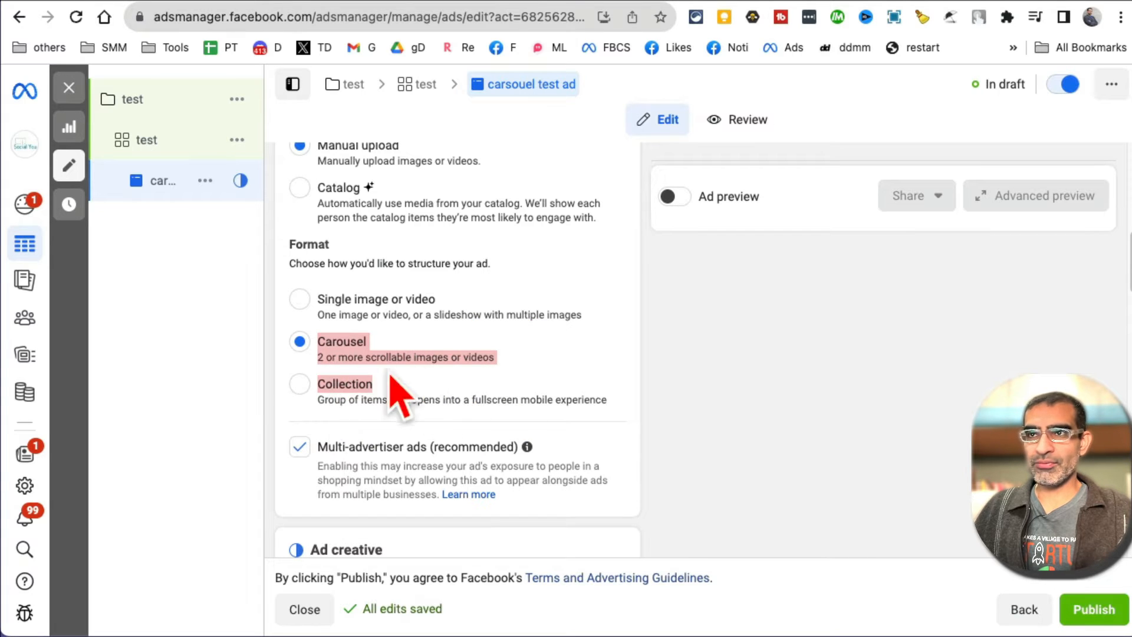
scroll("down", 3)
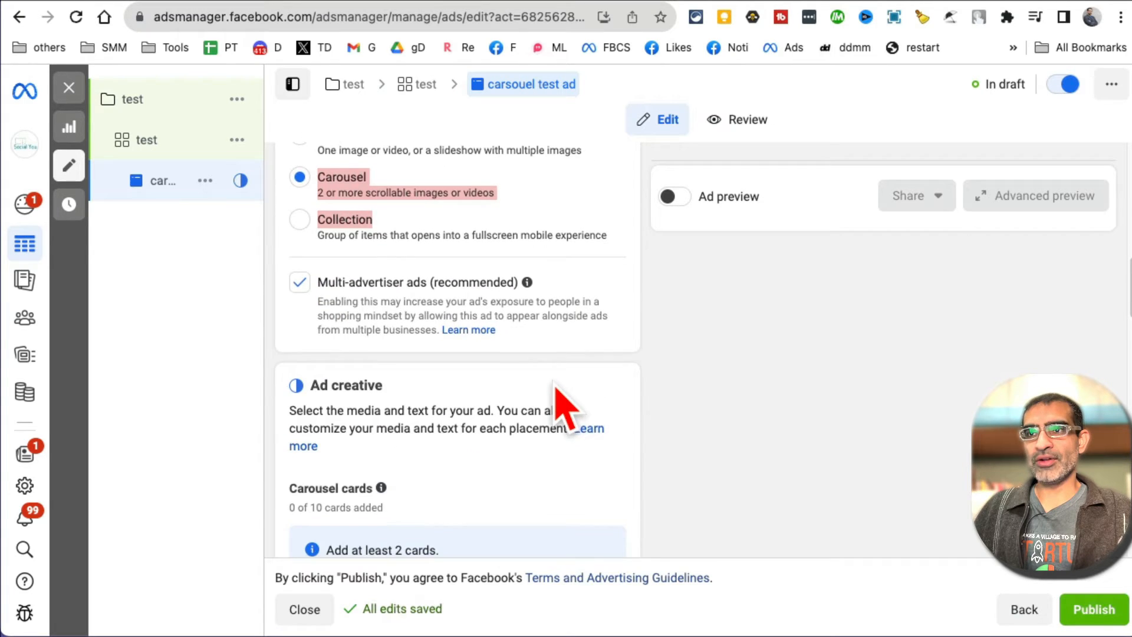
scroll("down", 3)
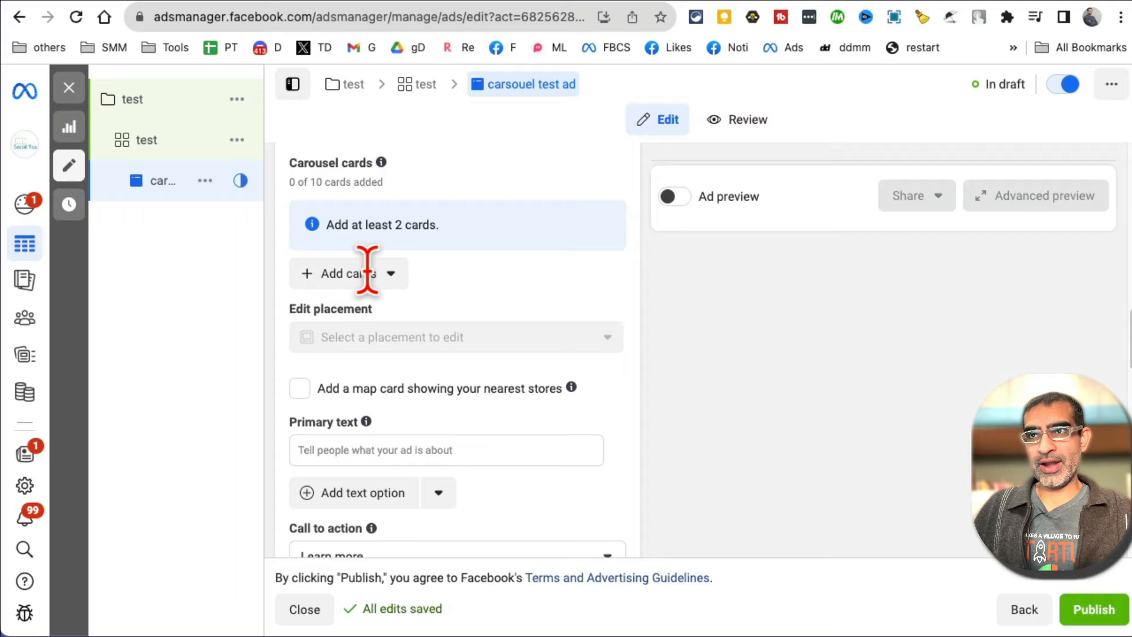
Start adding image cards to the carousel from the media library.
left_click(349, 272)
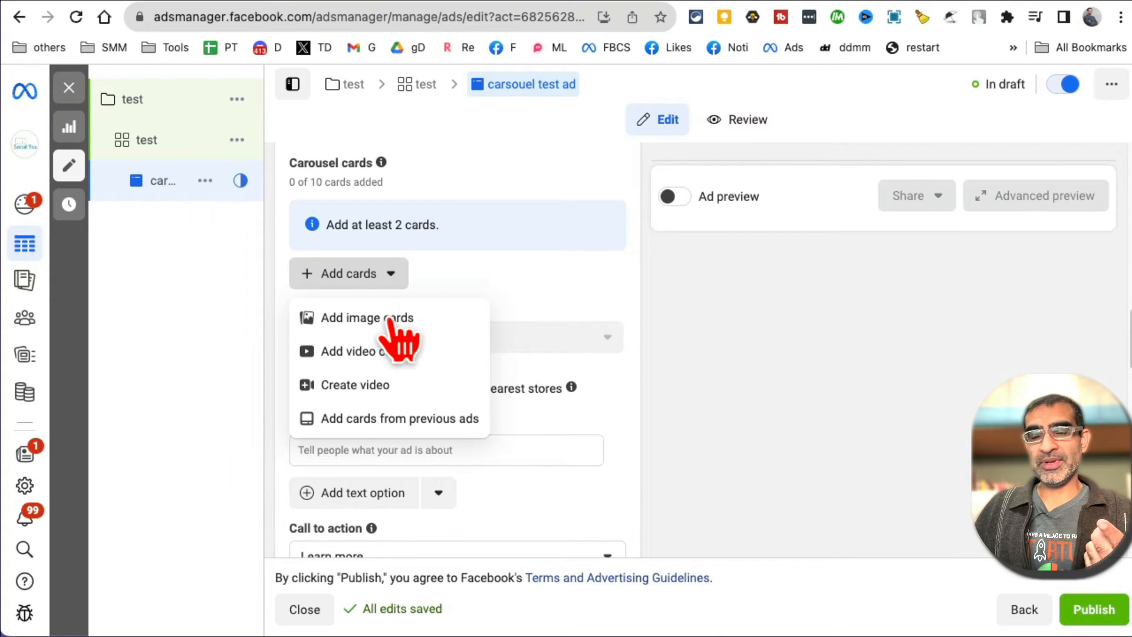
left_click(364, 317)
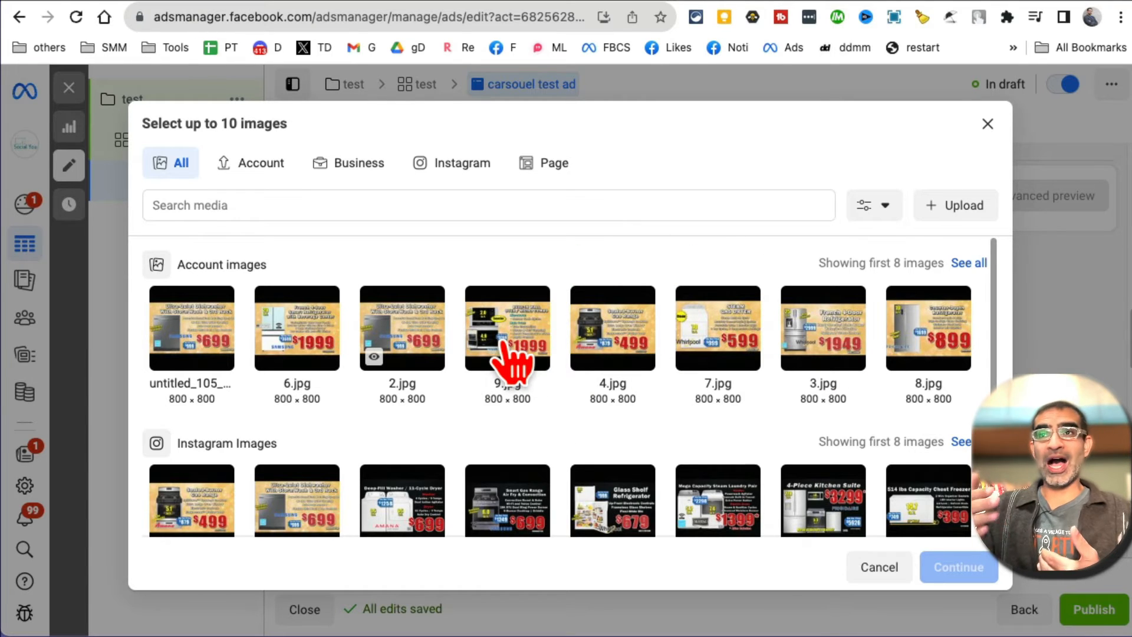
mouse_move(963, 205)
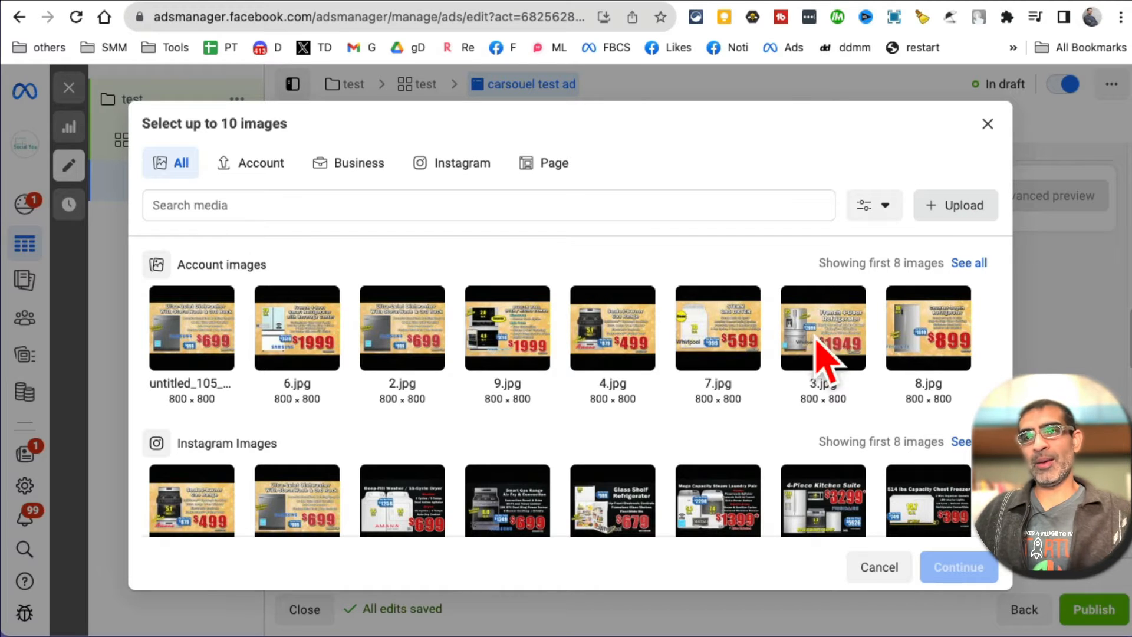
Select all eight account images (including 8.jpg) in the picker and confirm them as carousel cards.
left_click(955, 205)
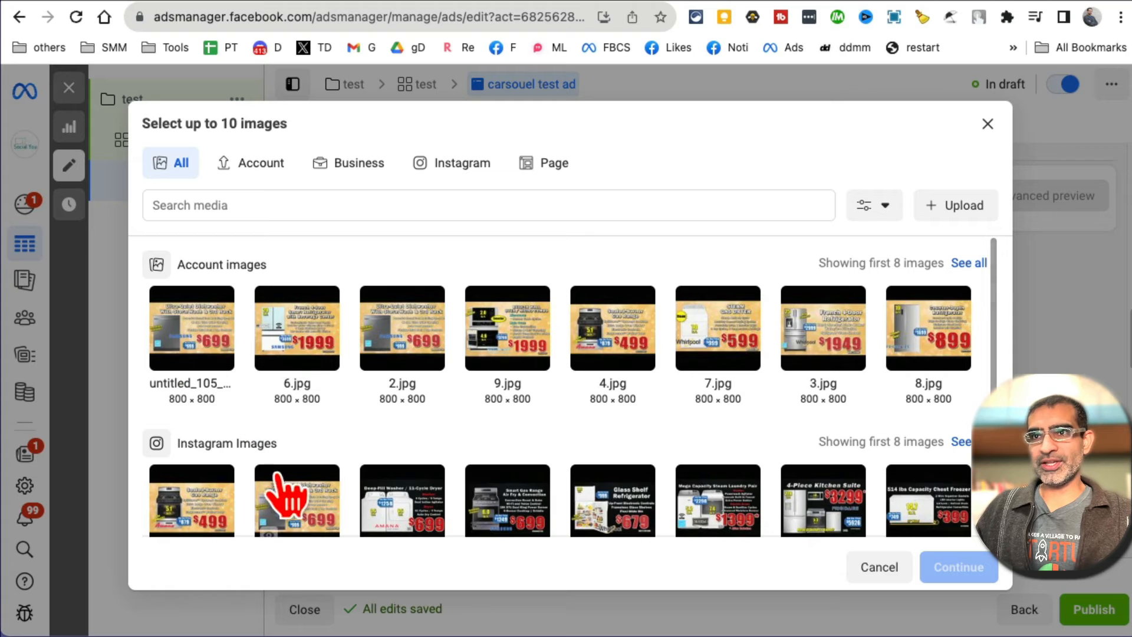
left_click(296, 328)
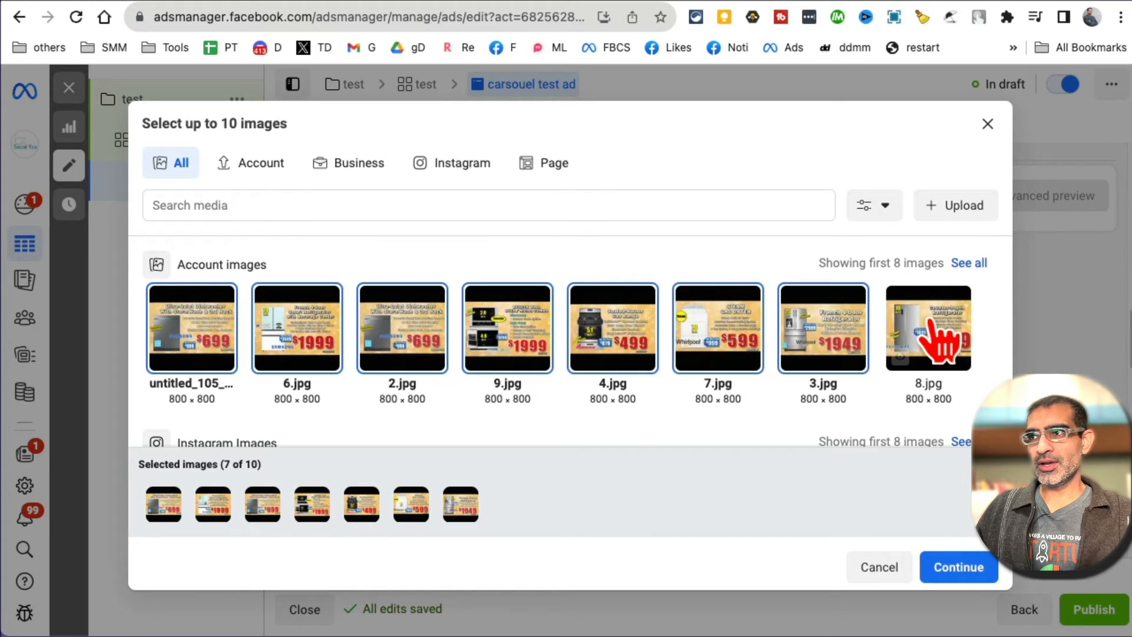
left_click(928, 328)
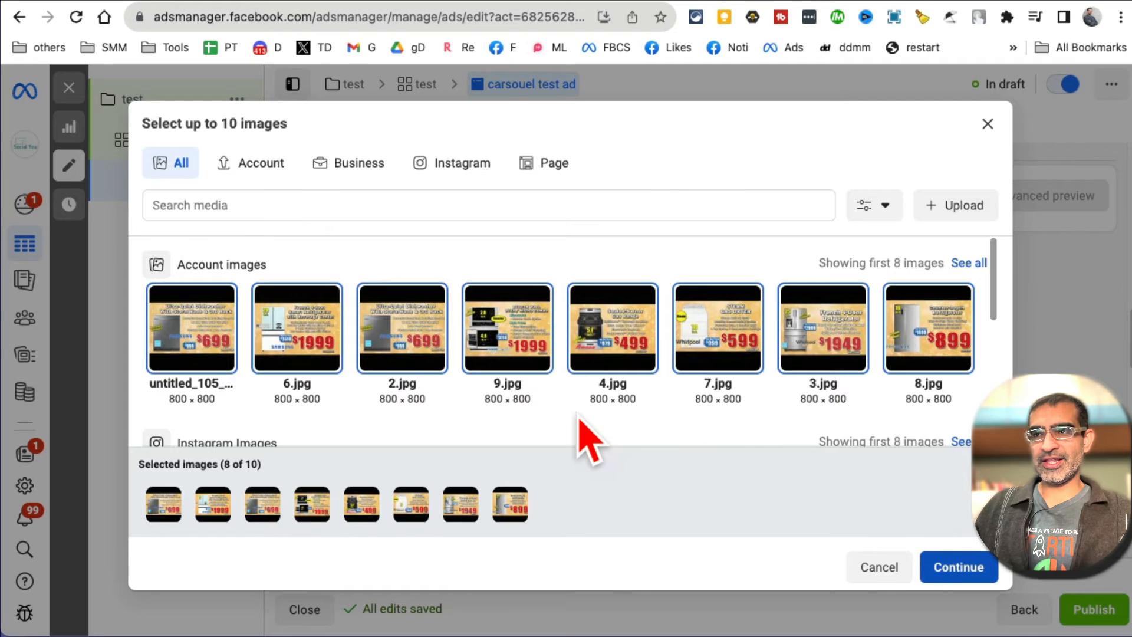
left_click(958, 567)
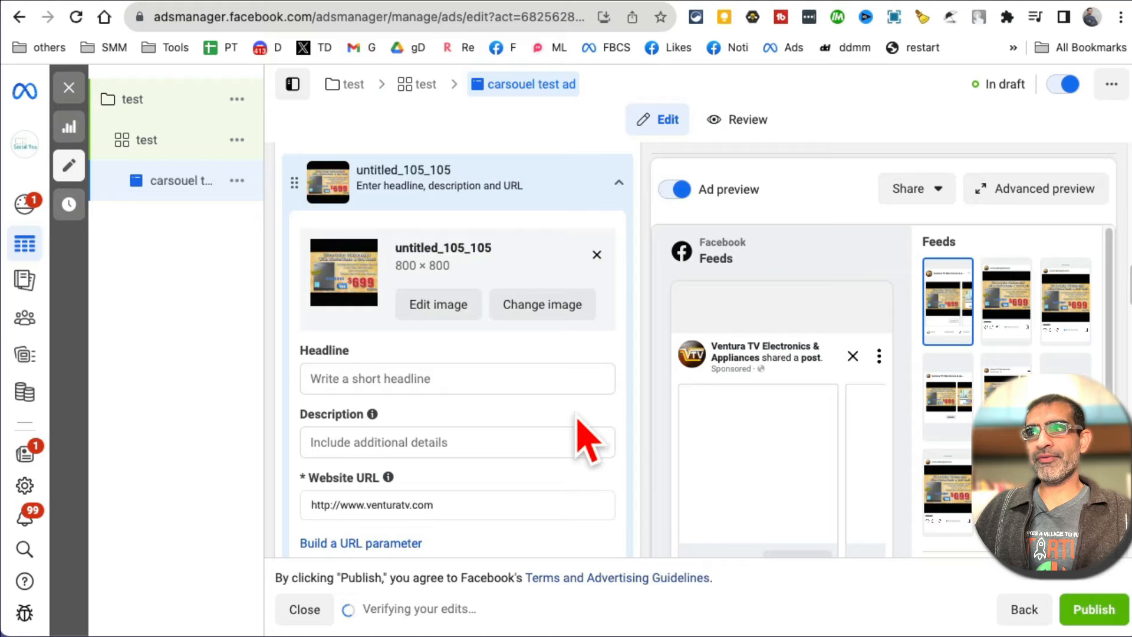
Begin the first card's headline with '40% Of', then advance the example Facebook carousel one card.
scroll("down", 3)
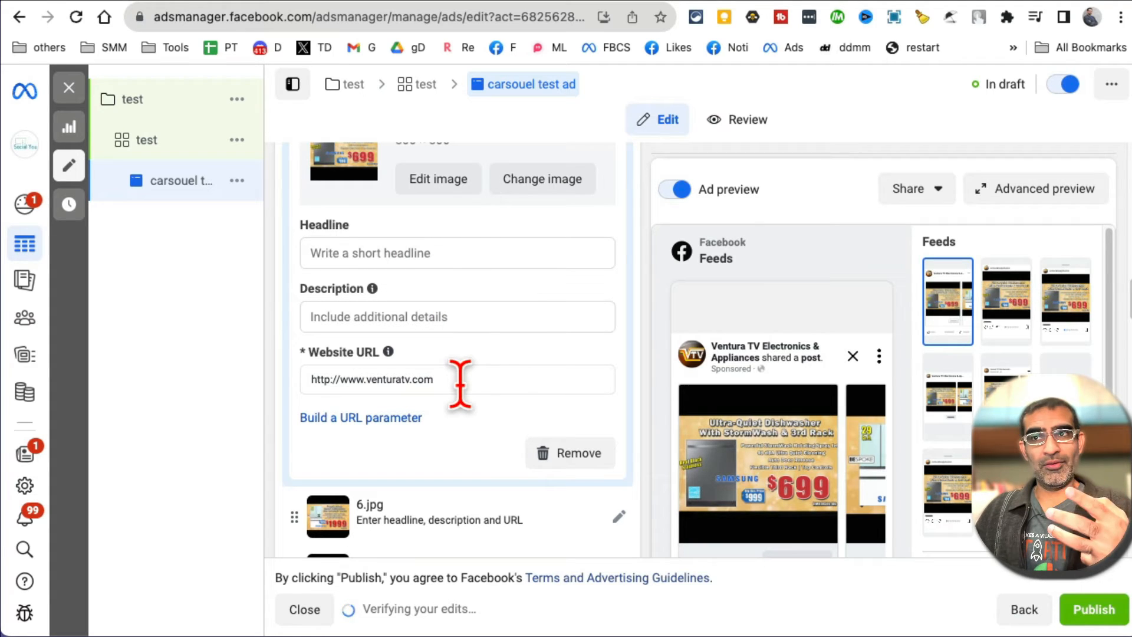
left_click(456, 252)
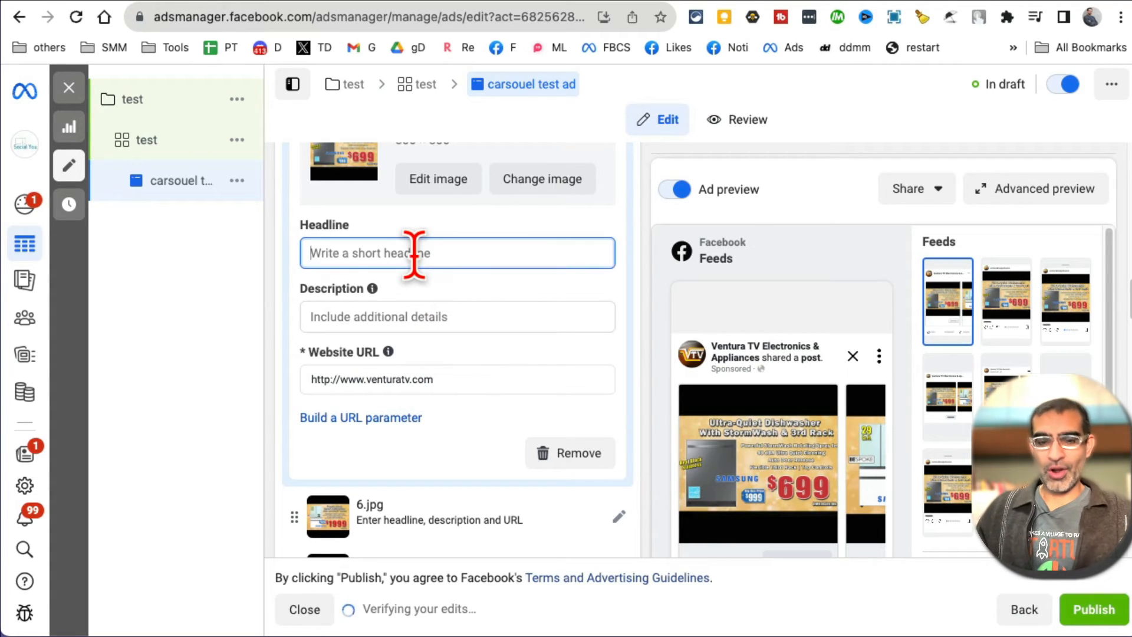
type("40% Of")
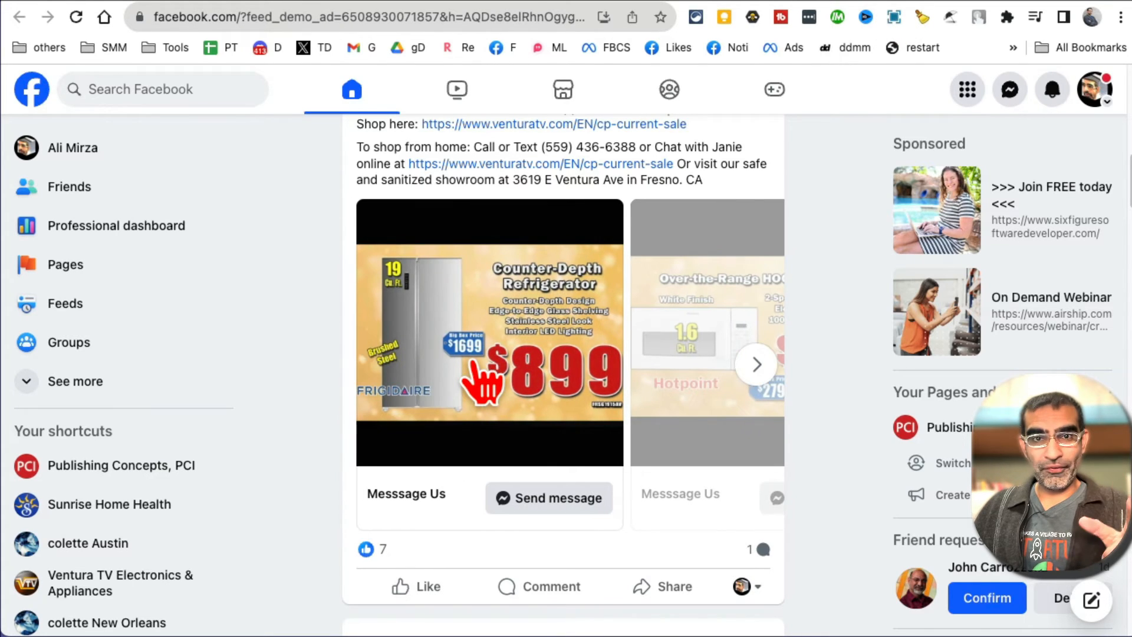
left_click(756, 364)
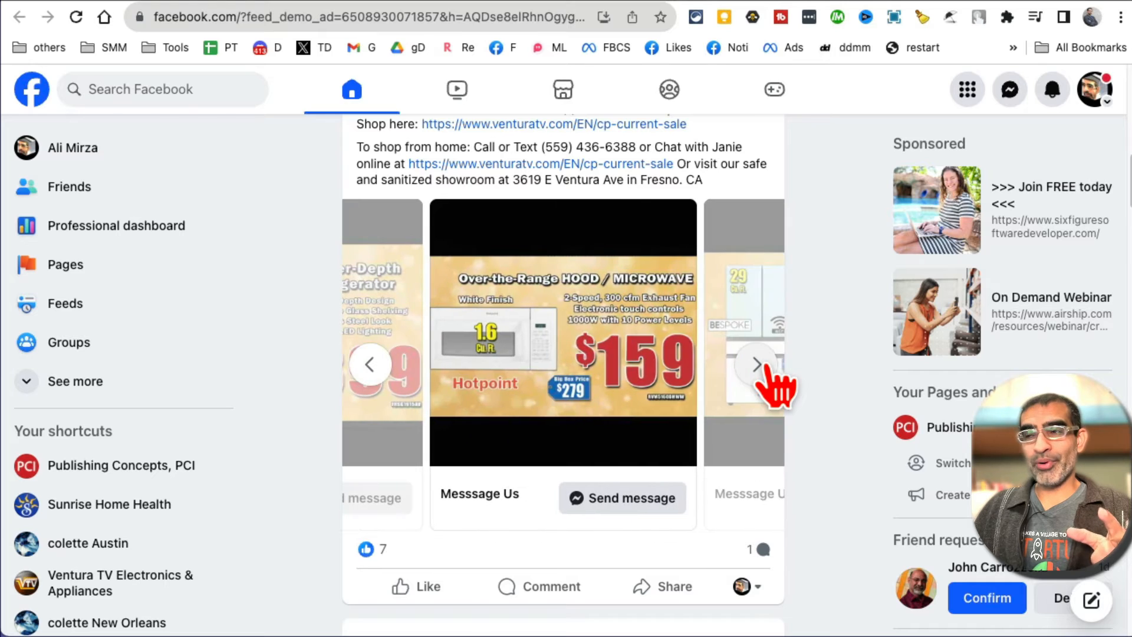
Advance the example Ventura TV carousel on Facebook to another product card.
left_click(756, 364)
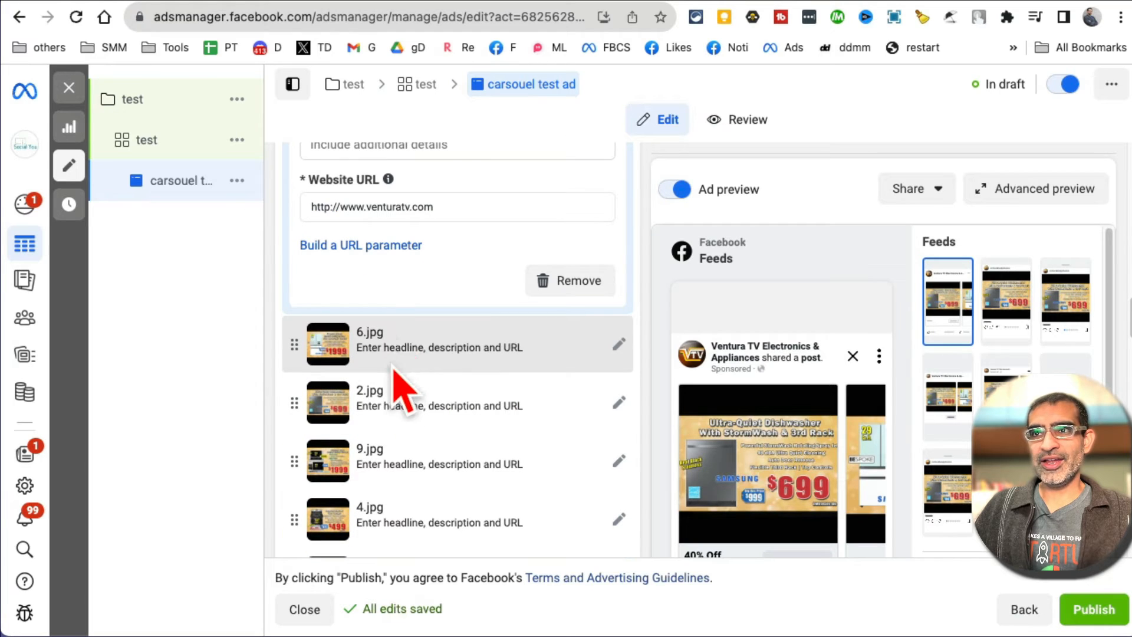
Apply the 40% Off headline to all carousel cards, then bring up the Ventura TV current-sale page.
scroll("down", 3)
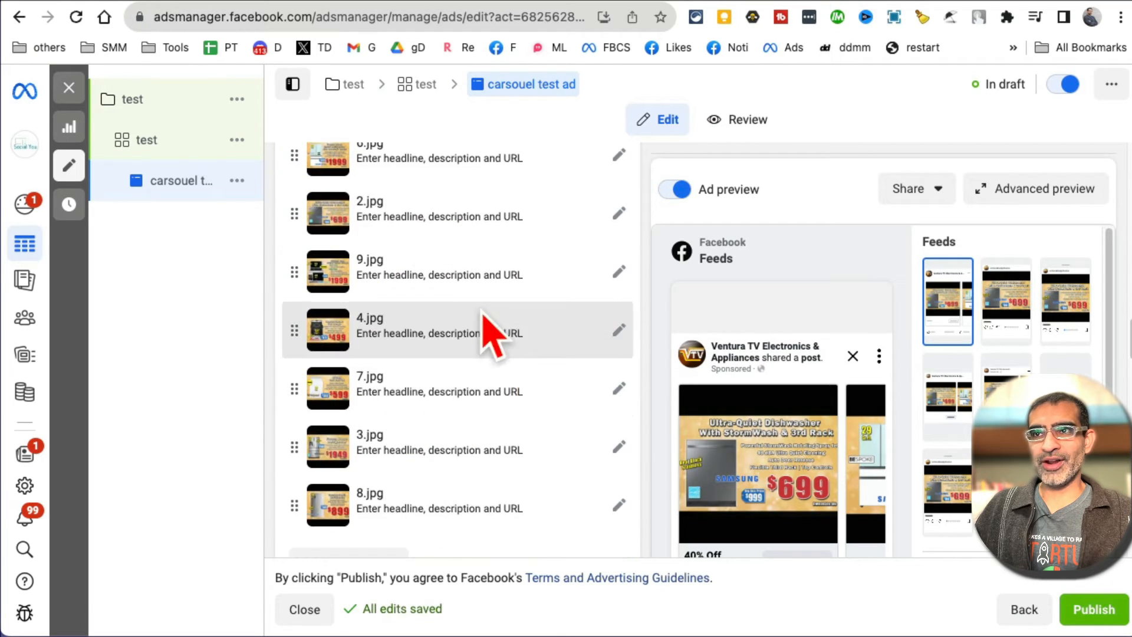
left_click(462, 330)
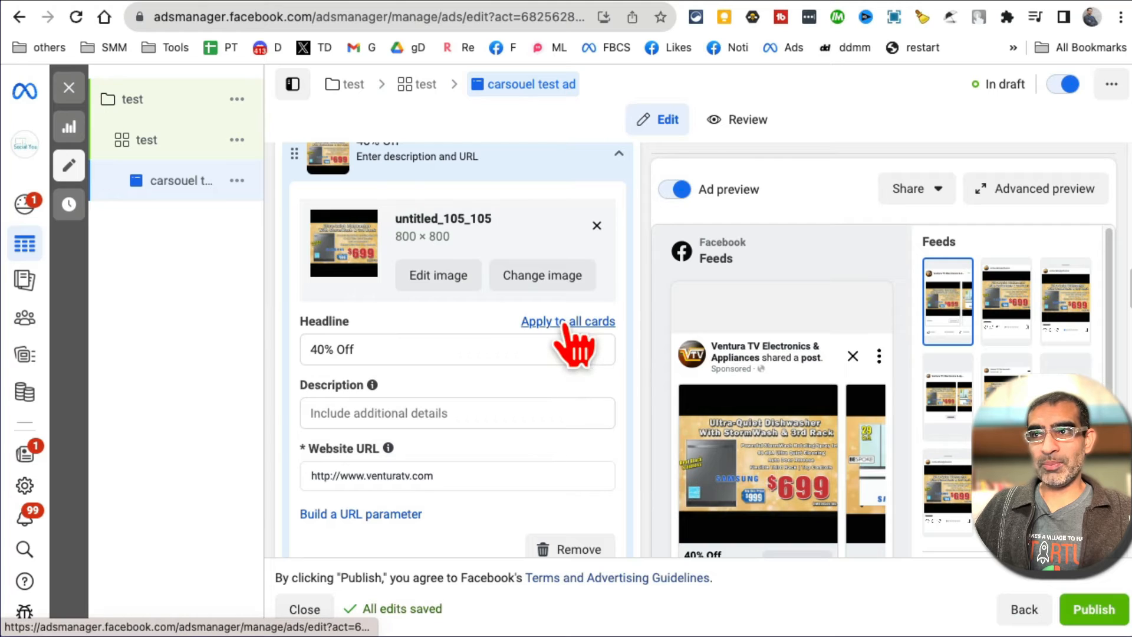
left_click(567, 321)
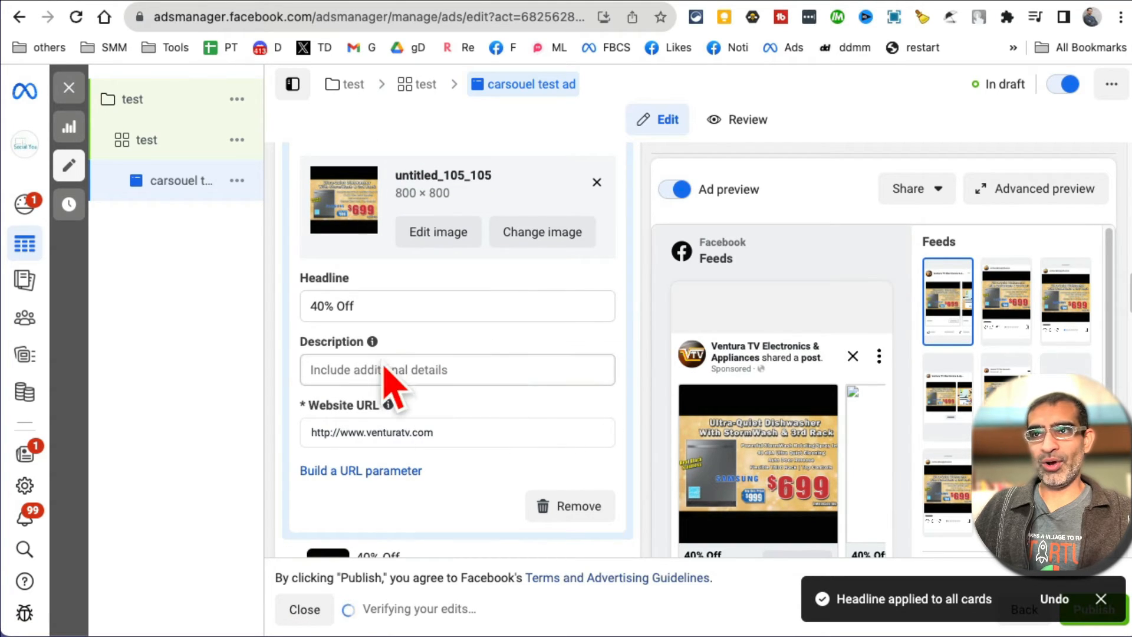
left_click(458, 369)
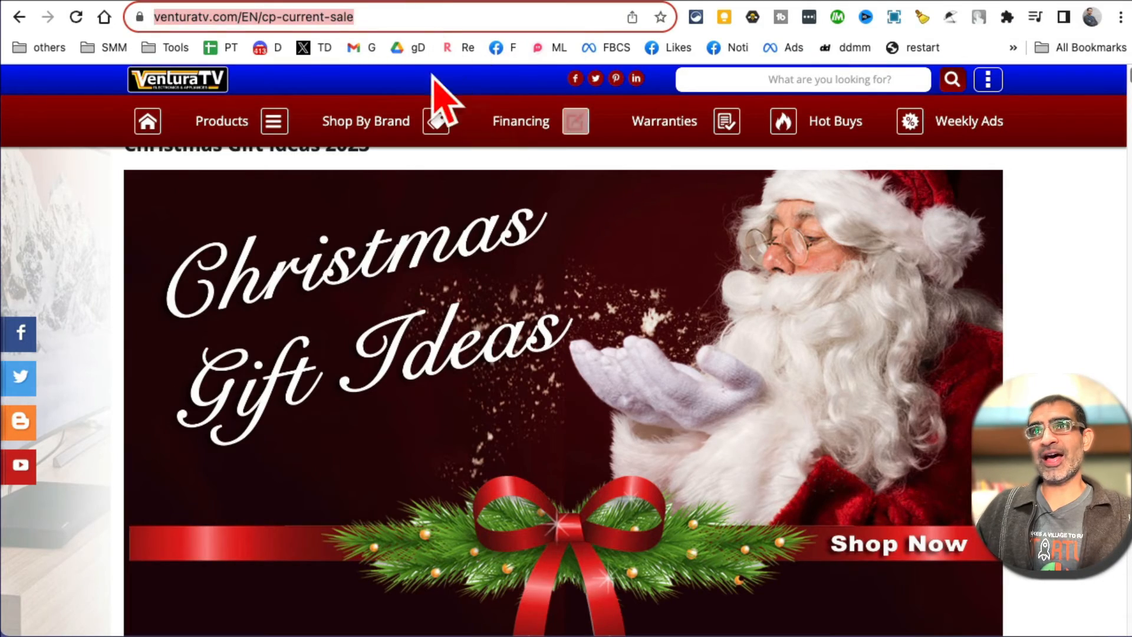
scroll("down", 3)
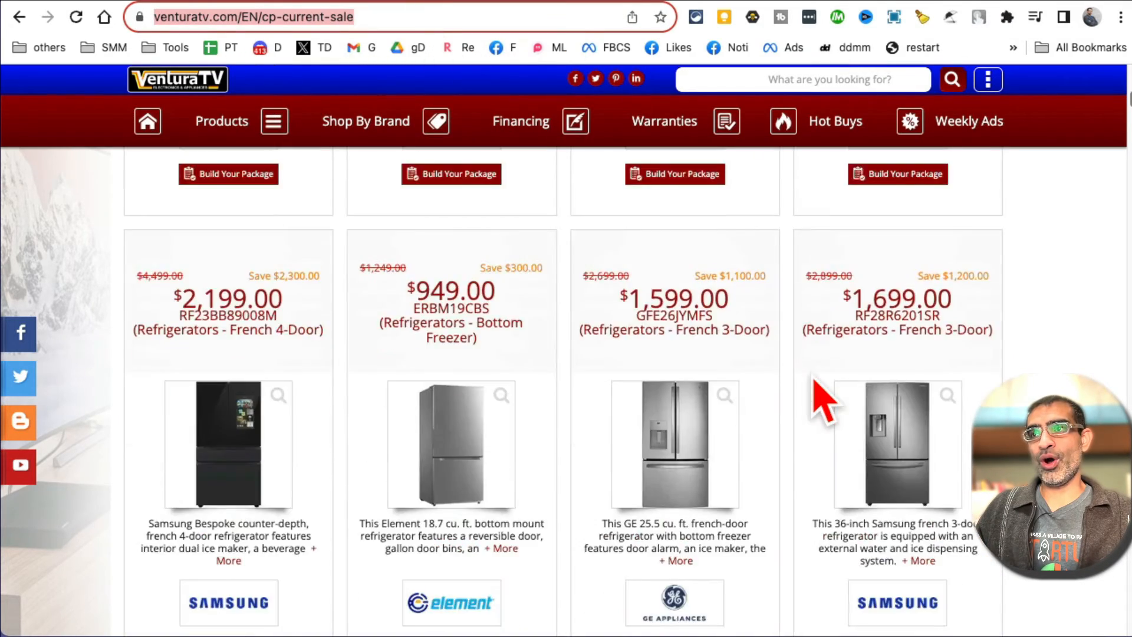
scroll("down", 3)
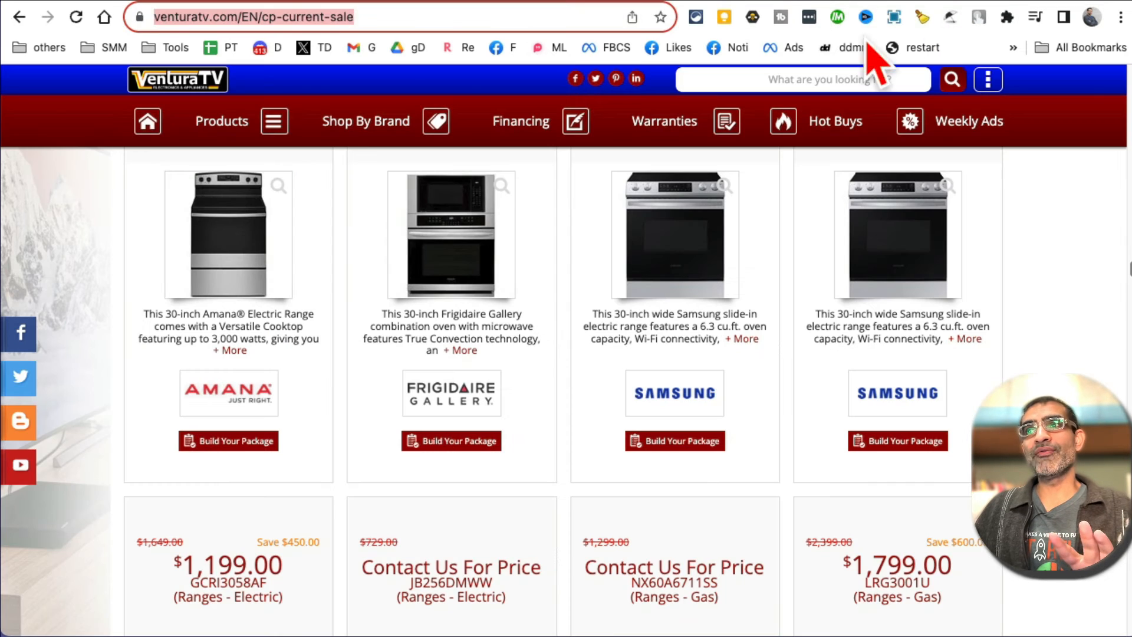
scroll("down", 3)
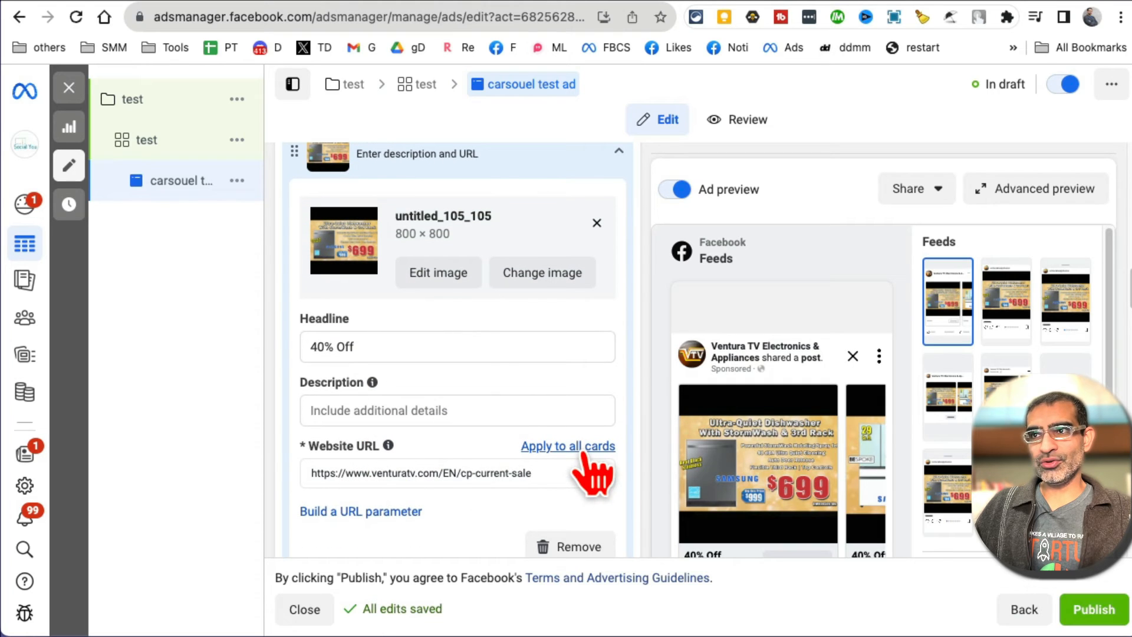
Apply this card's current-sale website URL as the landing page for every carousel card.
left_click(567, 446)
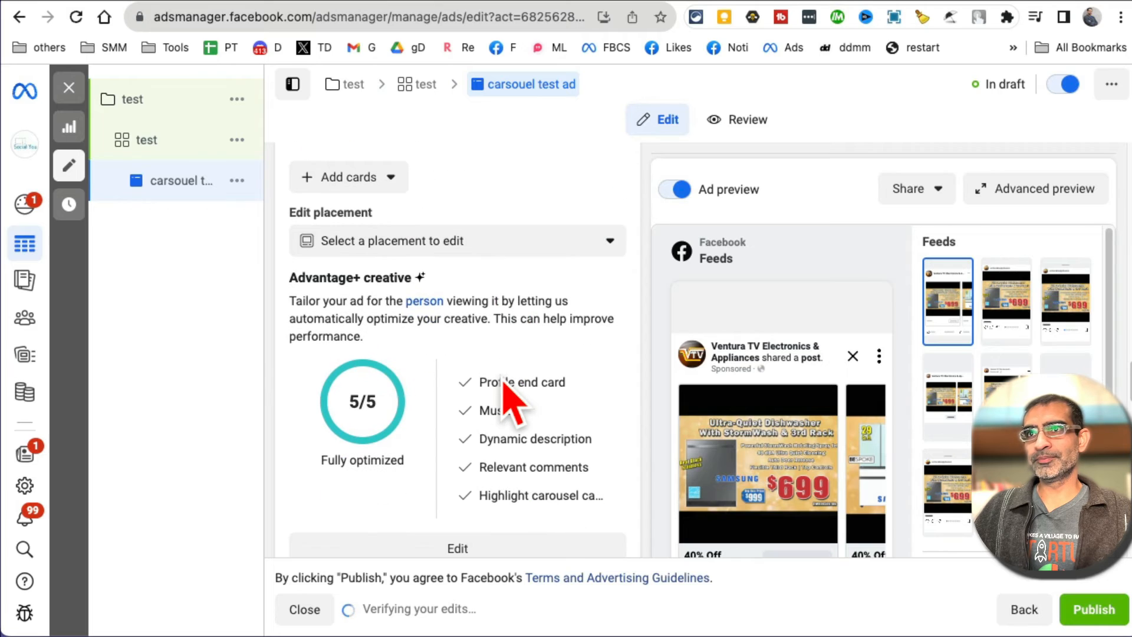
Write the primary text '40% off for new years.. Click' in the Primary text field.
left_click(456, 241)
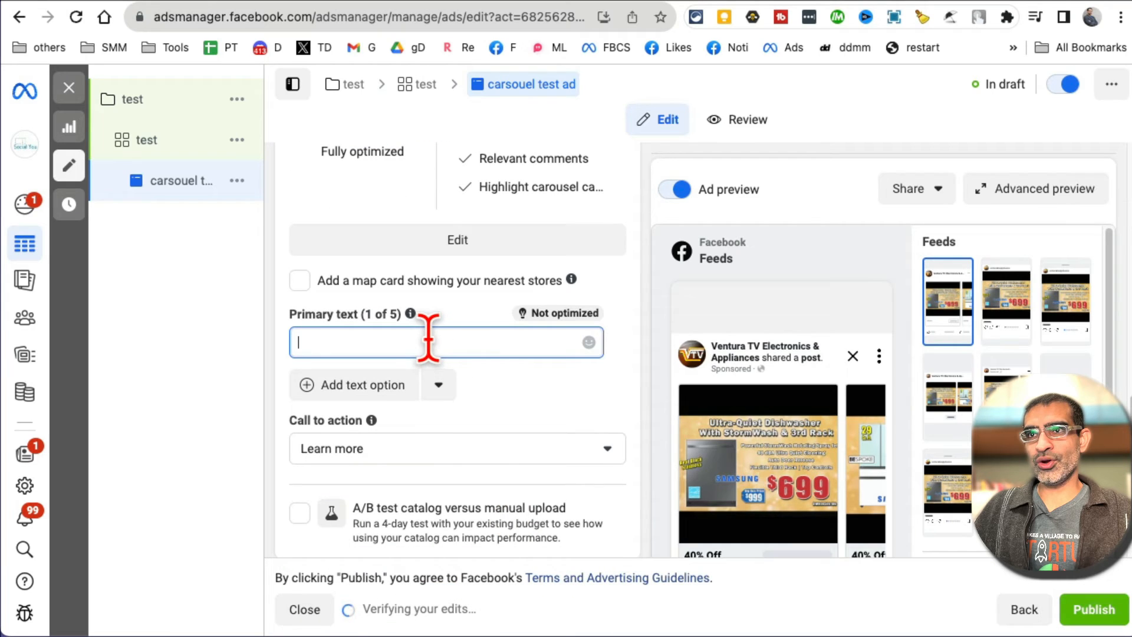
type("D")
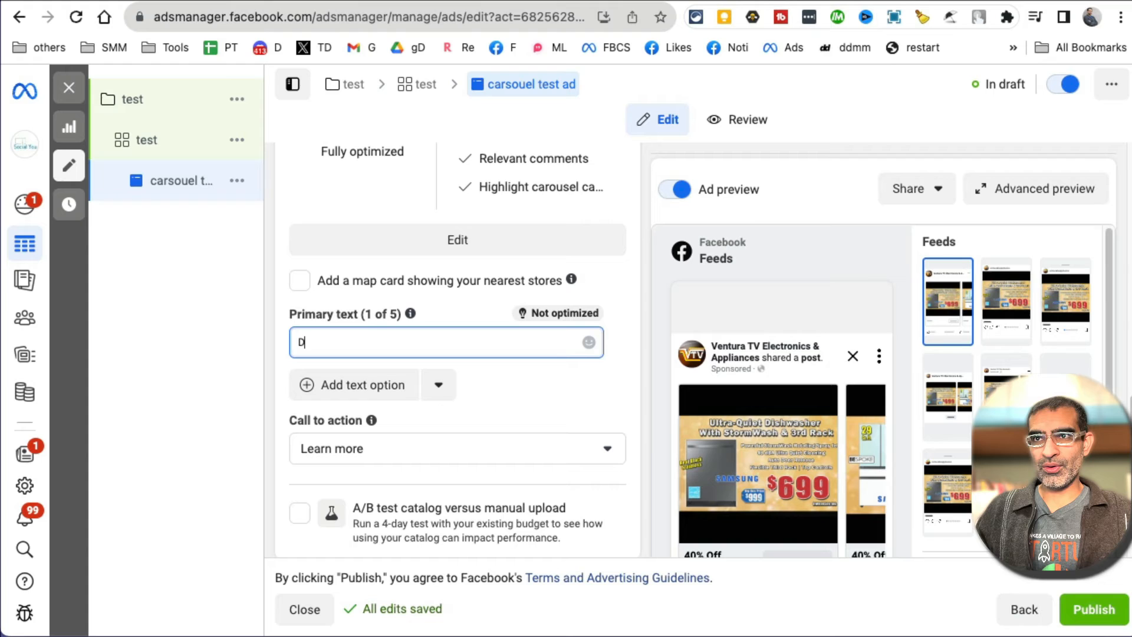
type("40% off for new years..")
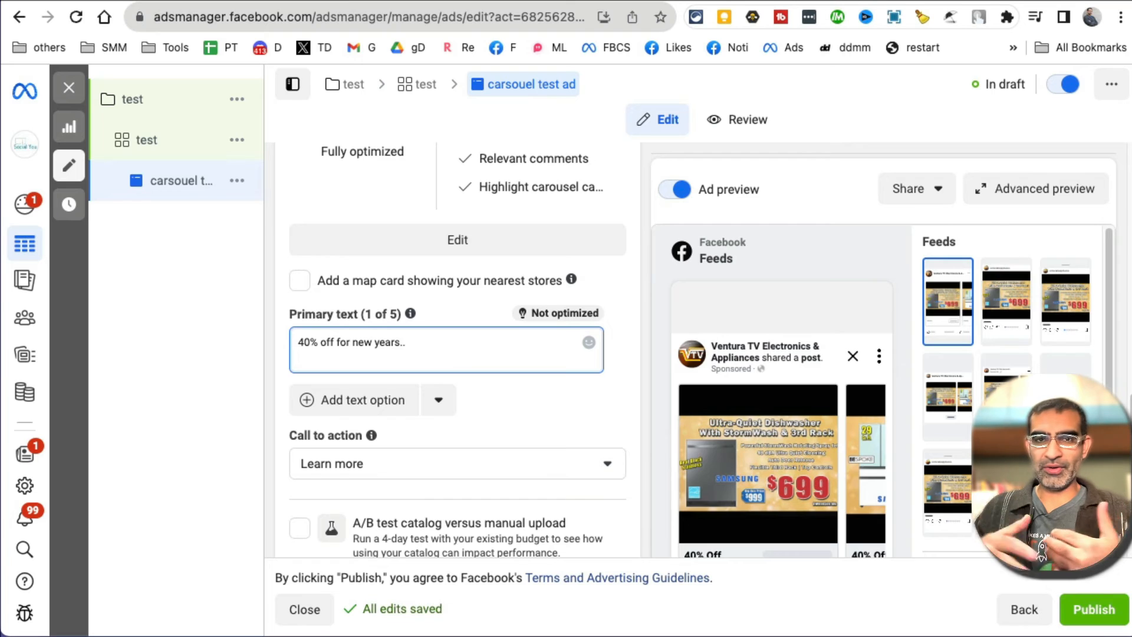
left_click(445, 355)
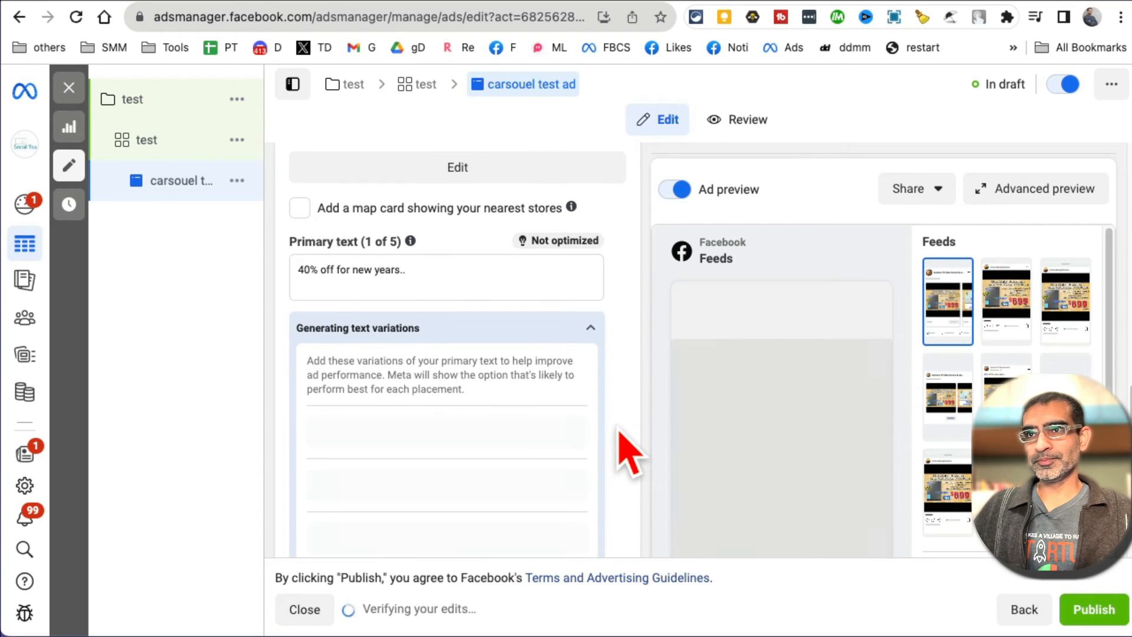
left_click(446, 278)
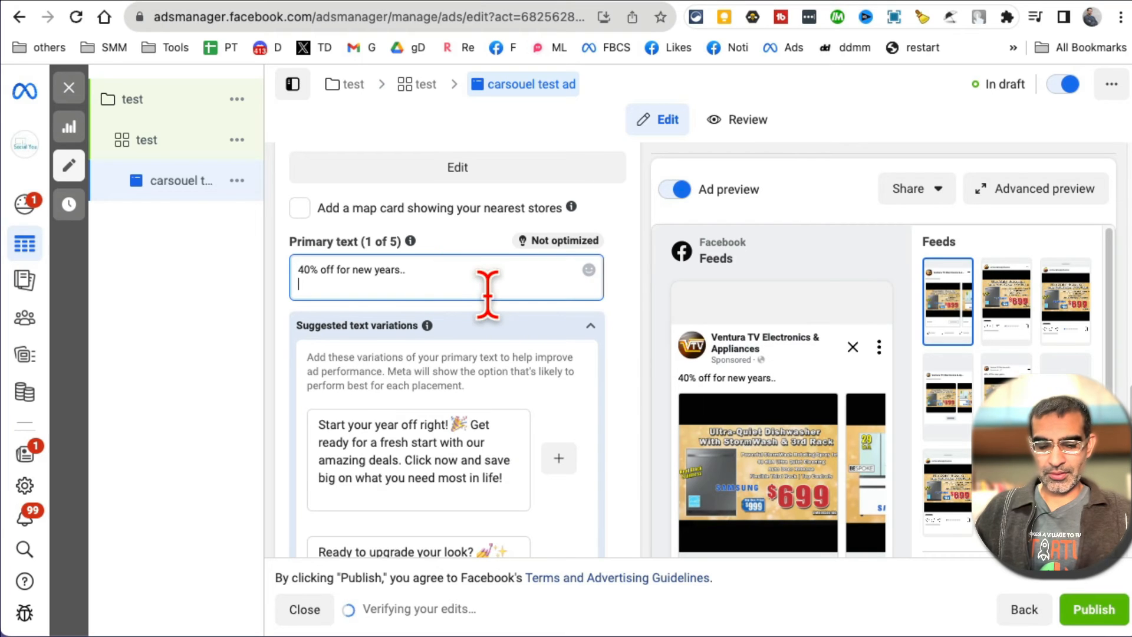
type("Click")
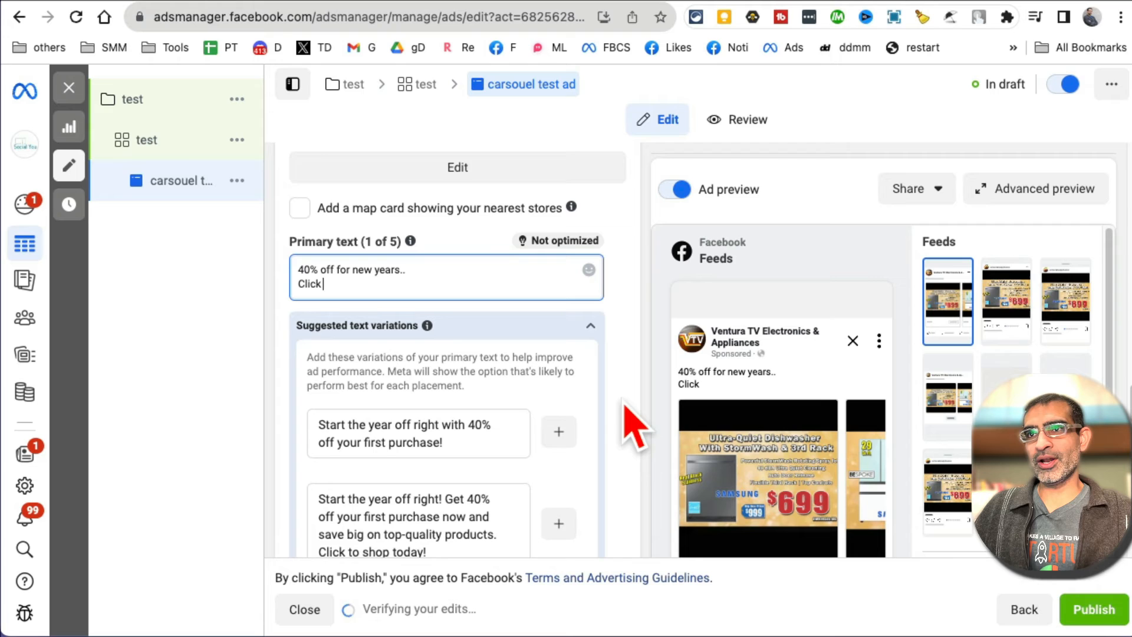
Add the suggested first-purchase and first-order variations as extra primary text options.
scroll("down", 3)
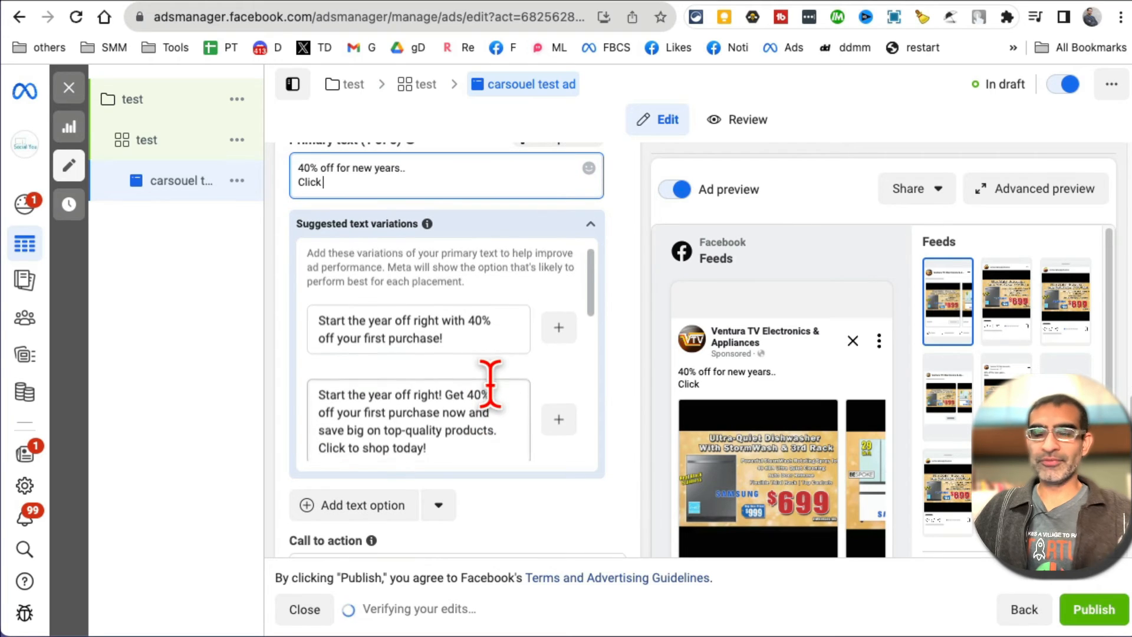
scroll("down", 3)
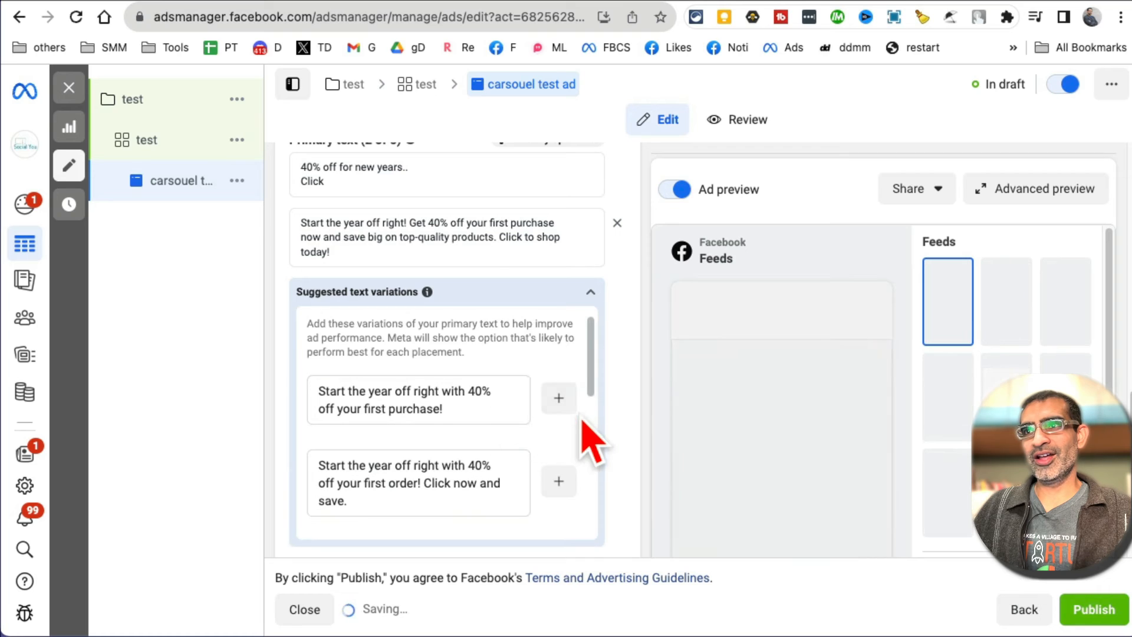
left_click(557, 397)
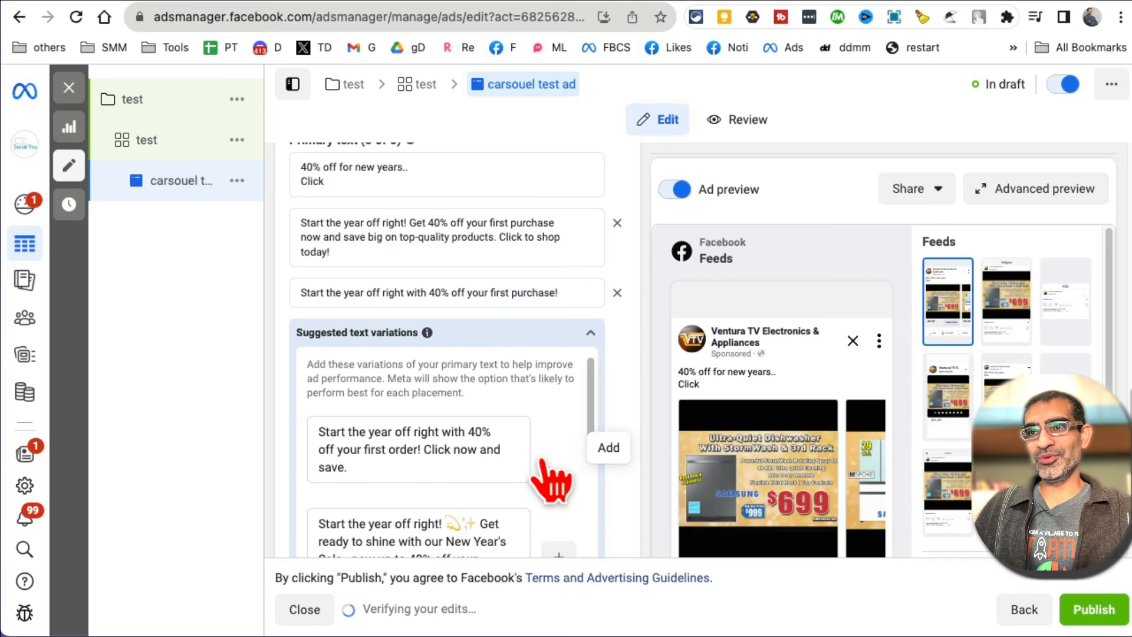
left_click(608, 447)
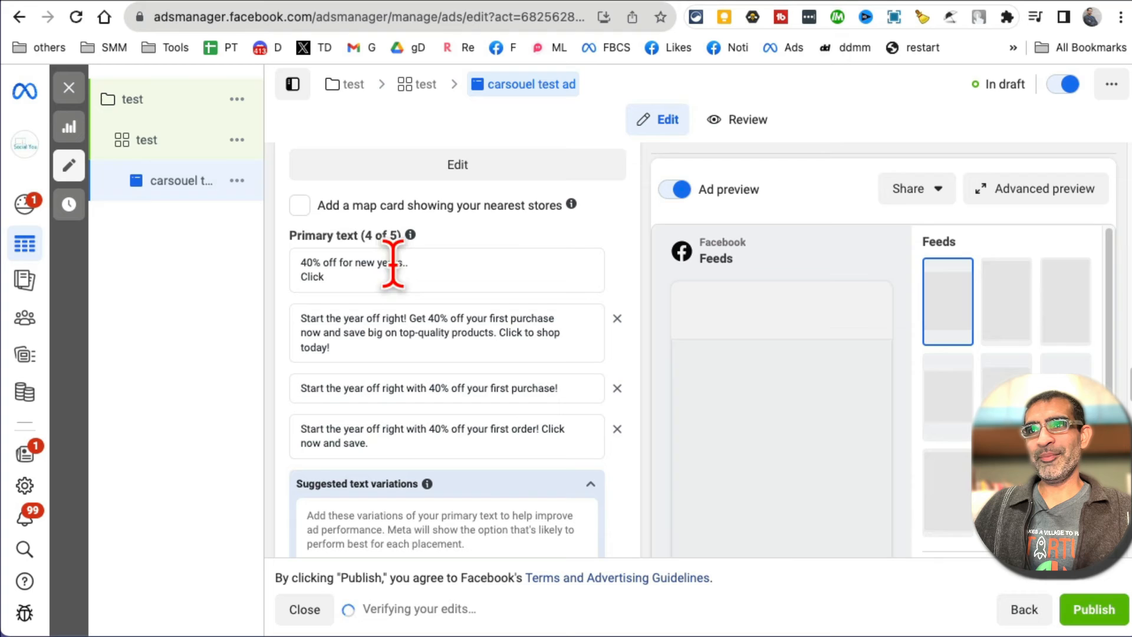
scroll("down", 3)
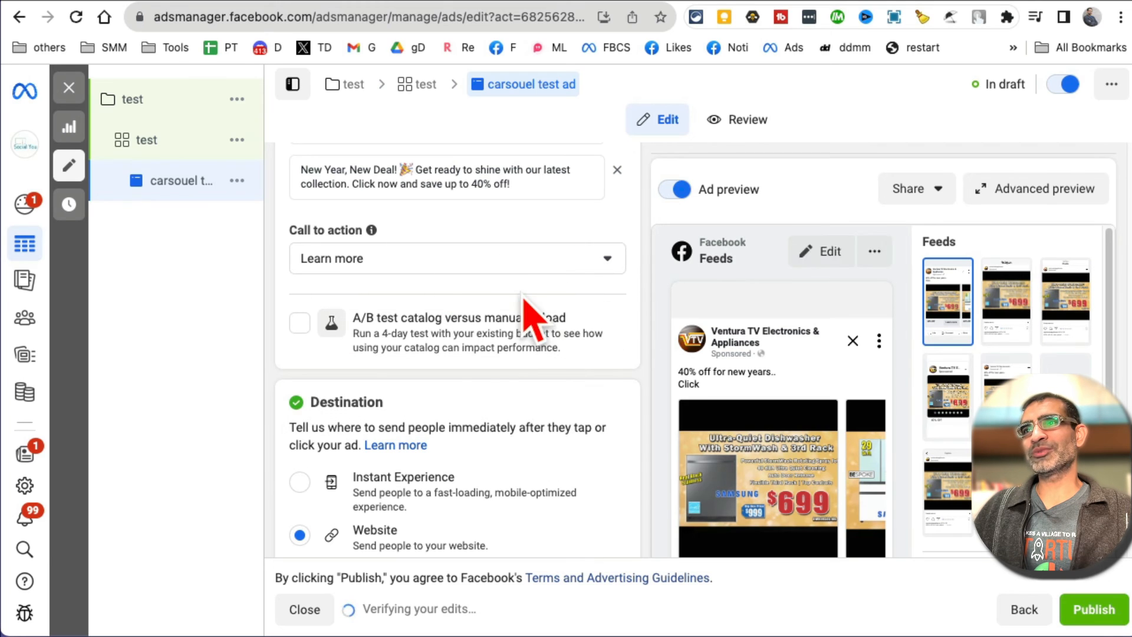
Set the ad's call to action to Shop now instead of Learn more.
scroll("down", 3)
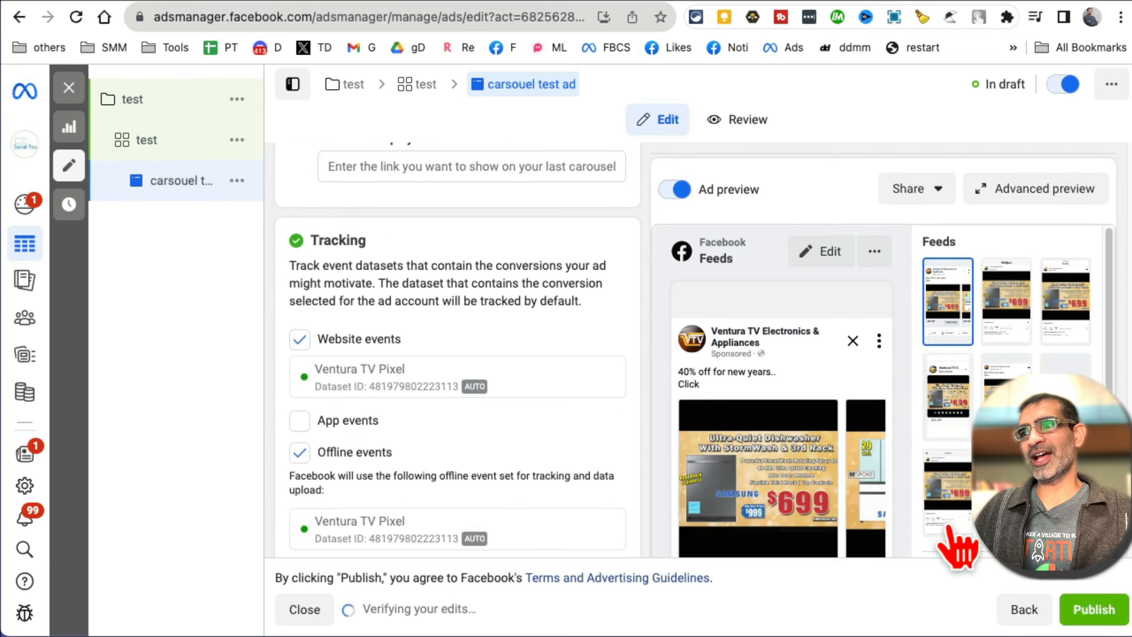
scroll("down", 3)
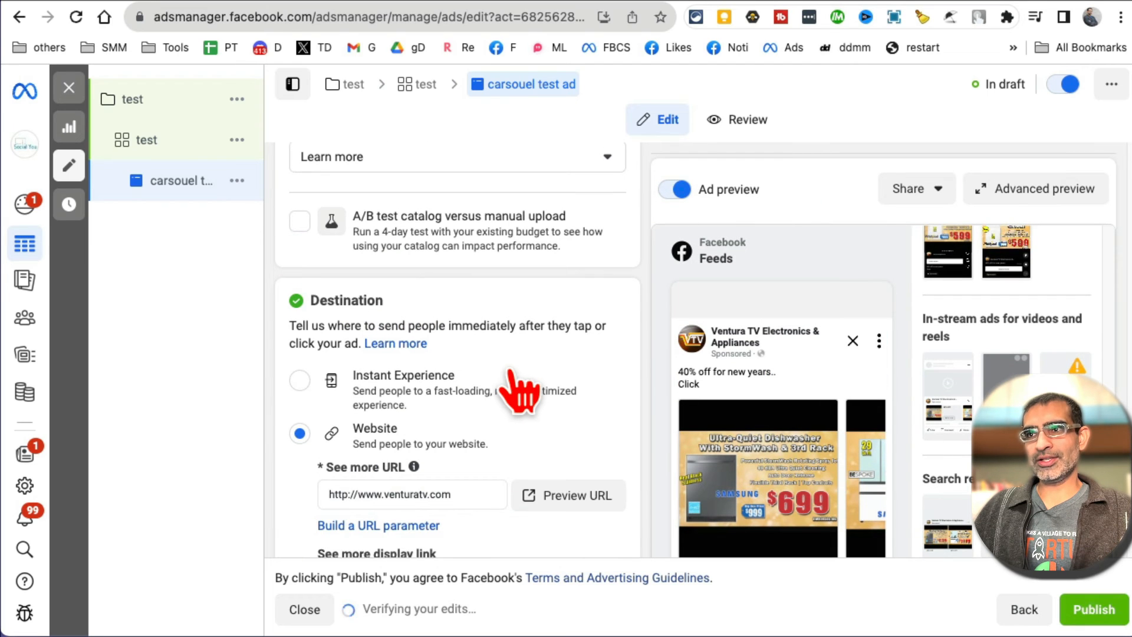
left_click(455, 157)
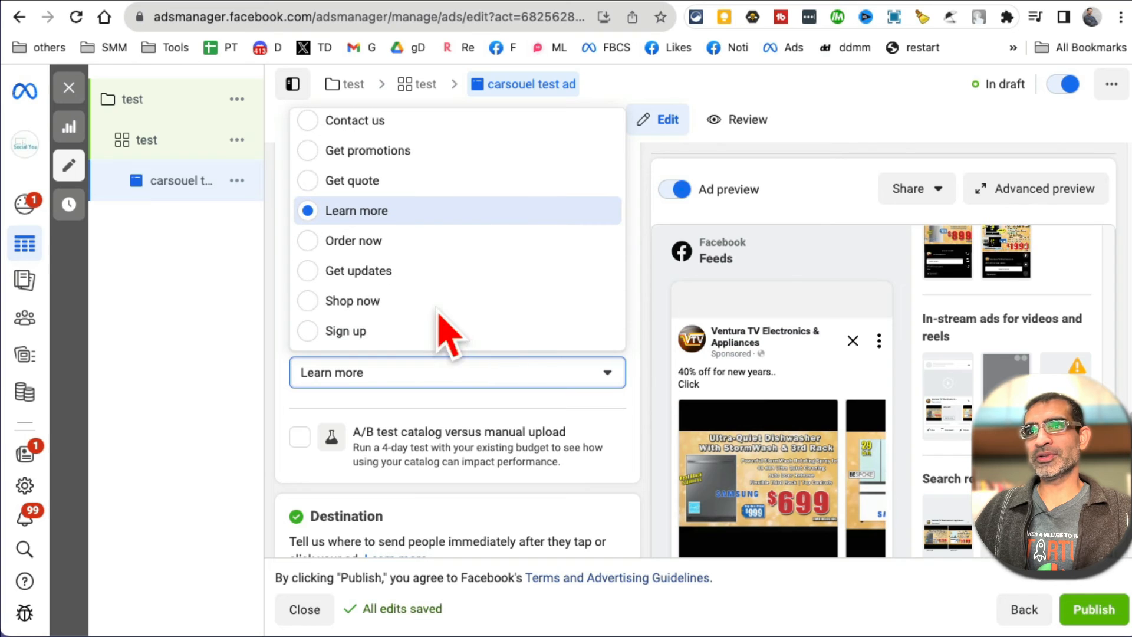
mouse_move(351, 301)
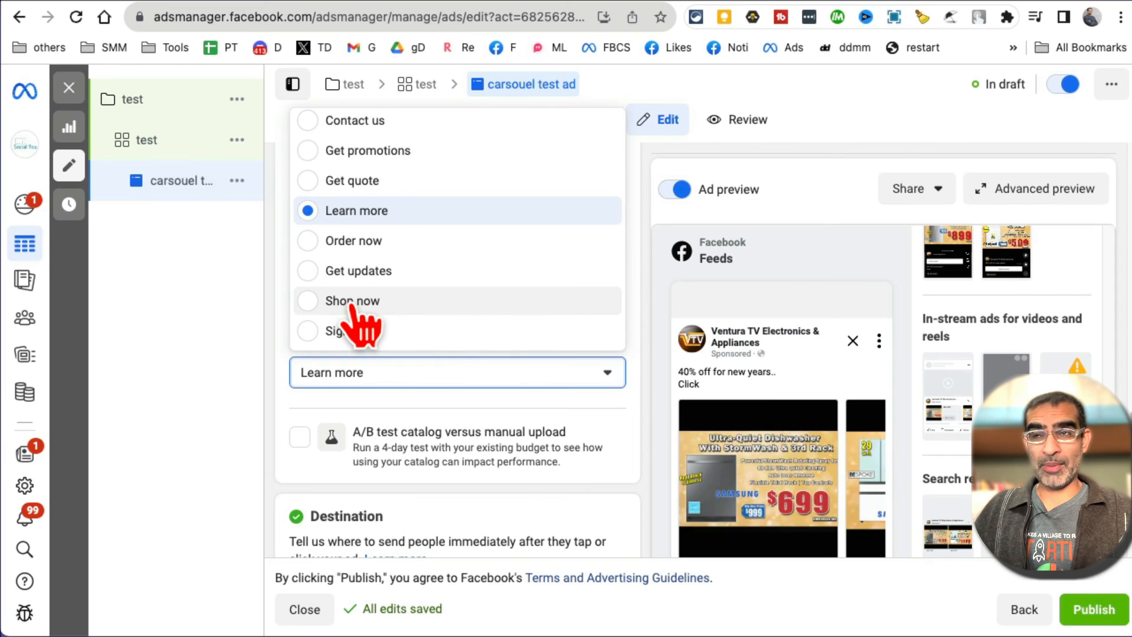
left_click(352, 301)
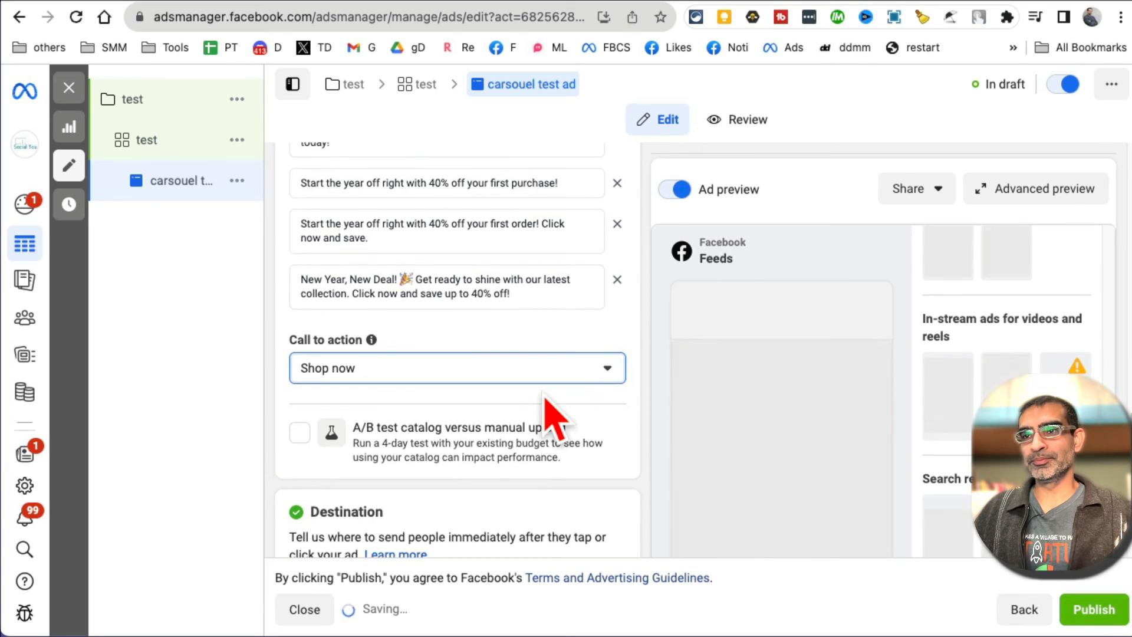
scroll("down", 3)
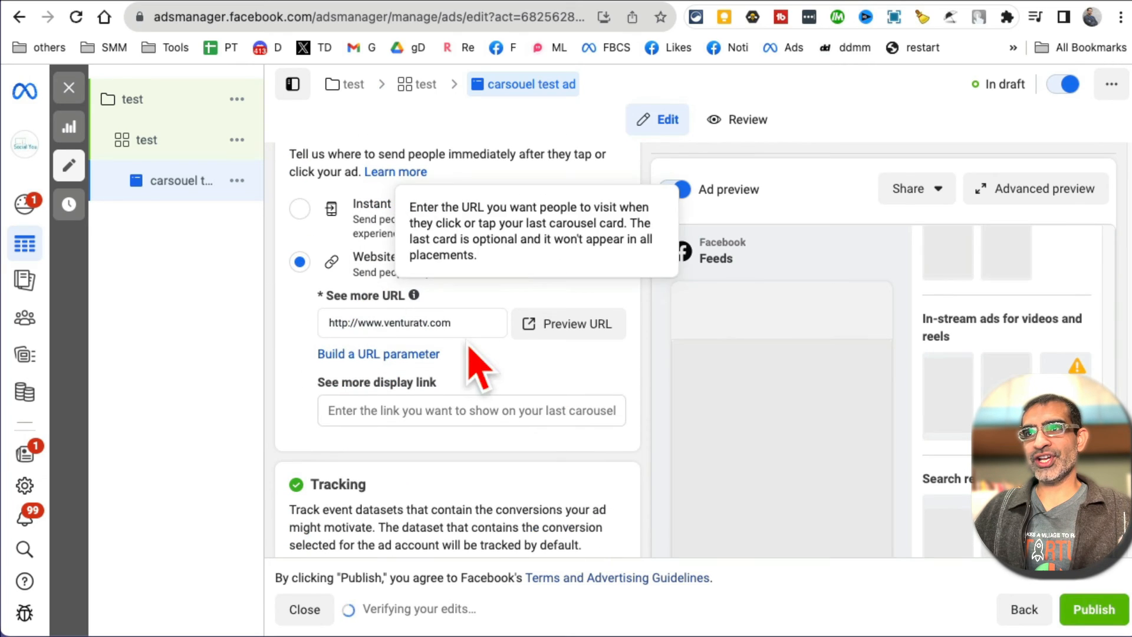
mouse_move(354, 336)
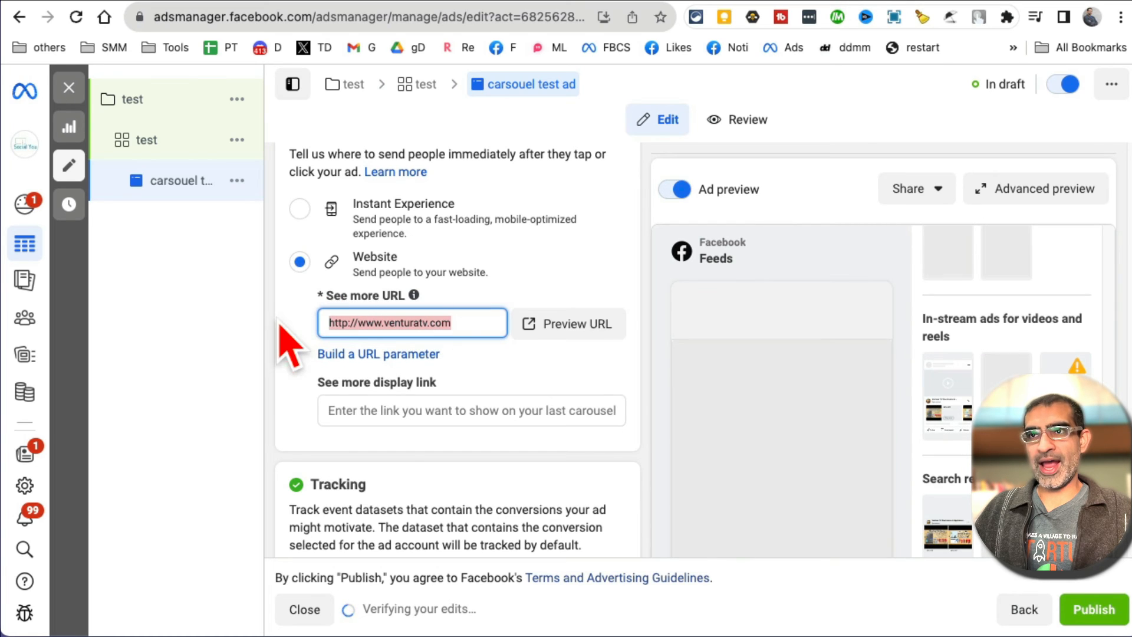
type("https://www.venturatv.com/EN/cp-current-sale")
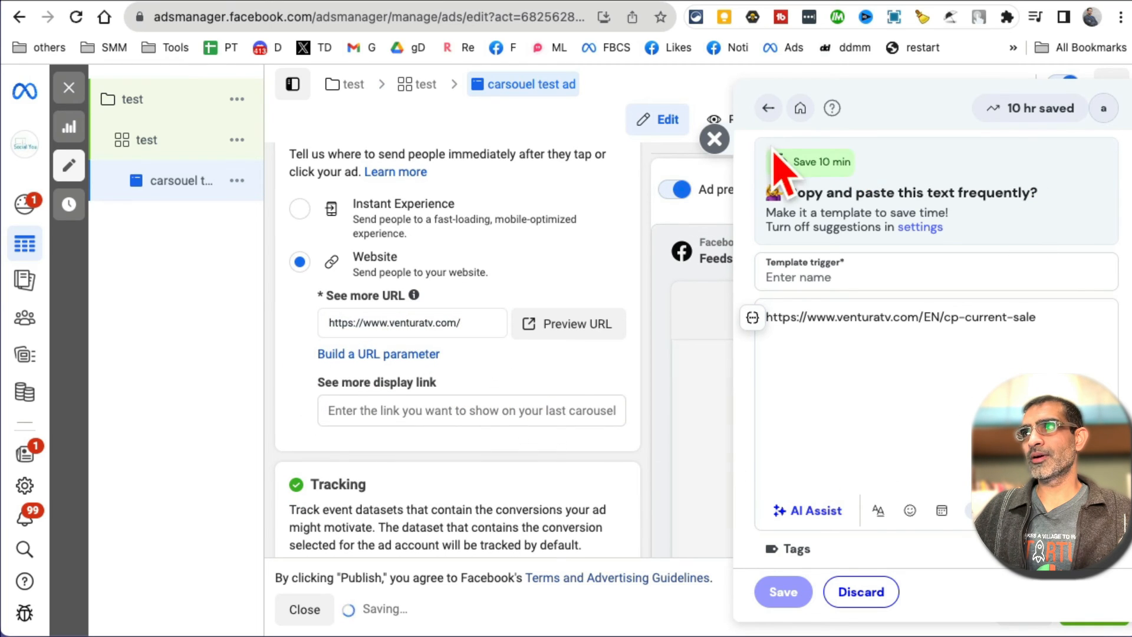
left_click(714, 139)
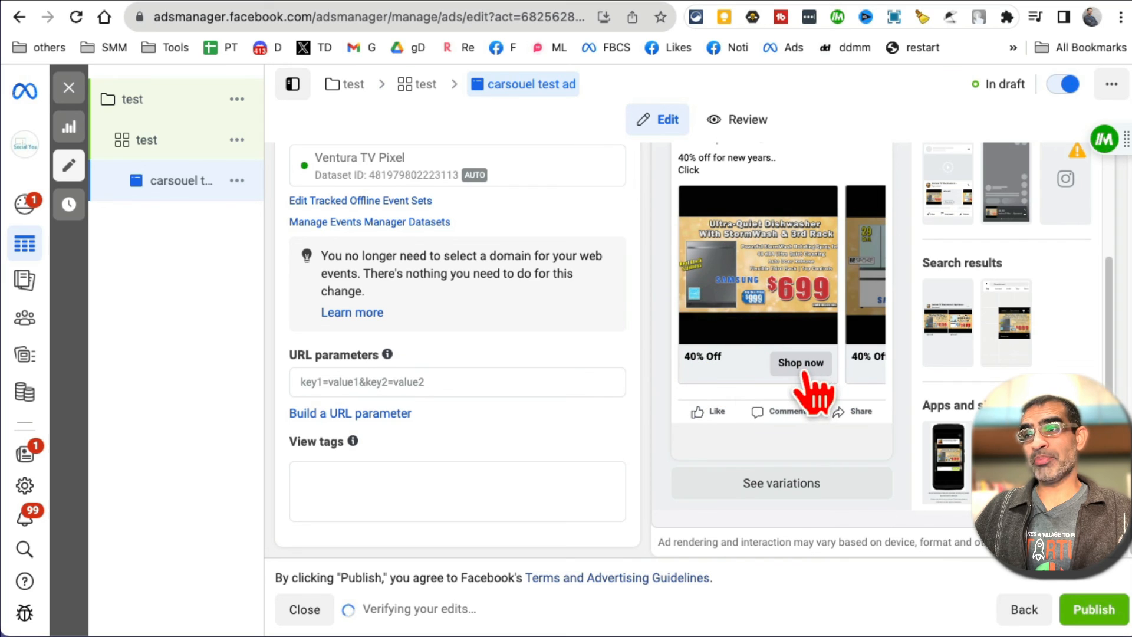
mouse_move(715, 386)
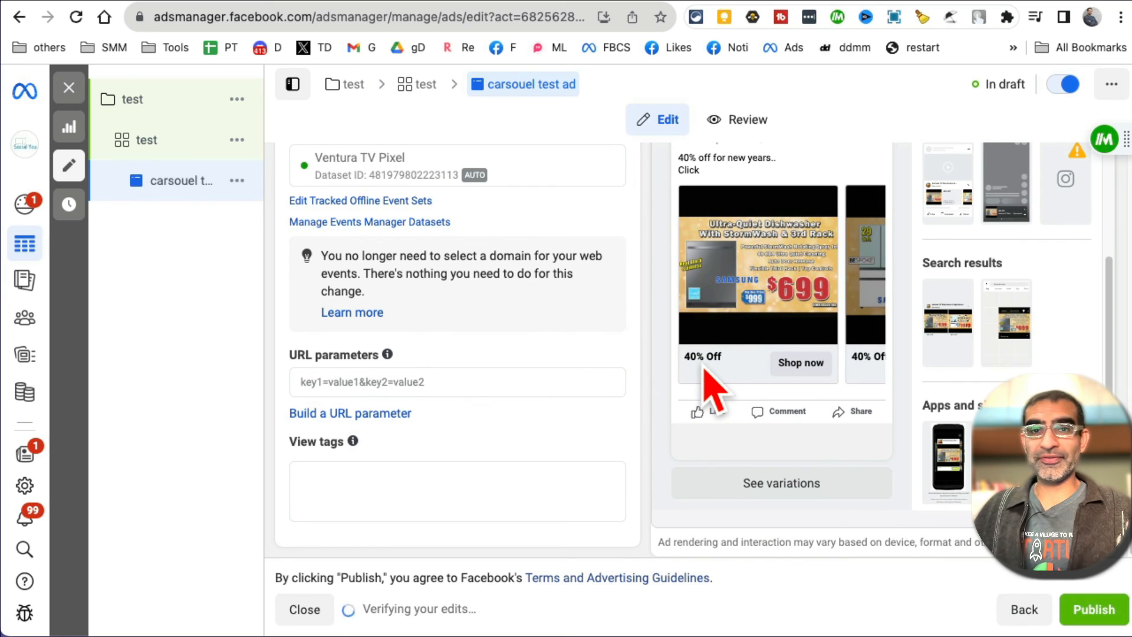
mouse_move(790, 375)
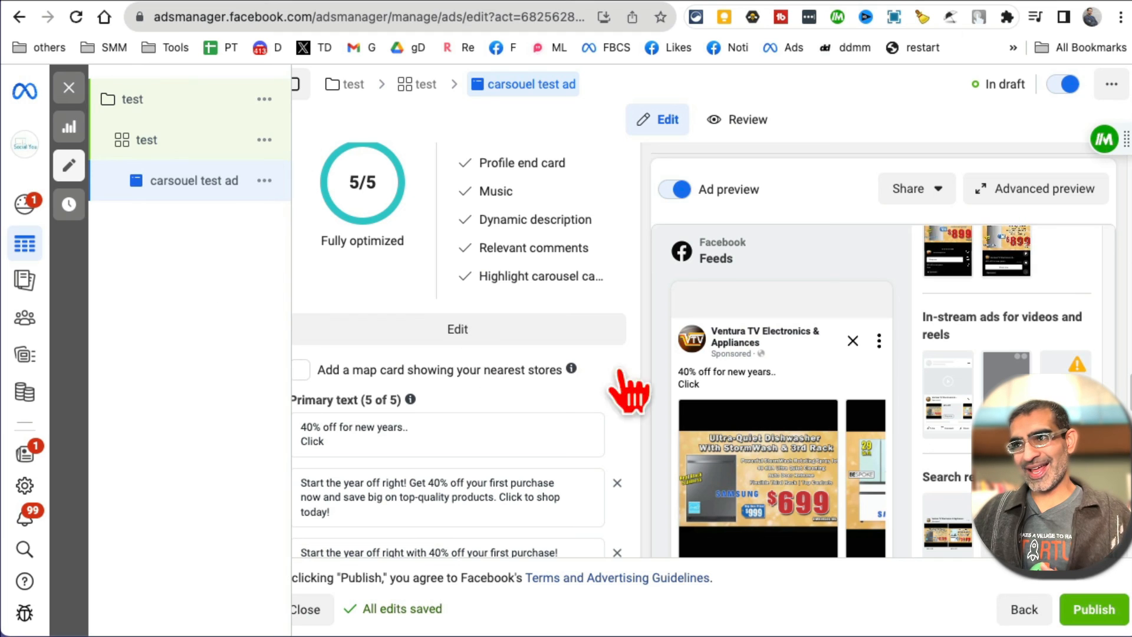
Advance the live Ventura TV carousel post on Facebook to the next product card.
scroll("down", 3)
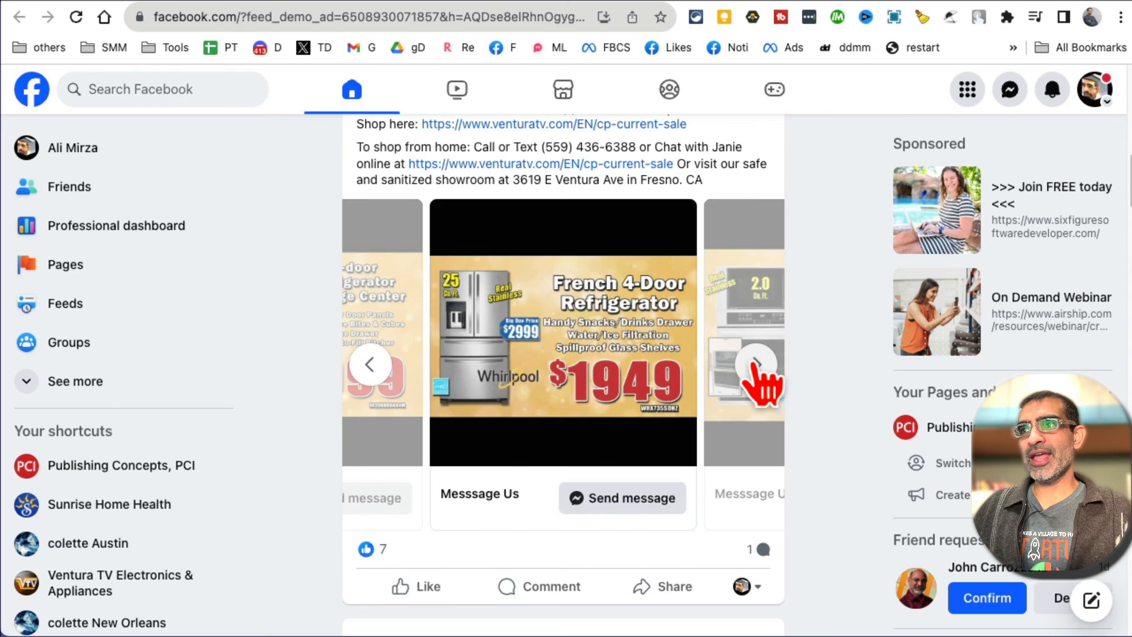
left_click(756, 365)
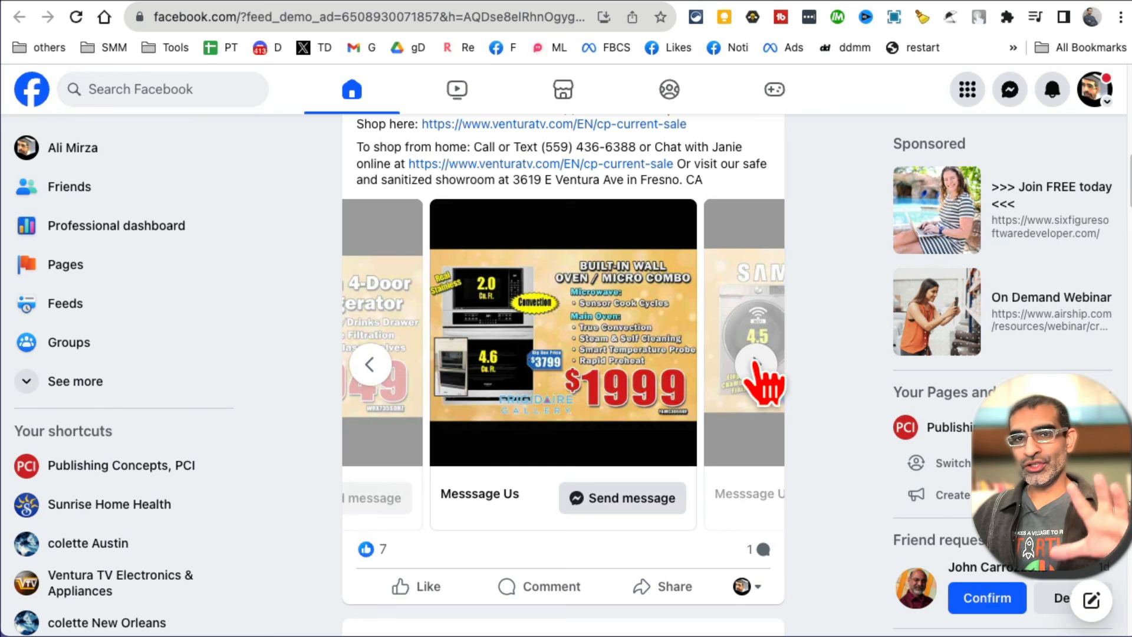